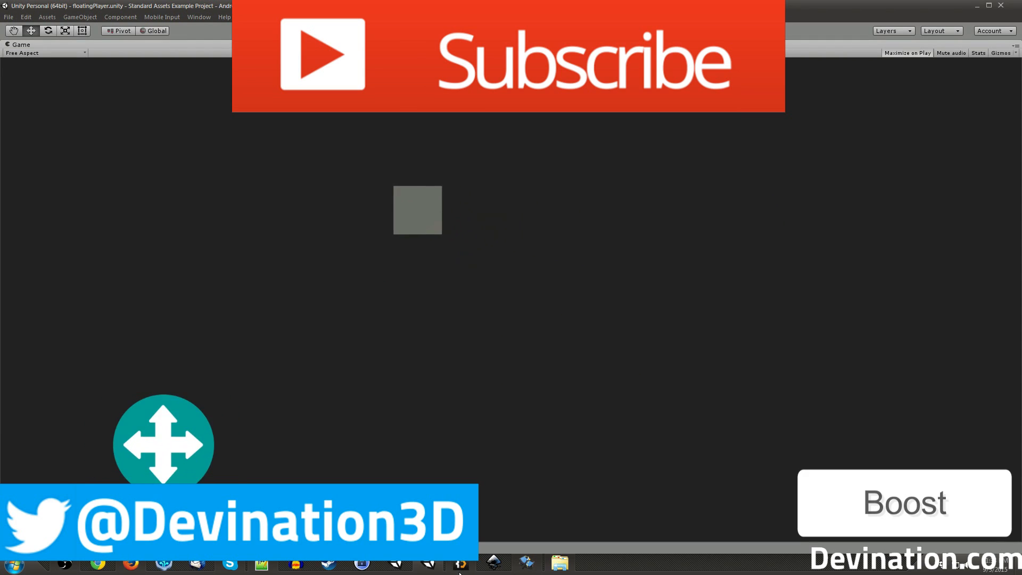
- Stop the running demo, leaving a new untitled scene with only the Main Camera
click(492, 31)
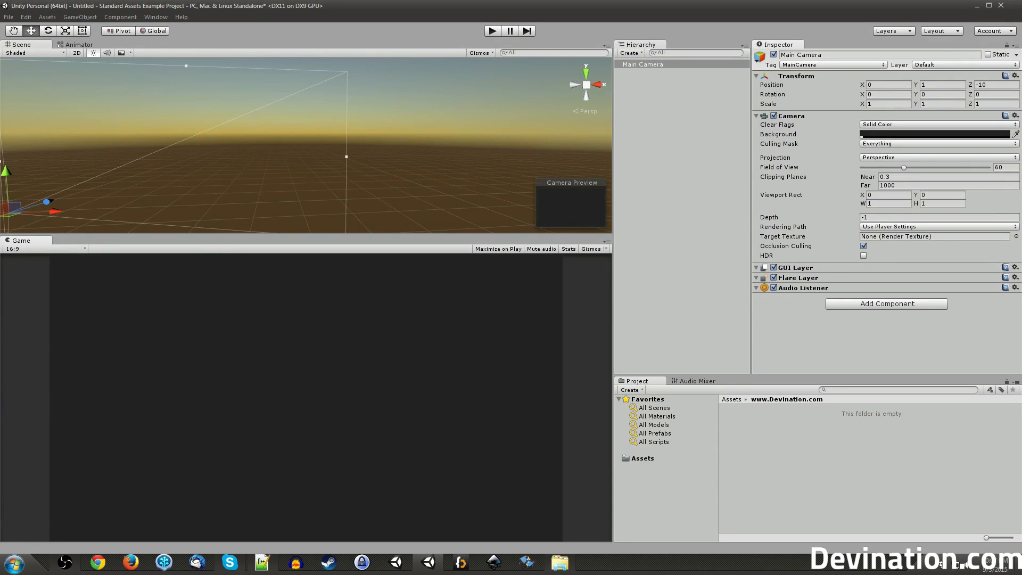
- Reach the Standard Assets package in the Asset Store and start its import
click(46, 17)
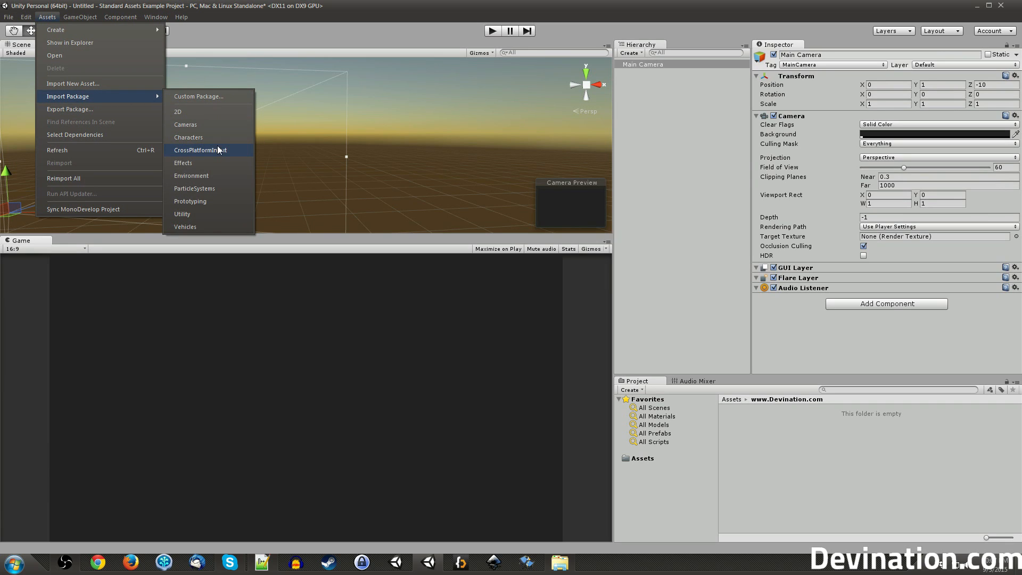
mouse_move(221, 150)
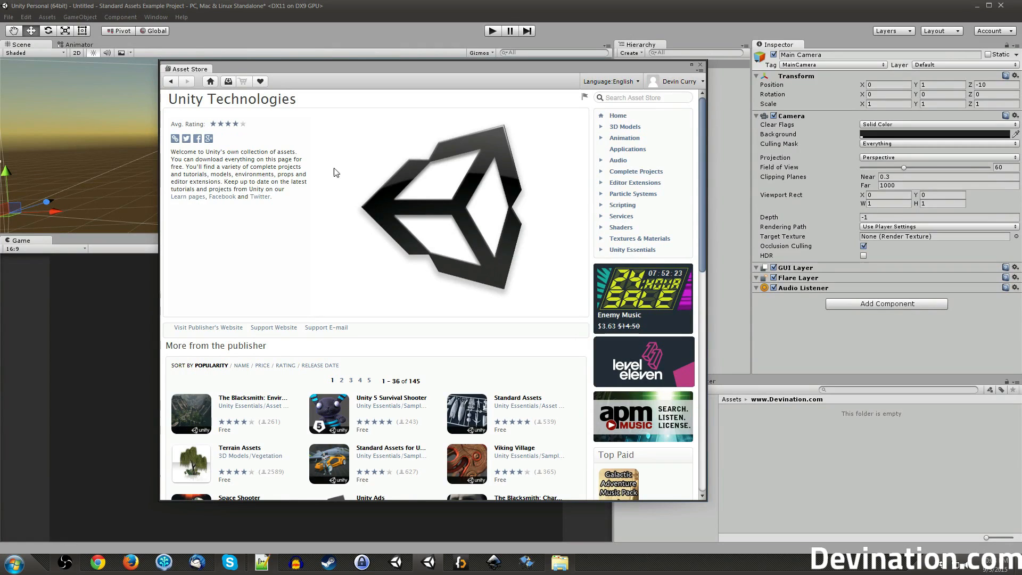
mouse_move(513, 405)
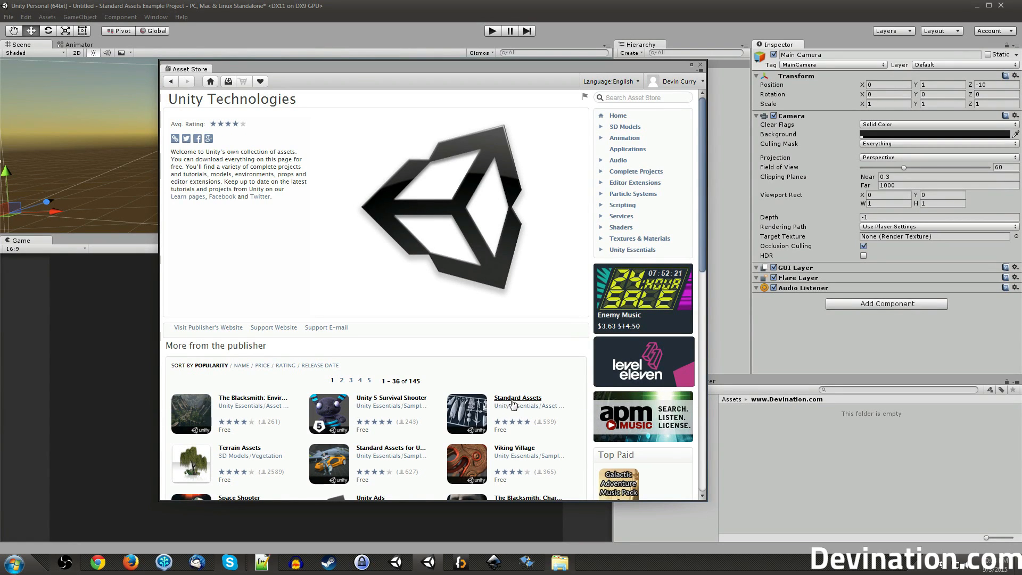
click(518, 397)
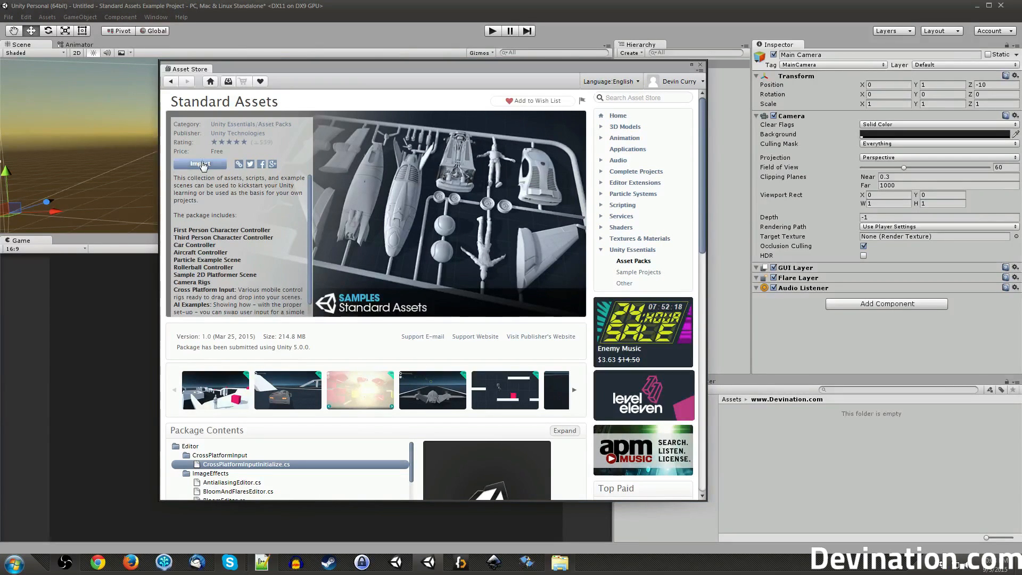
click(200, 164)
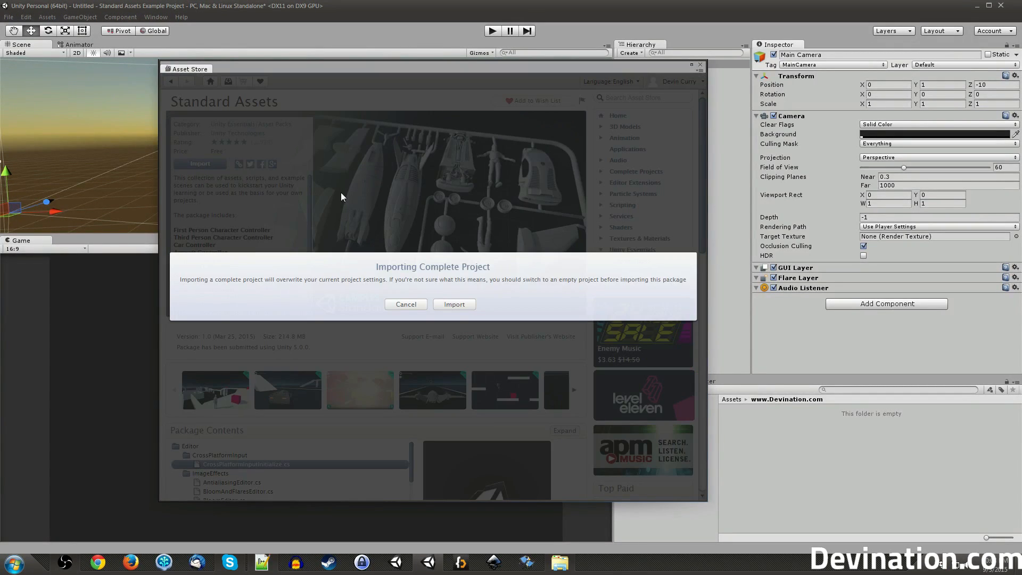
- Accept the warning and import only the ticked CrossPlatformInput files from Standard Assets
click(454, 304)
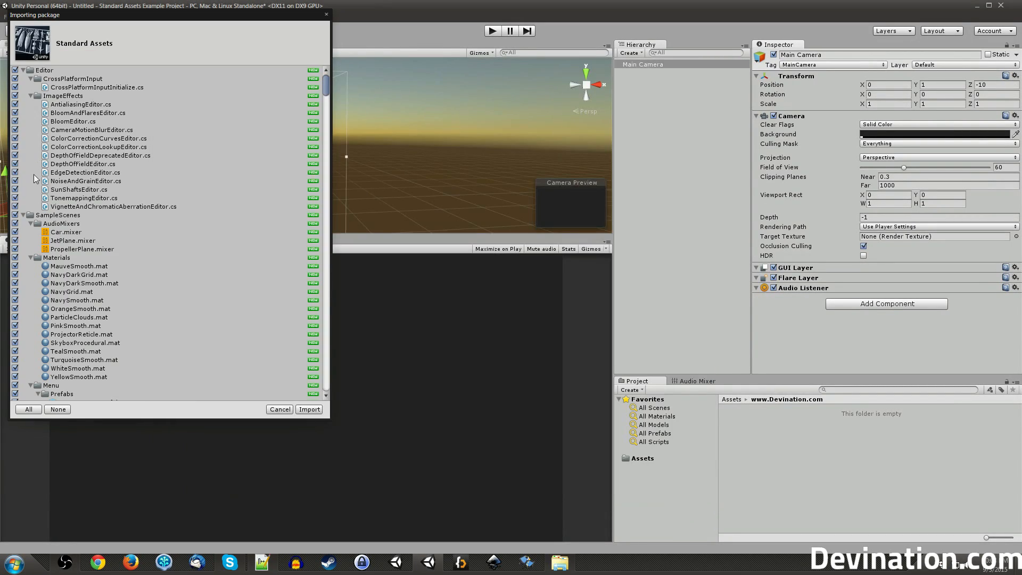
click(57, 409)
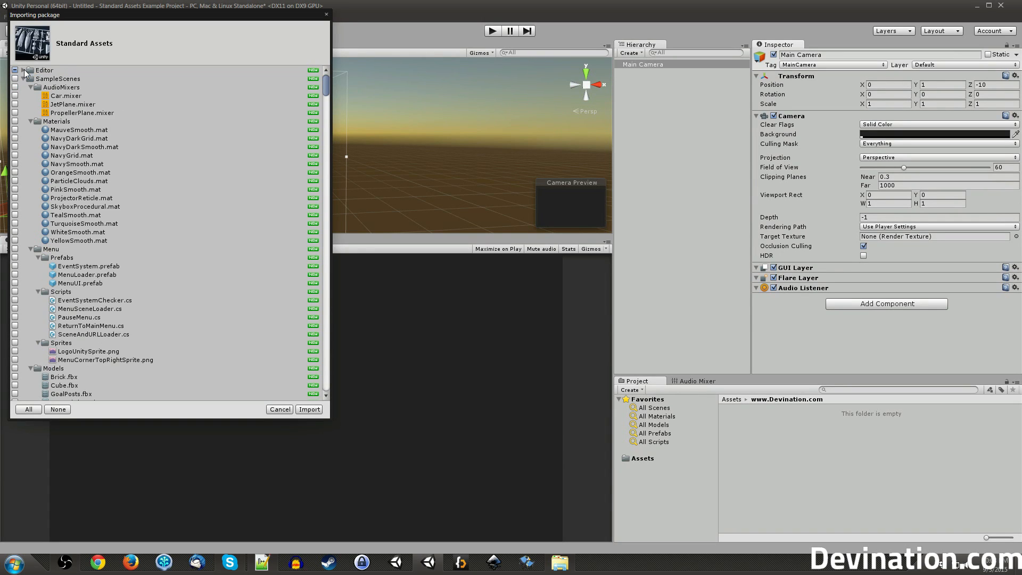
click(36, 77)
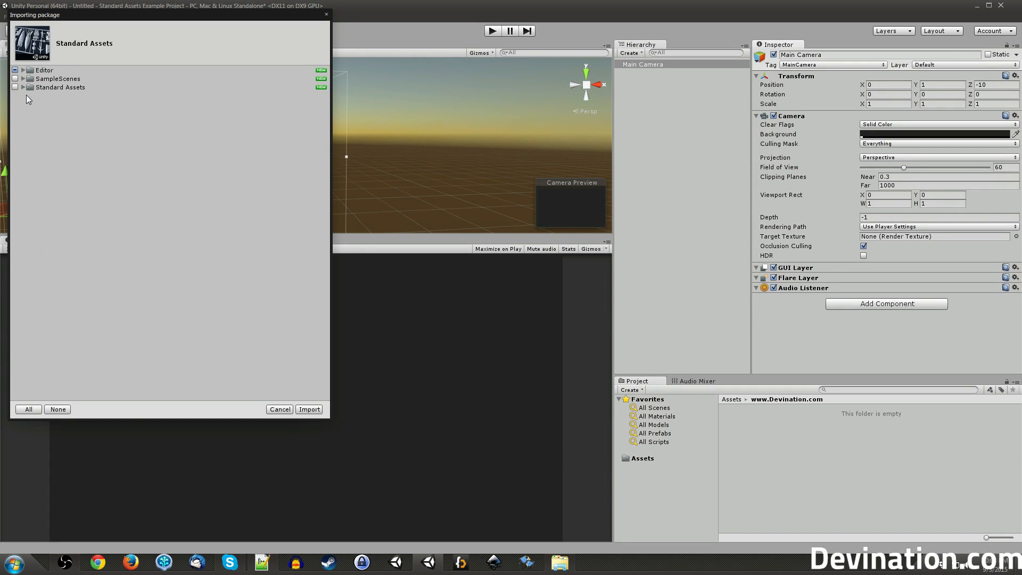
click(22, 86)
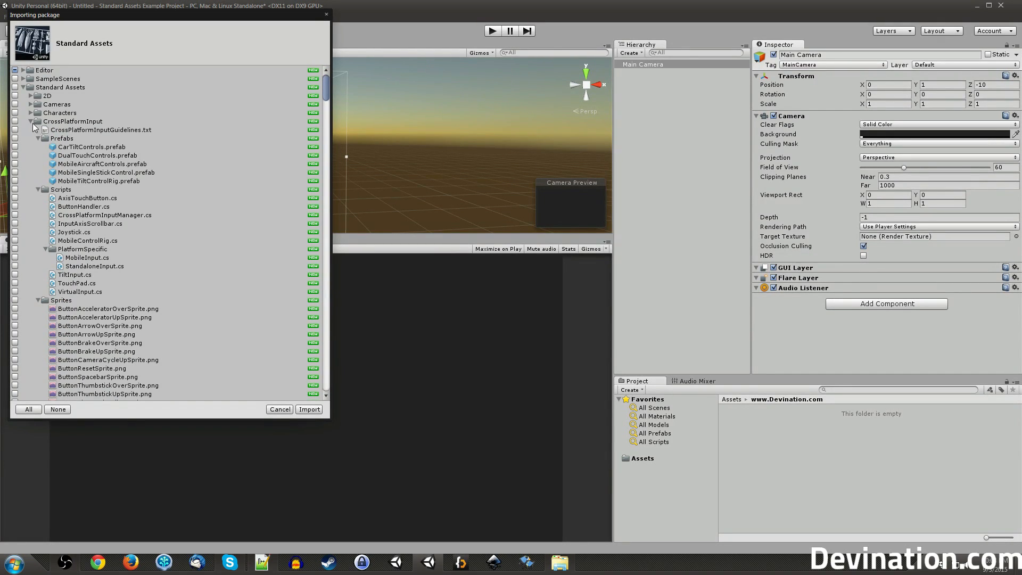
scroll(down, 3)
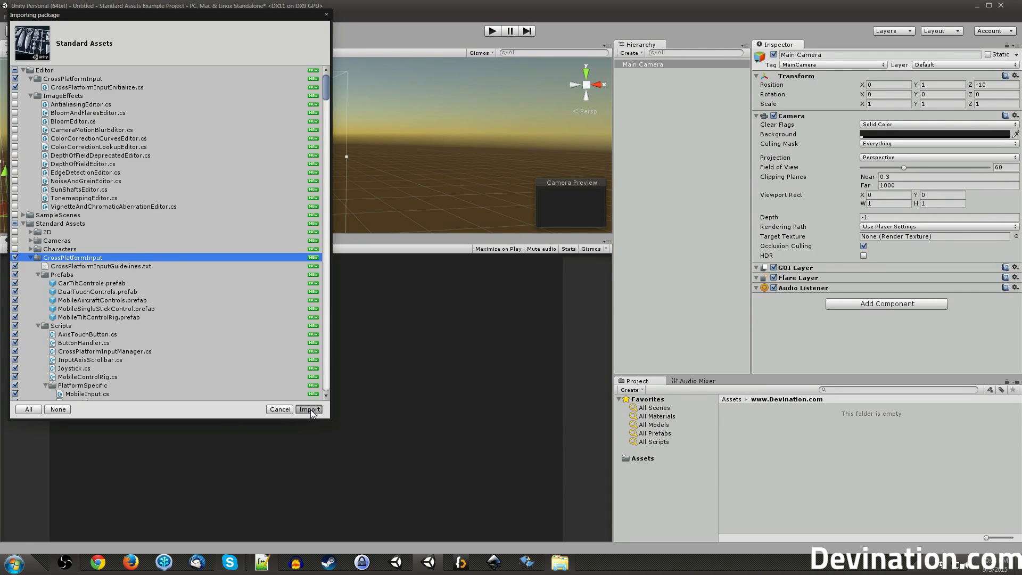
click(309, 409)
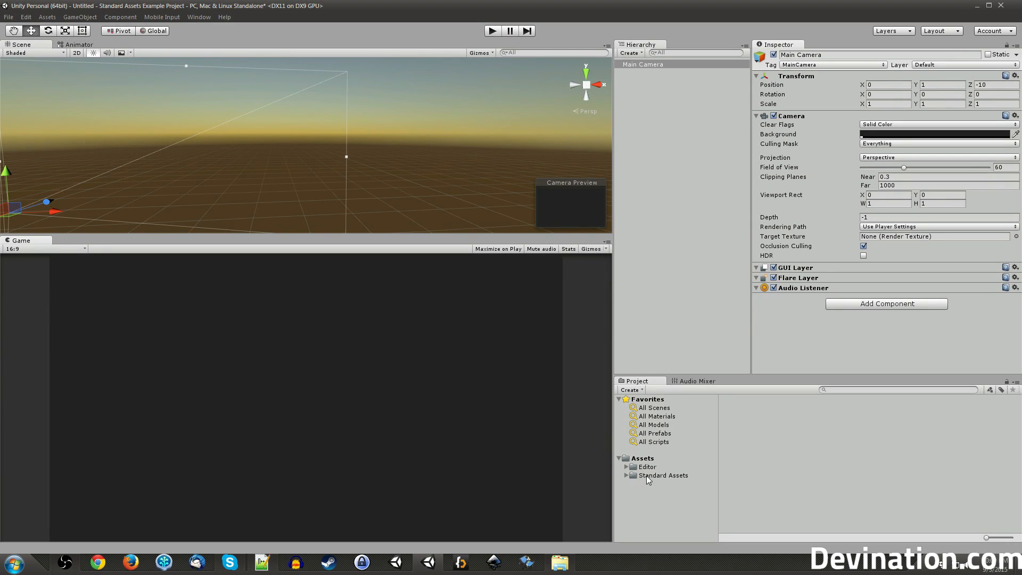
- Add the MobileSingleStickControl prefab from CrossPlatformInput > Prefabs to the scene
click(663, 475)
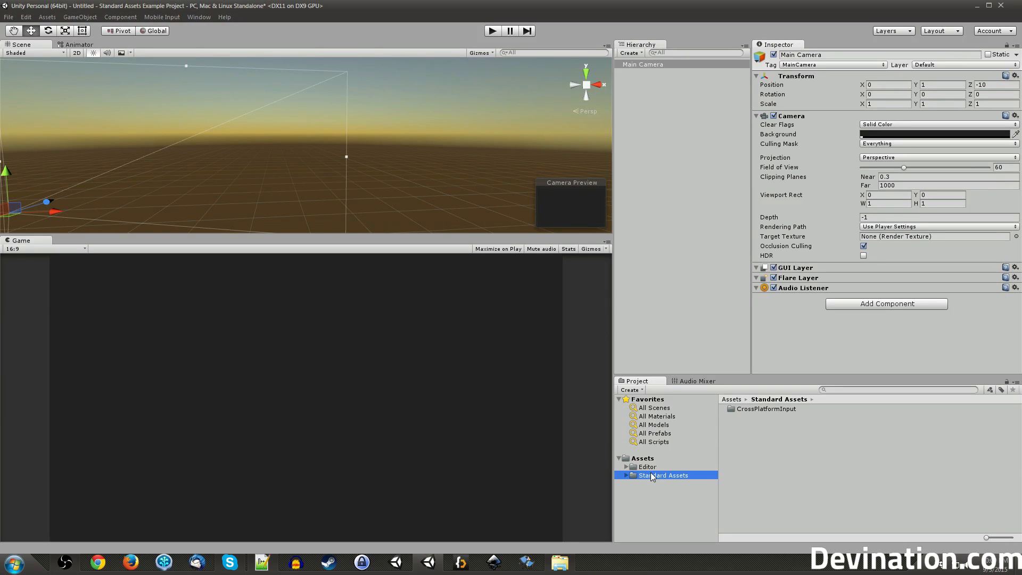
mouse_move(652, 466)
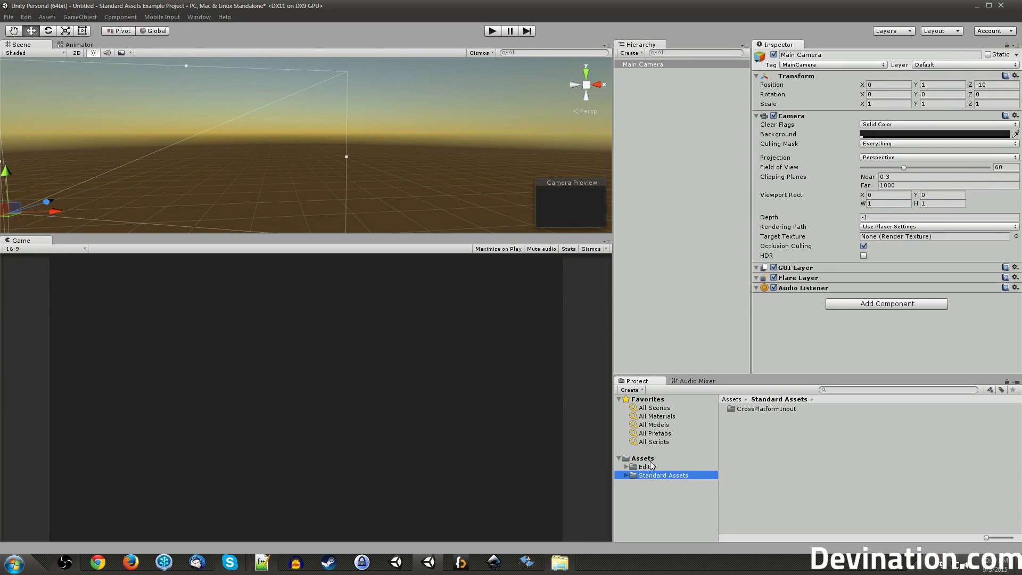
mouse_move(670, 486)
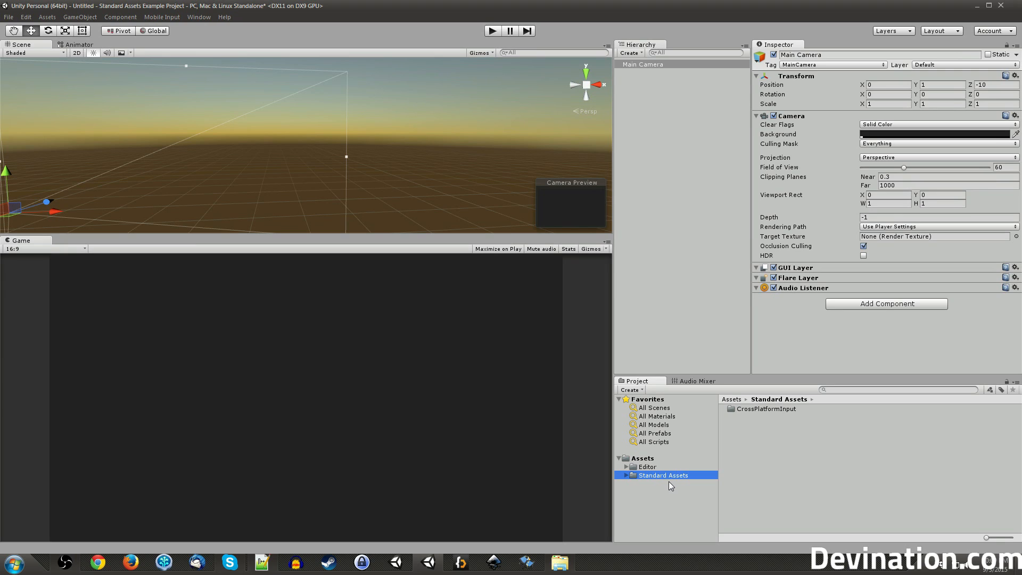
mouse_move(626, 479)
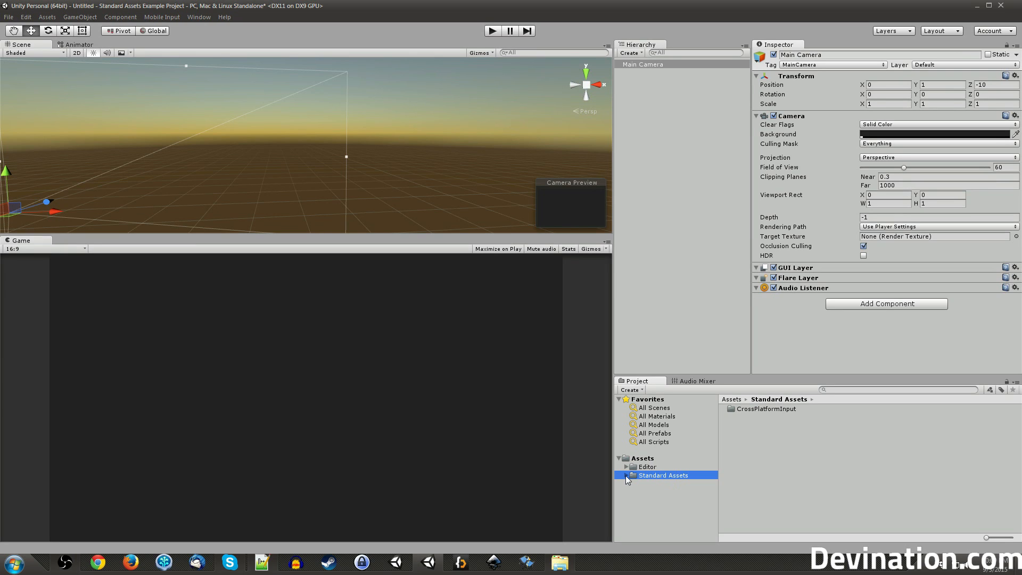
click(618, 475)
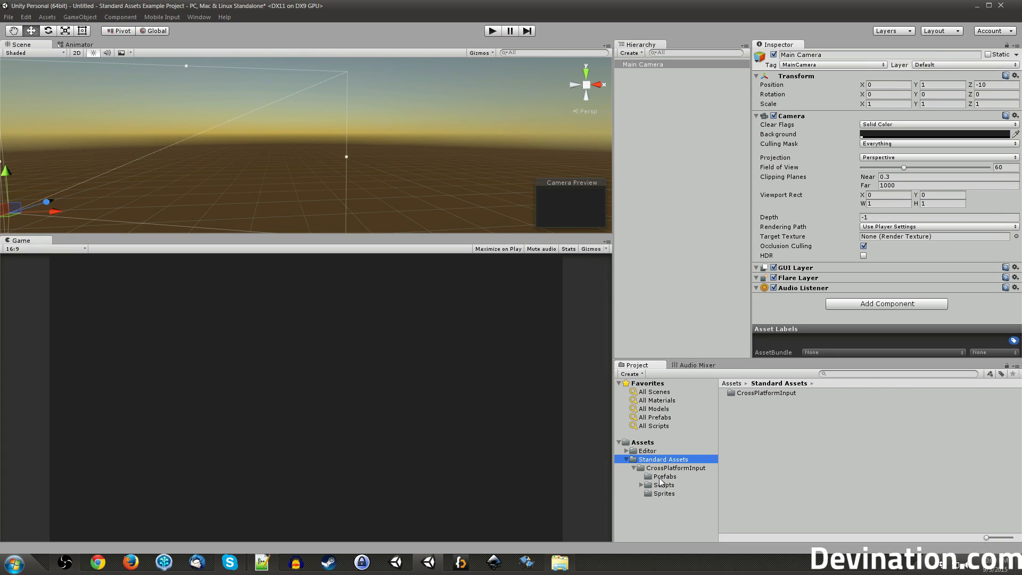
click(665, 477)
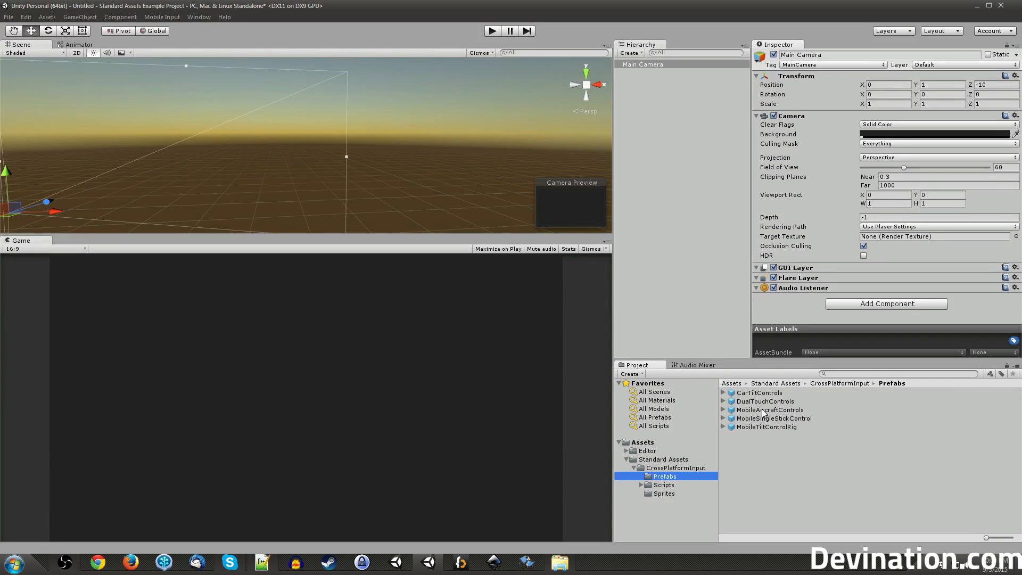
mouse_move(763, 424)
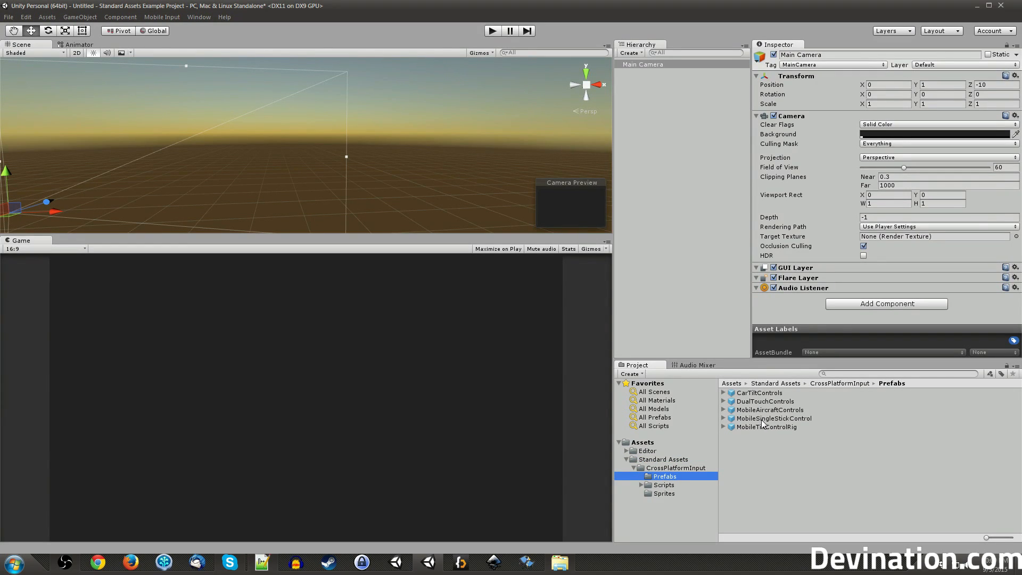
click(773, 417)
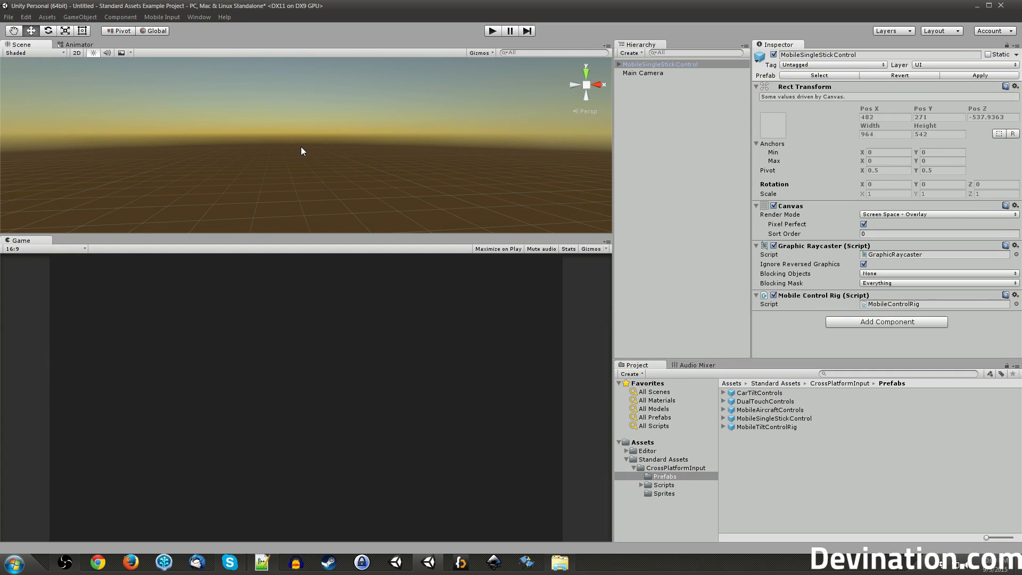
mouse_move(275, 142)
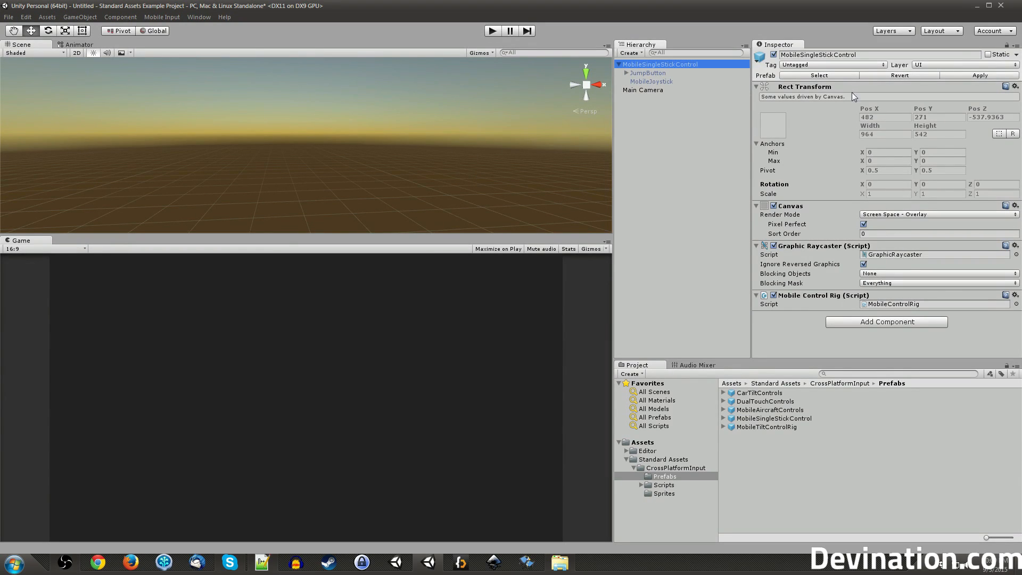
mouse_move(713, 40)
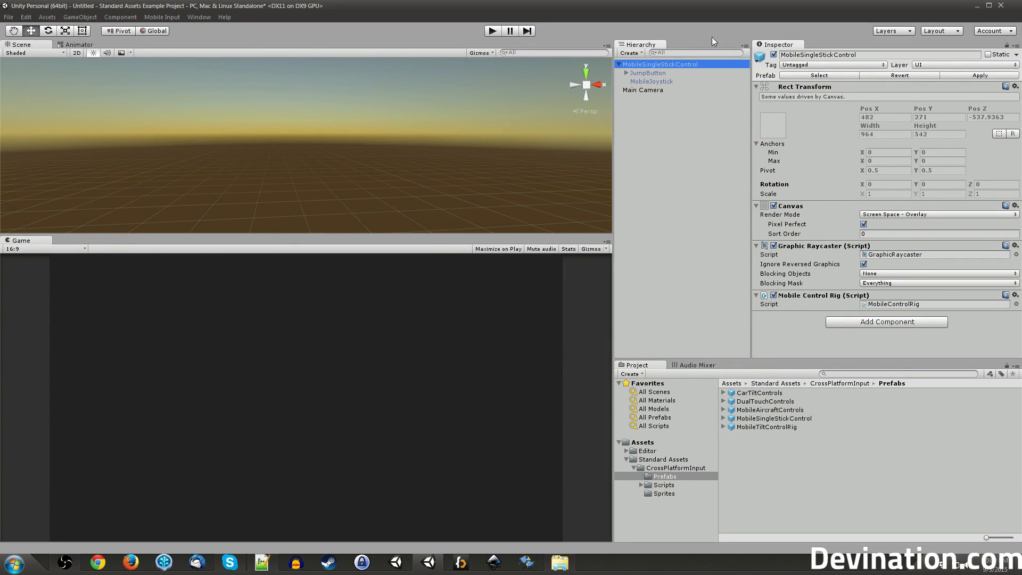
- Switch the project's build target to Android in Build Settings and close the window
click(650, 72)
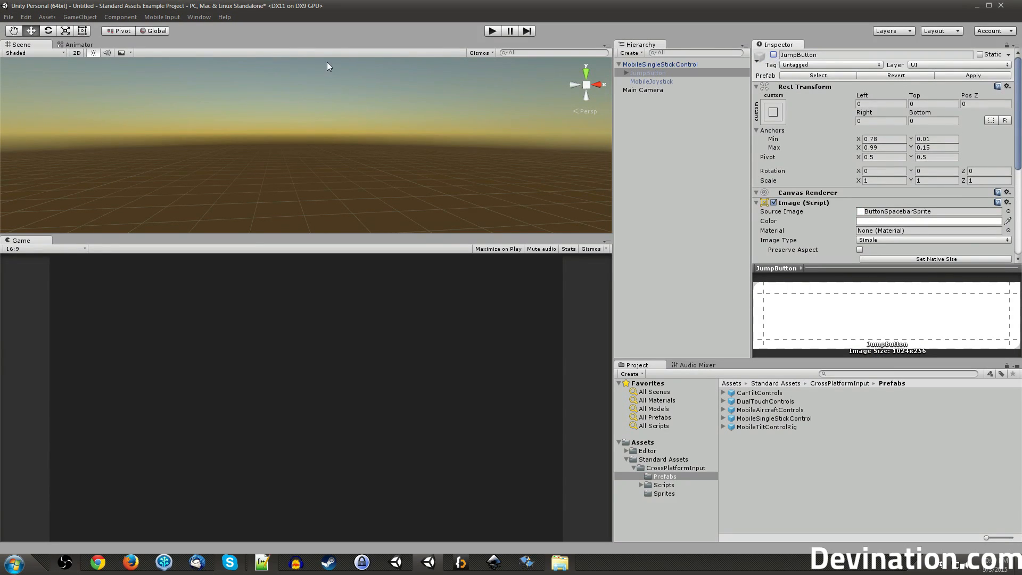
mouse_move(310, 71)
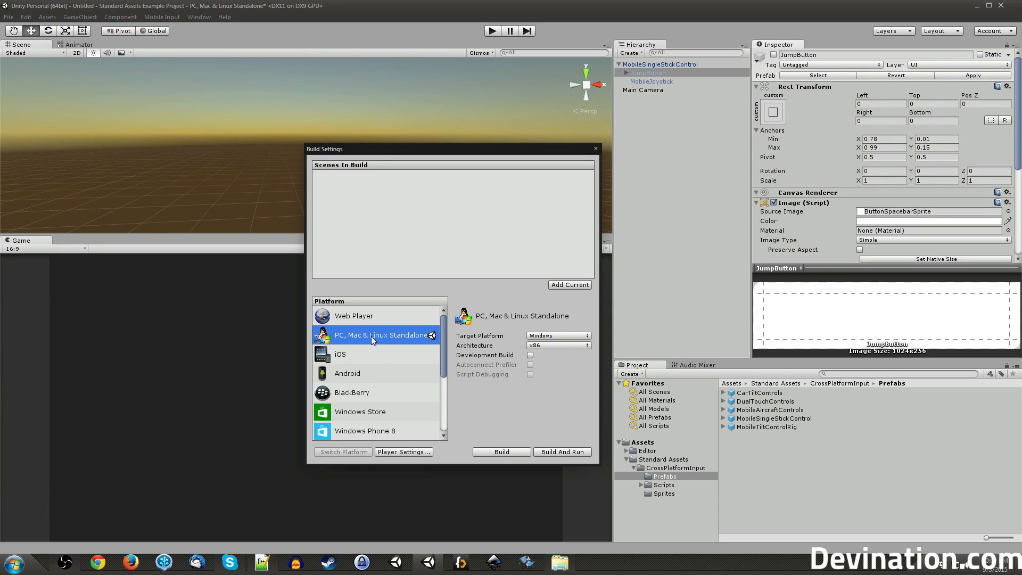
mouse_move(362, 338)
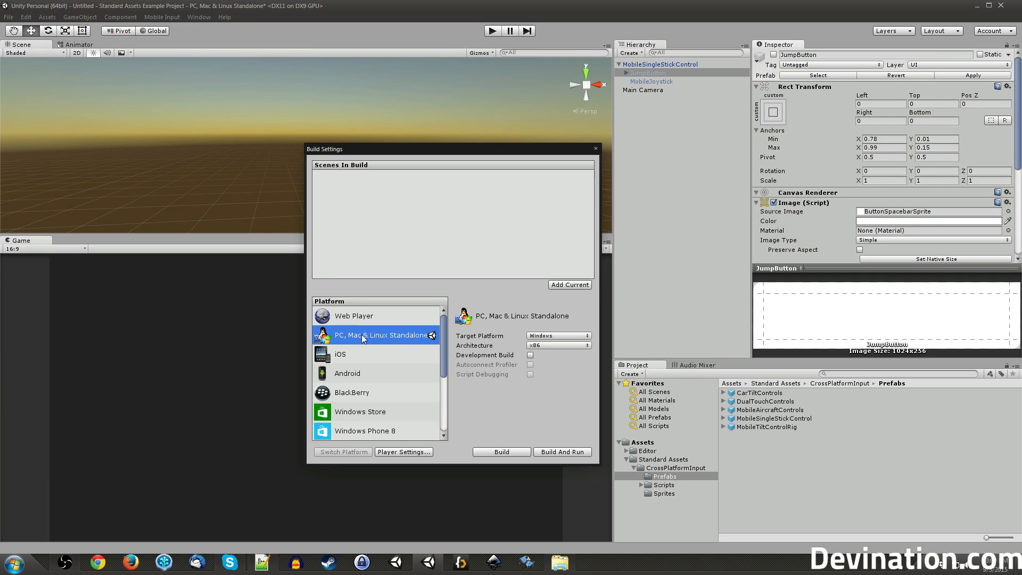
click(347, 373)
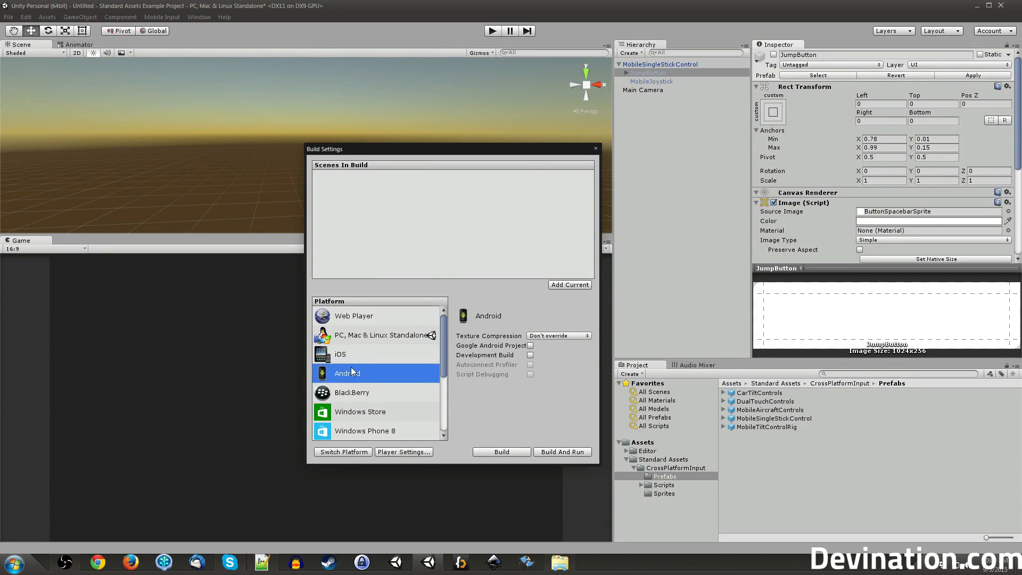
click(343, 451)
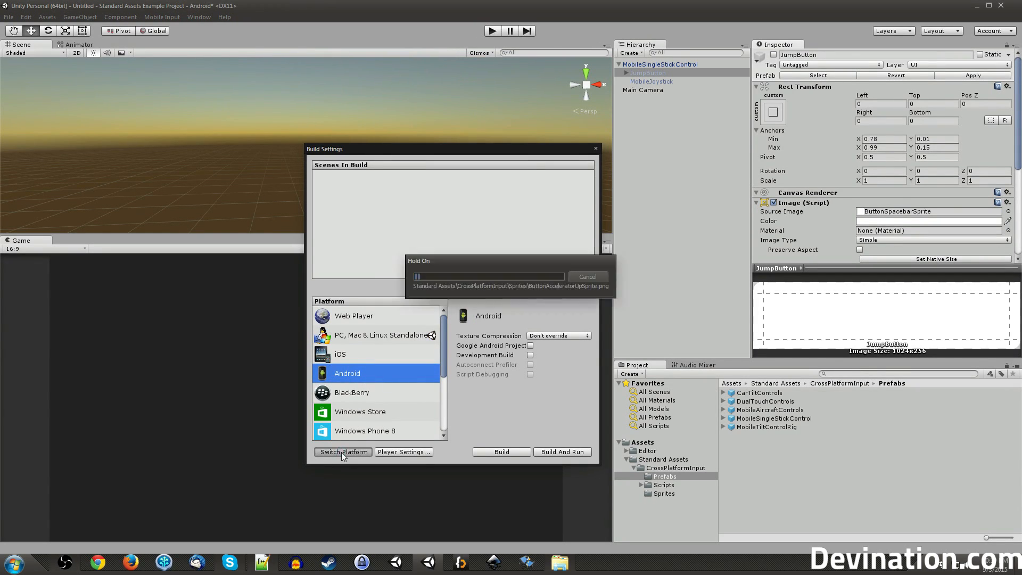
click(342, 451)
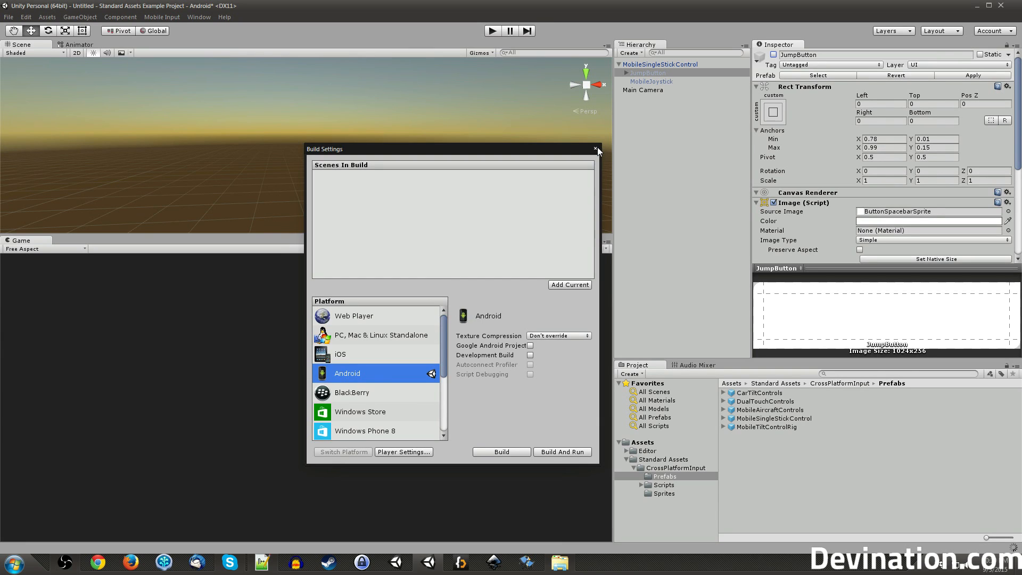
click(595, 150)
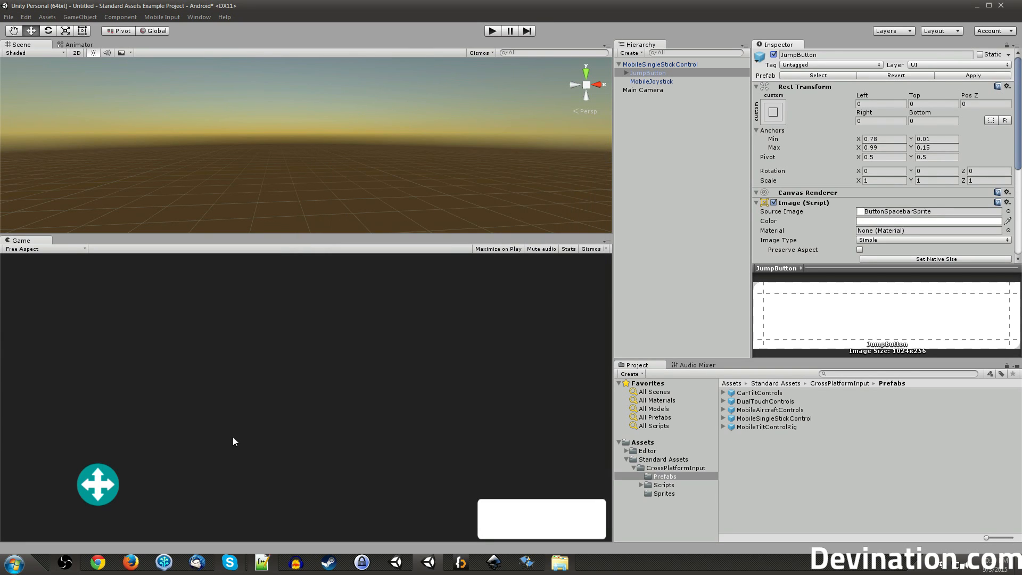
mouse_move(452, 135)
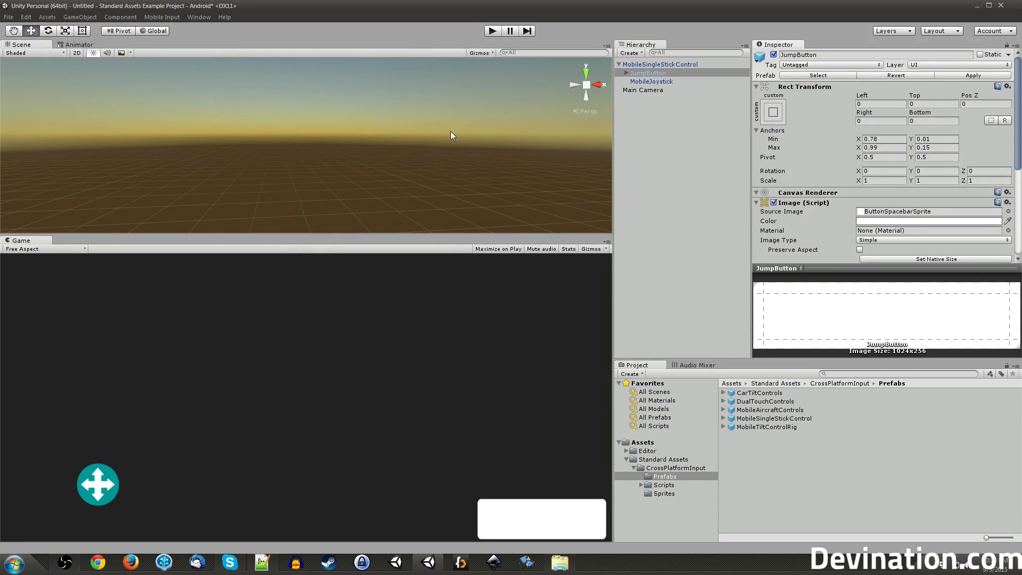
- Disable Mobile Input, acknowledge the notice, and play-test the floatingPlayer scene
click(162, 16)
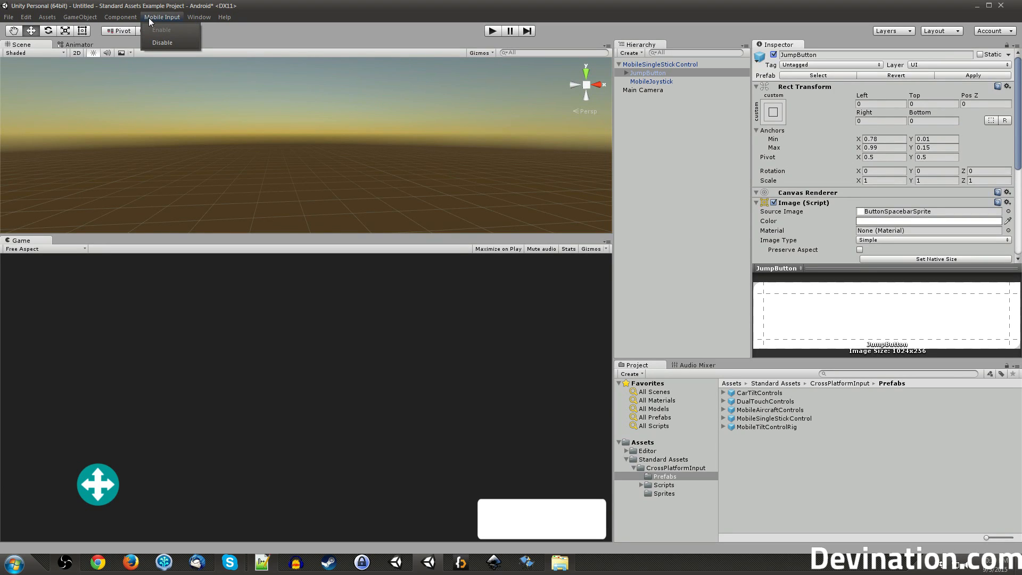
click(162, 43)
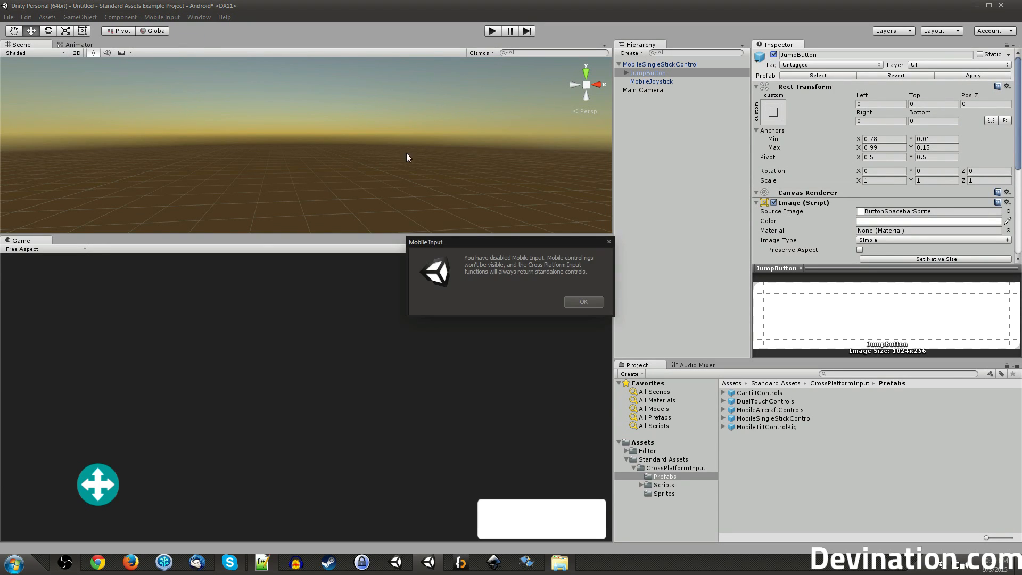
click(161, 17)
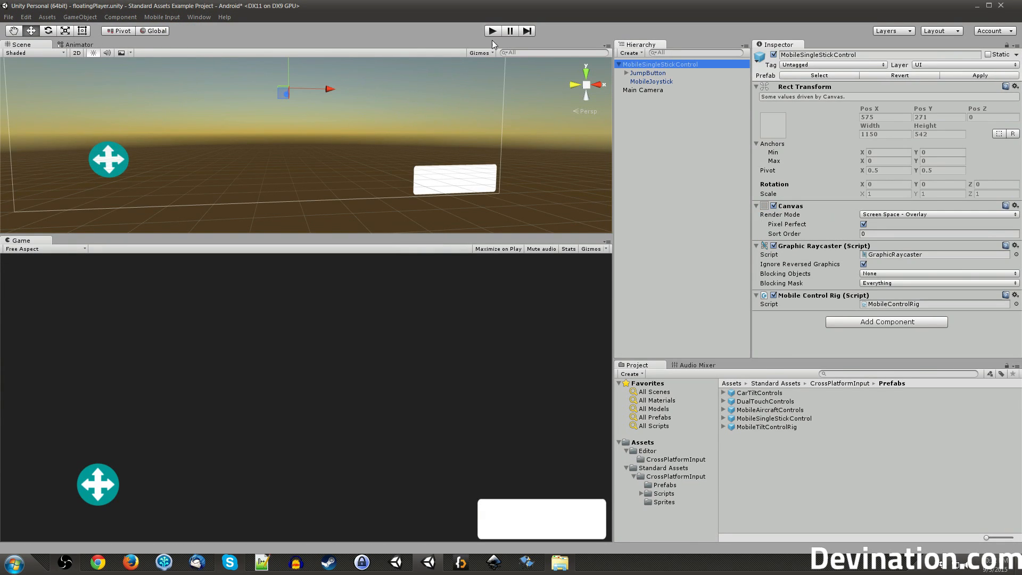
click(493, 31)
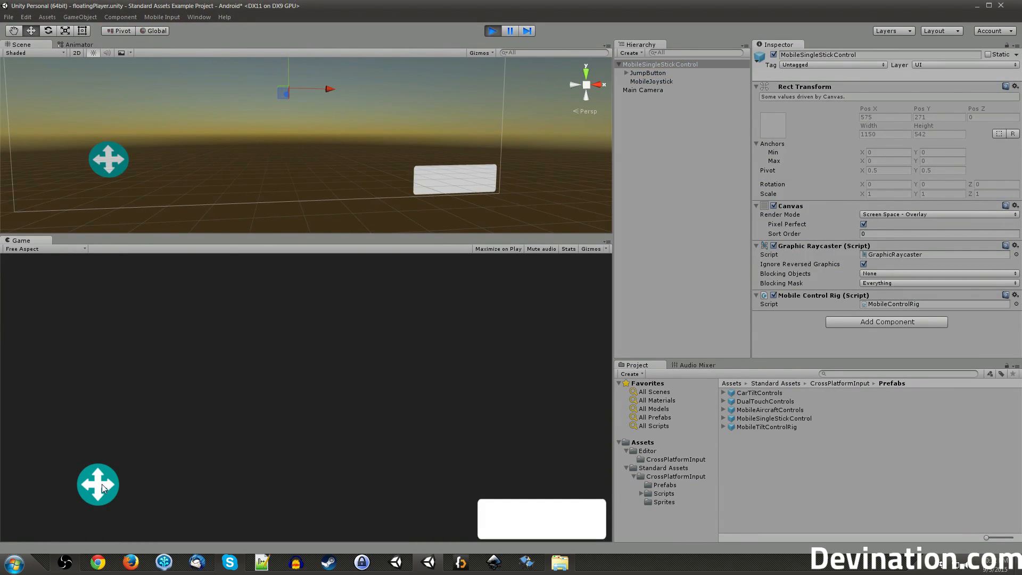
mouse_move(117, 488)
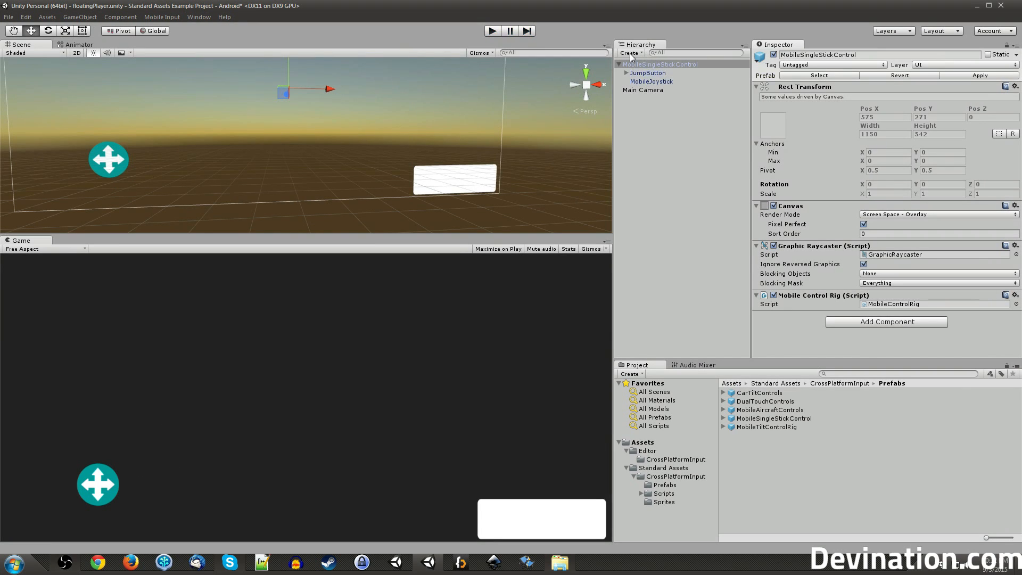
- Add an EventSystem, play-test dragging the joystick, then select MobileJoystick
click(628, 53)
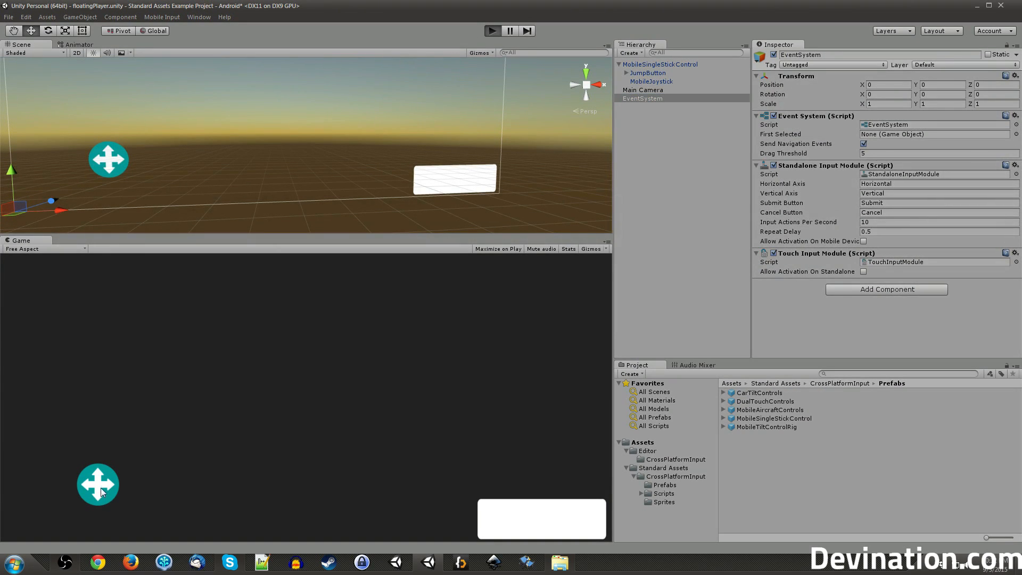
click(492, 30)
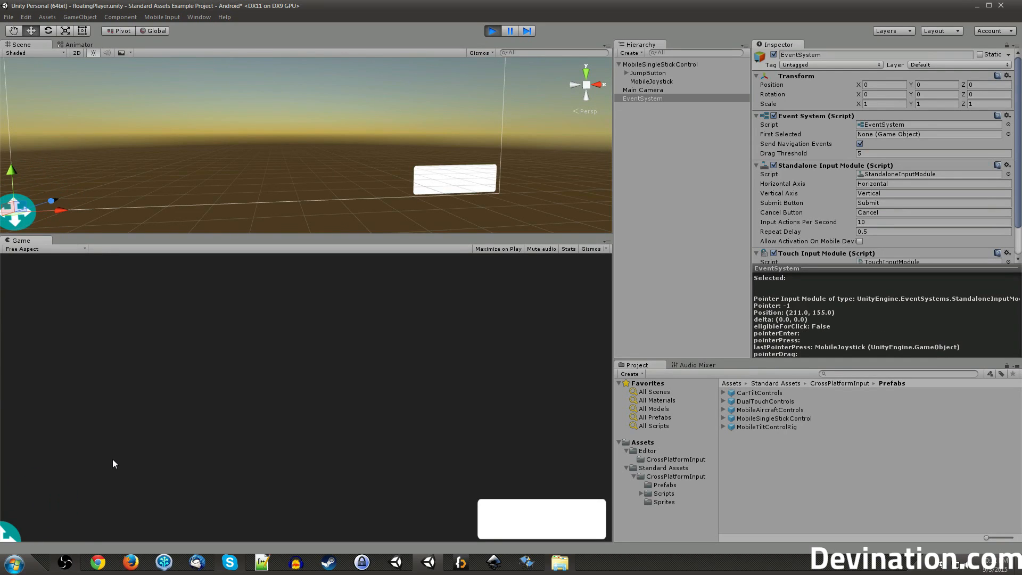
mouse_move(173, 452)
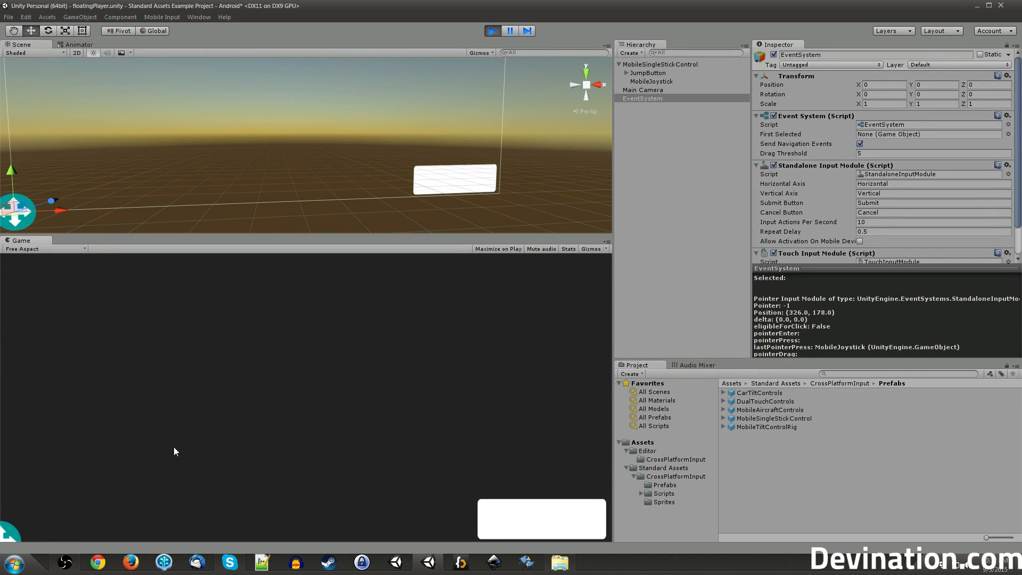
click(492, 31)
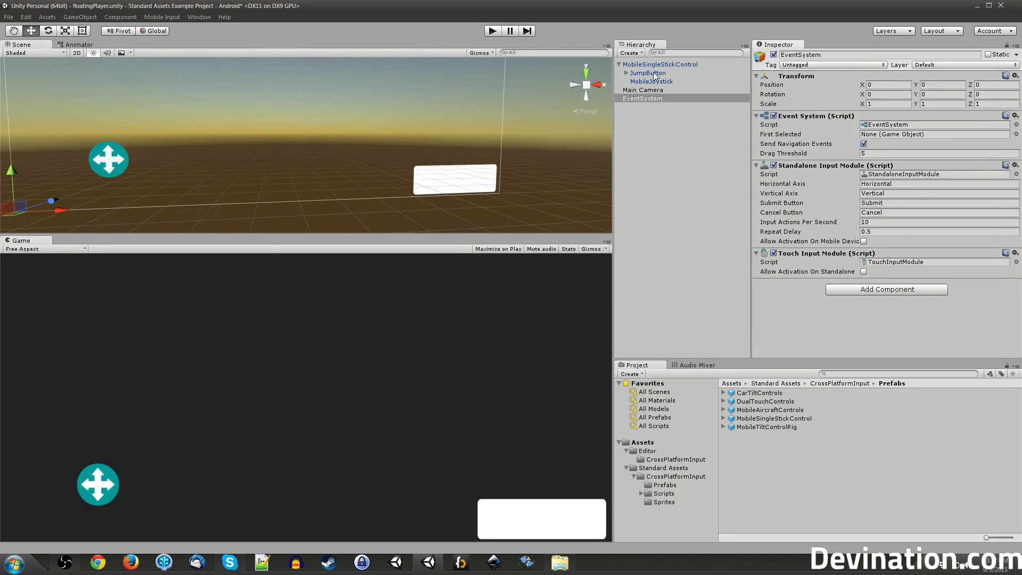
click(652, 82)
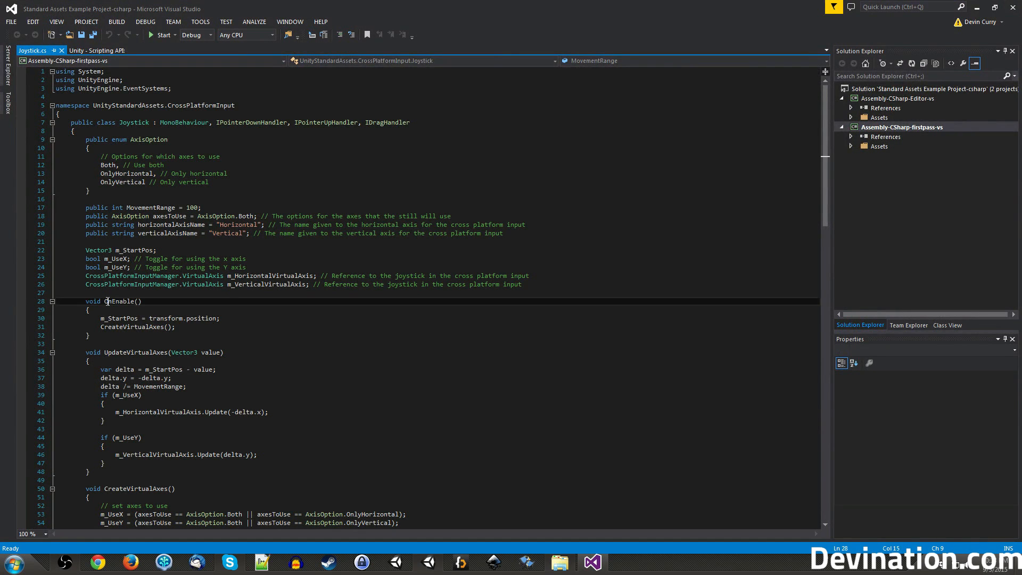
- Rename Joystick.cs's OnEnable method to Start and tag it with //DCURRY
double_click(117, 300)
text(Start)
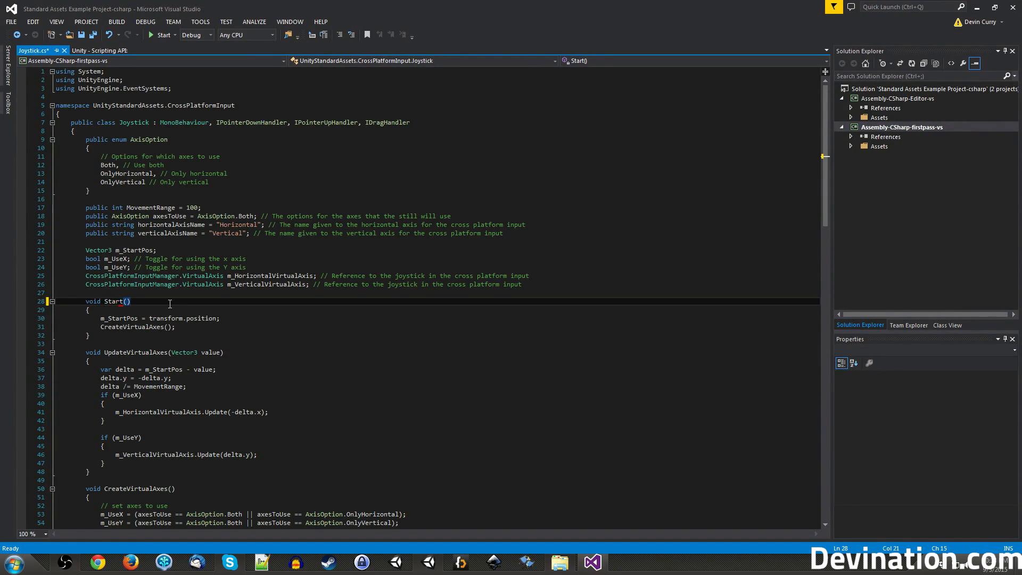
text(//)
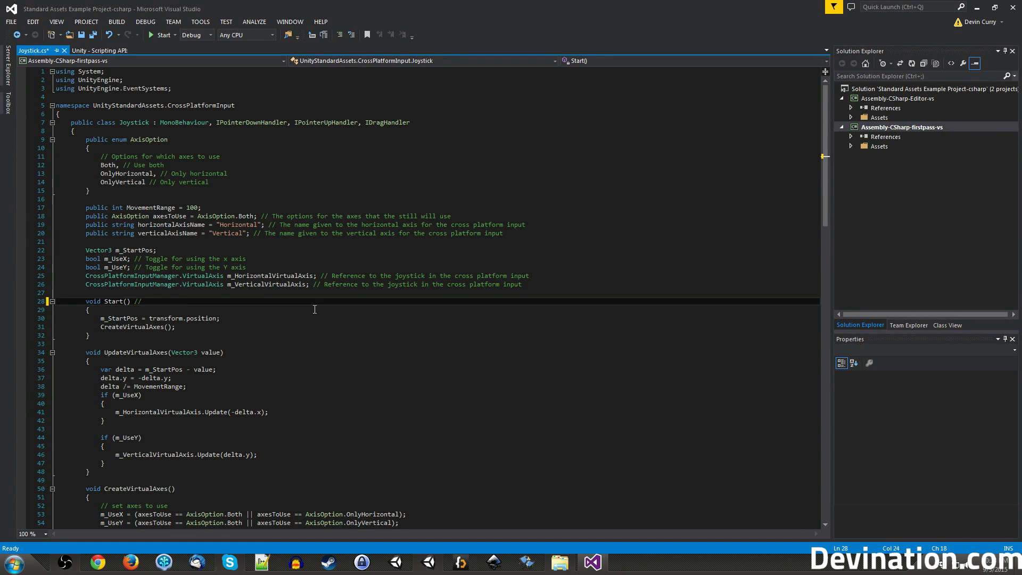
text(//DCURRY)
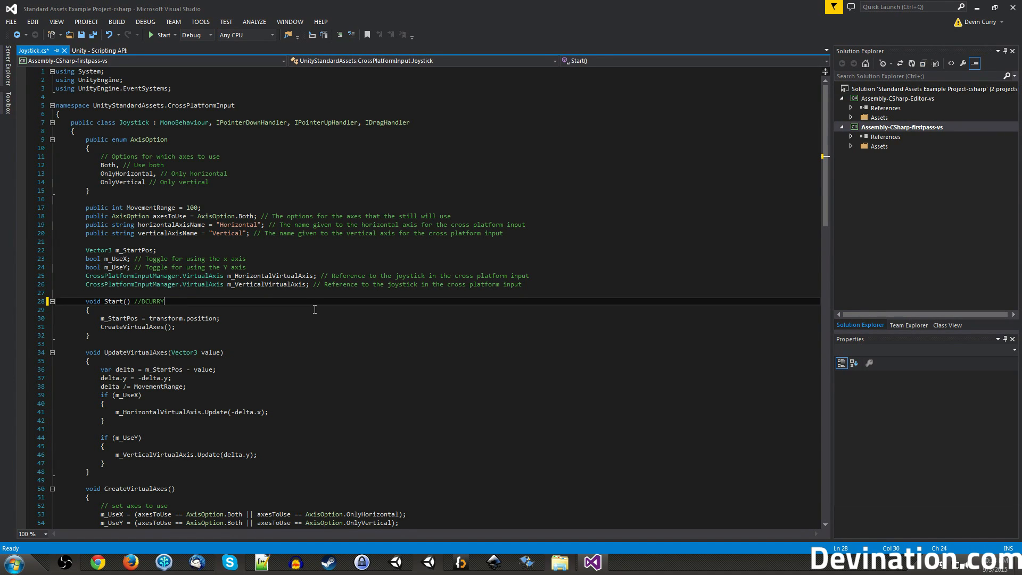
mouse_move(214, 309)
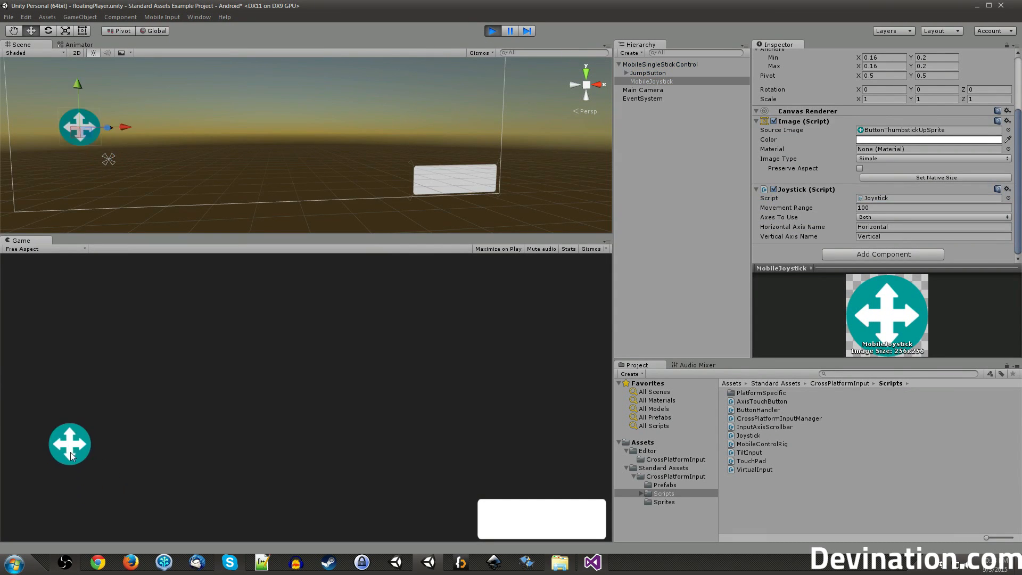
- Test-drag the joystick in play mode, then set its Movement Range to 50
drag(79, 127, 77, 141)
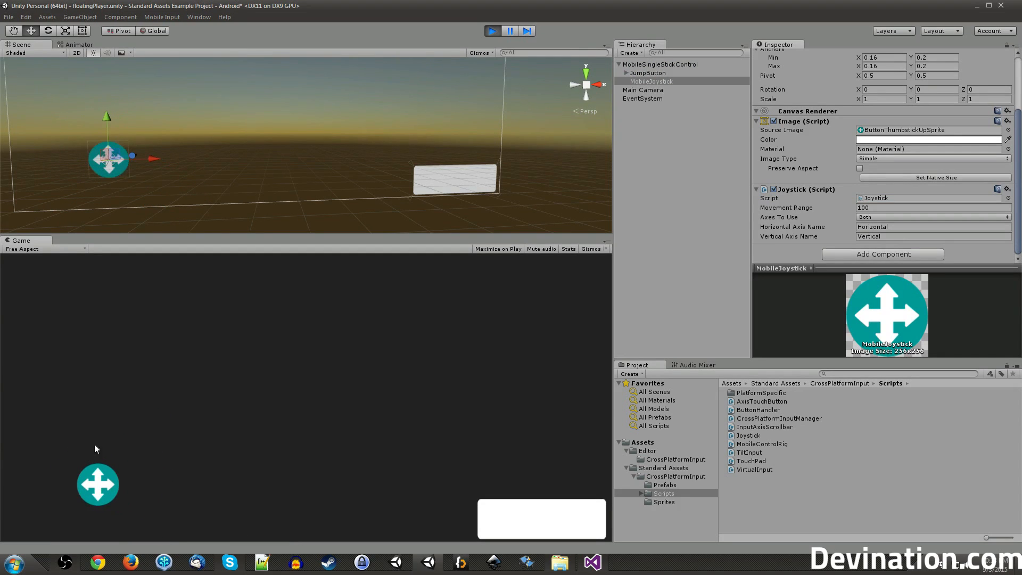
mouse_move(104, 471)
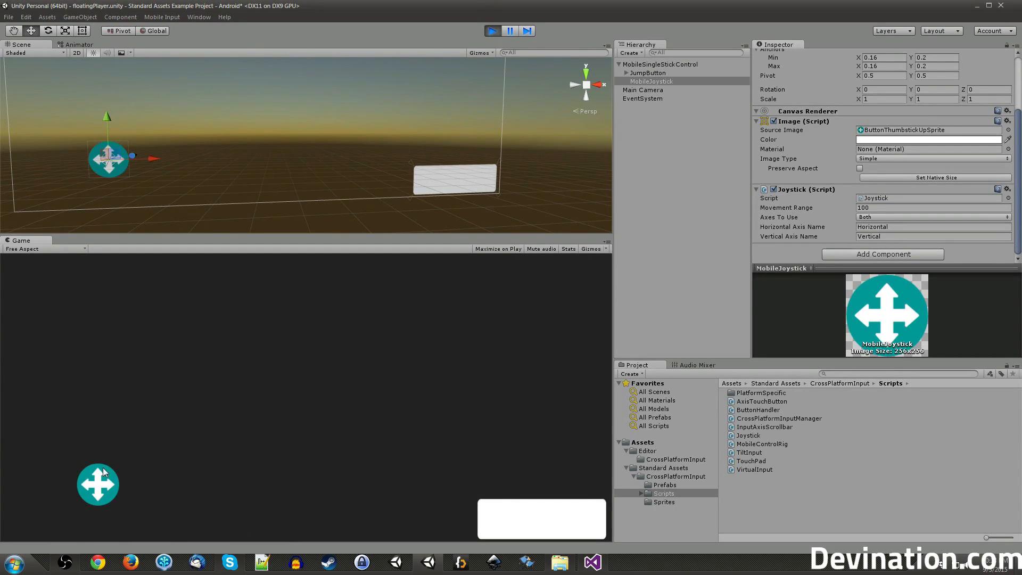
drag(109, 159, 54, 111)
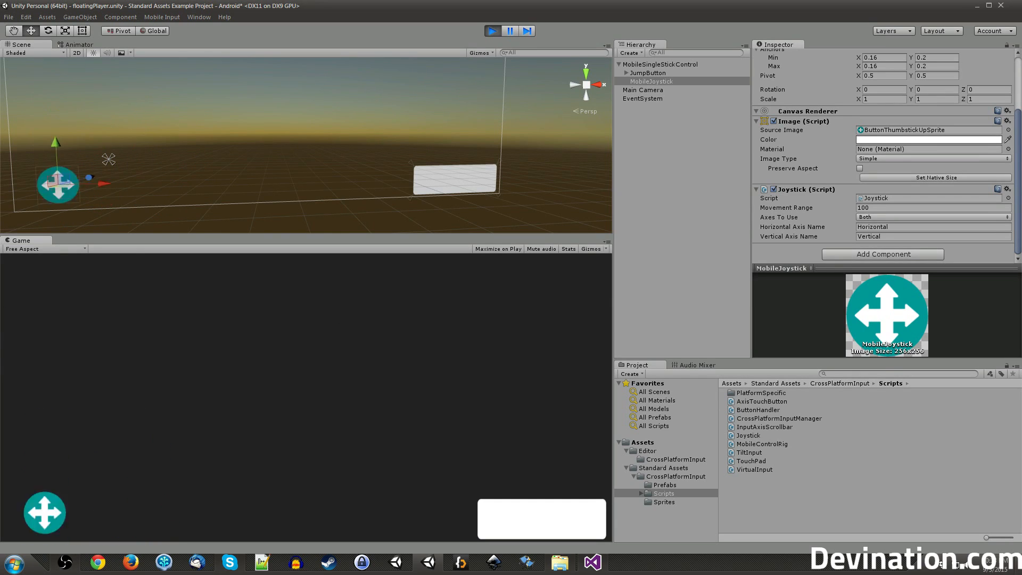
drag(57, 184, 151, 113)
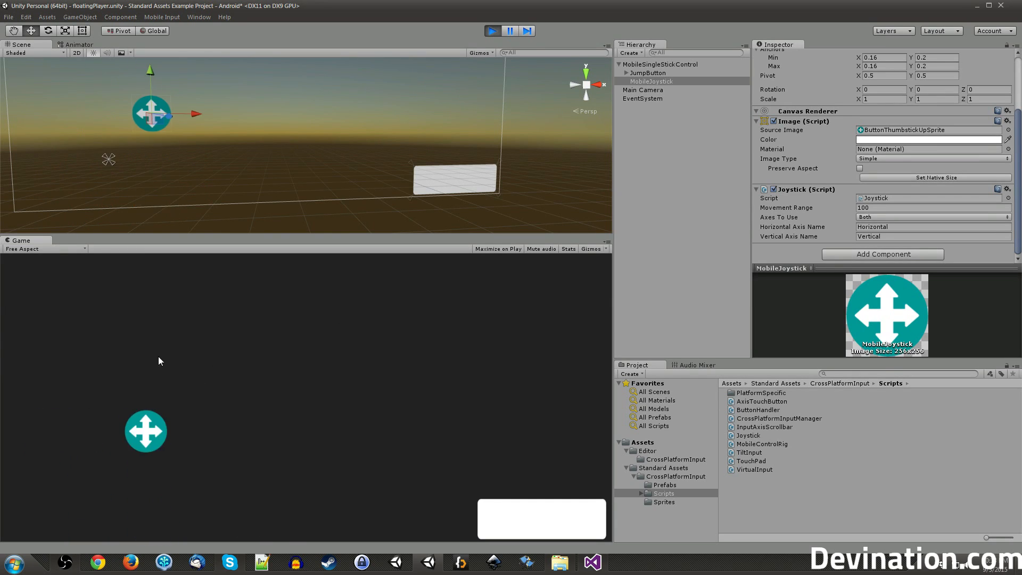
drag(152, 114, 159, 202)
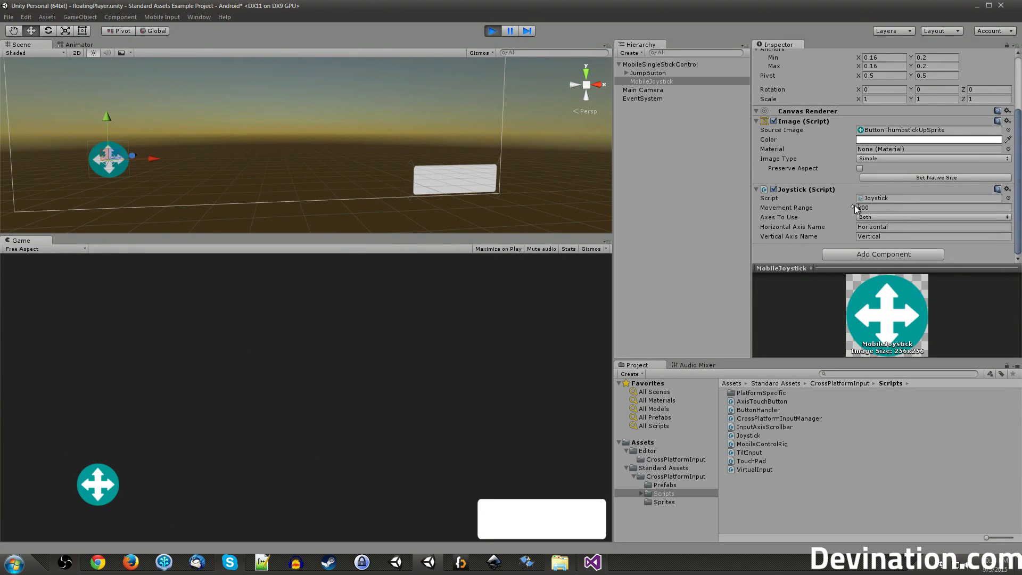
click(933, 207)
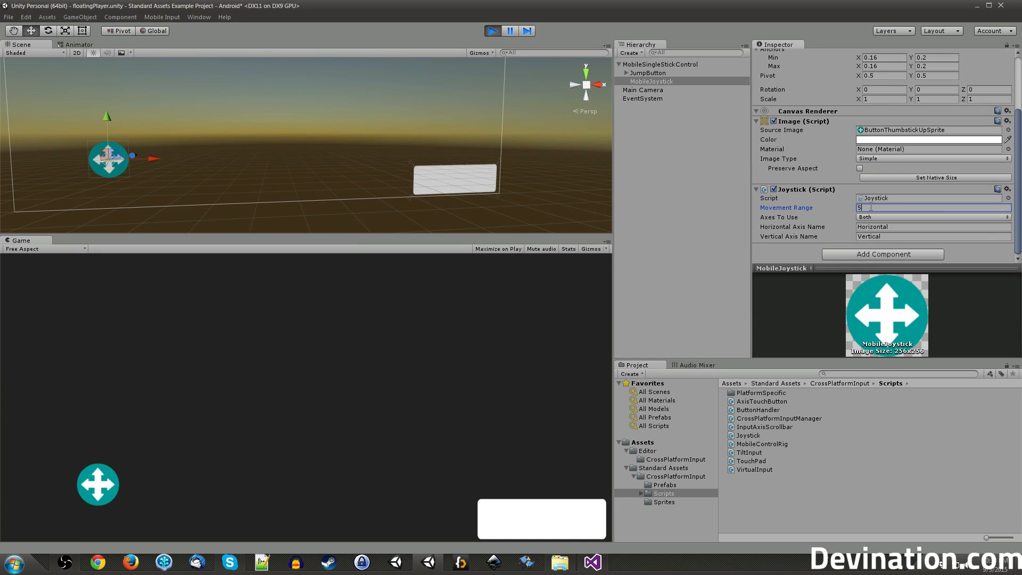
text(0)
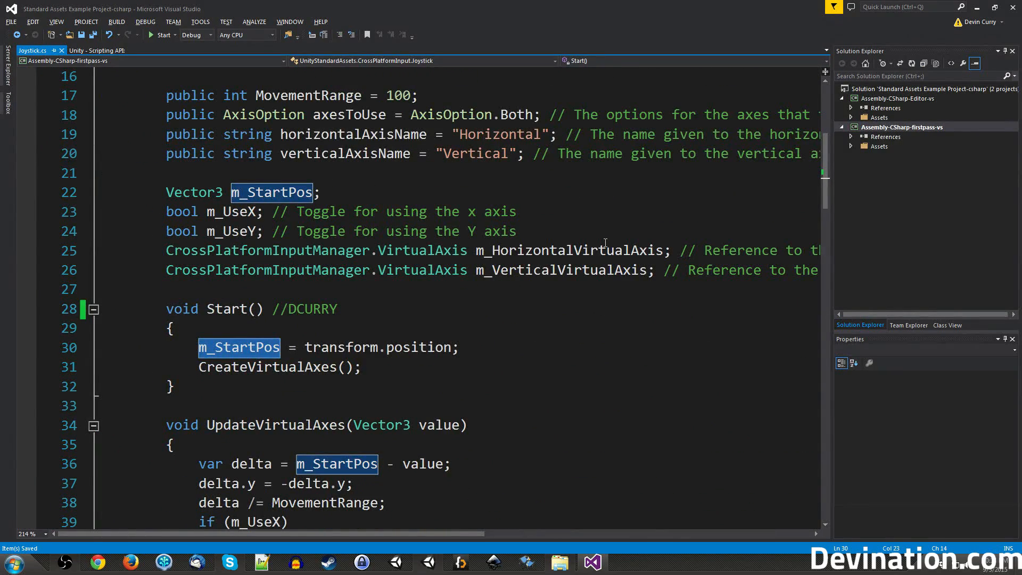
- Comment out both Mathf.Clamp lines in OnDrag and tag the first with //DCURRY
scroll(down, 3)
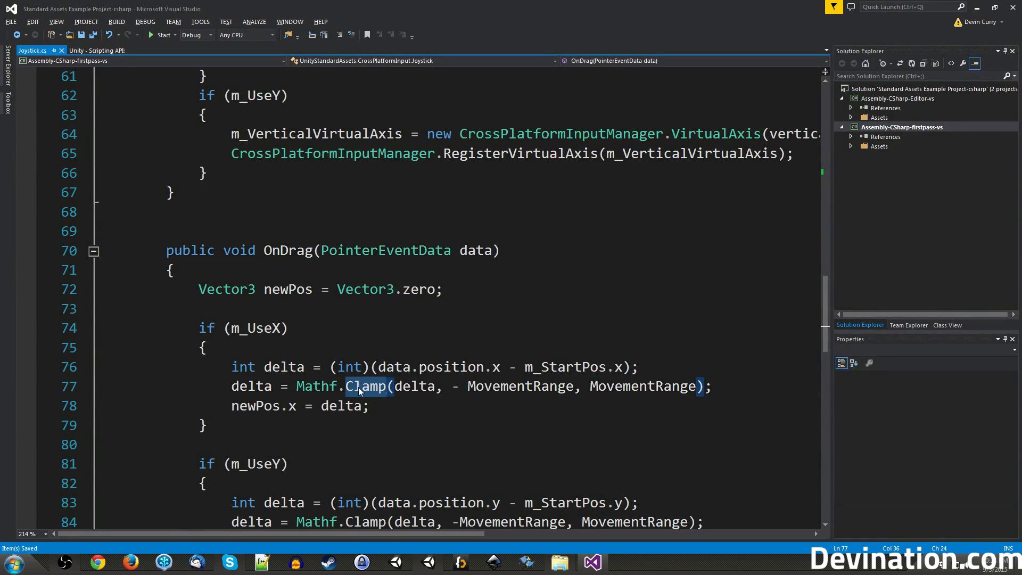
scroll(down, 3)
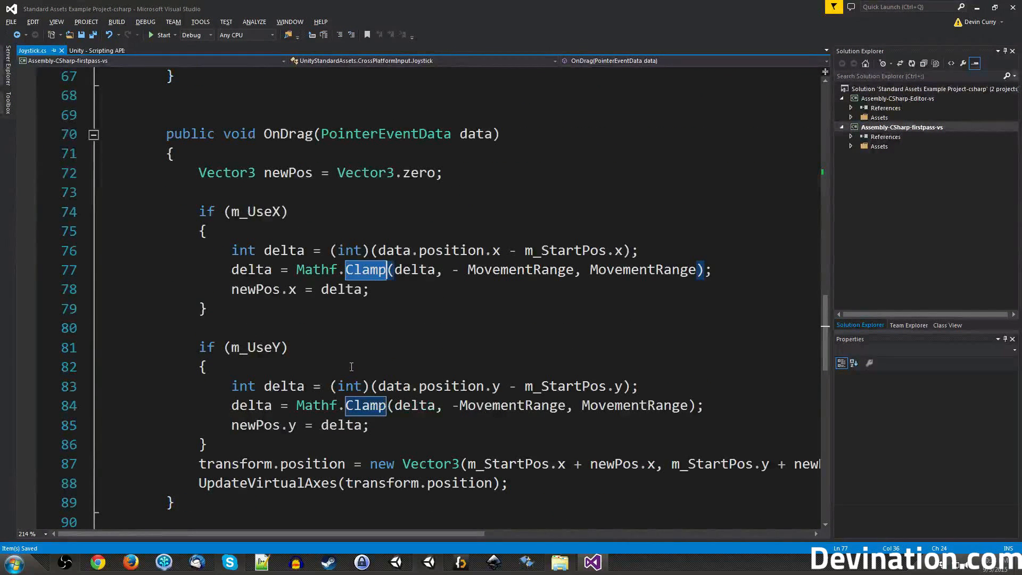
click(232, 269)
text(//)
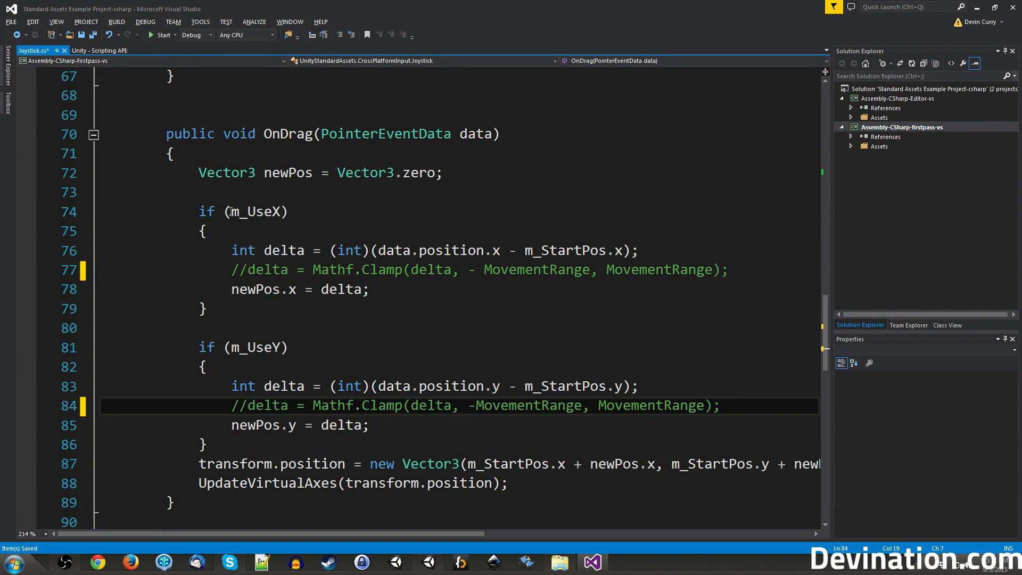
double_click(256, 348)
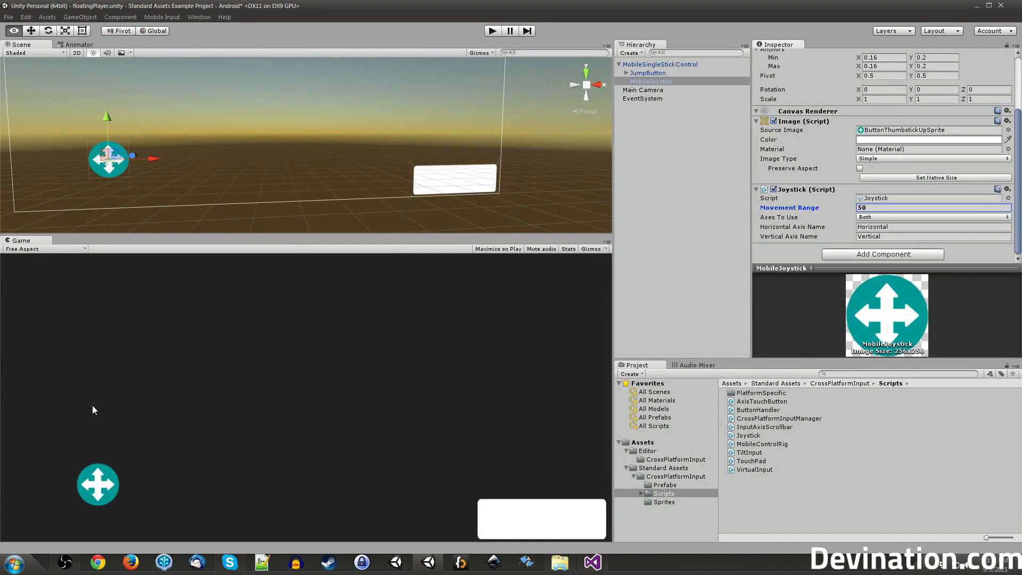
mouse_move(181, 457)
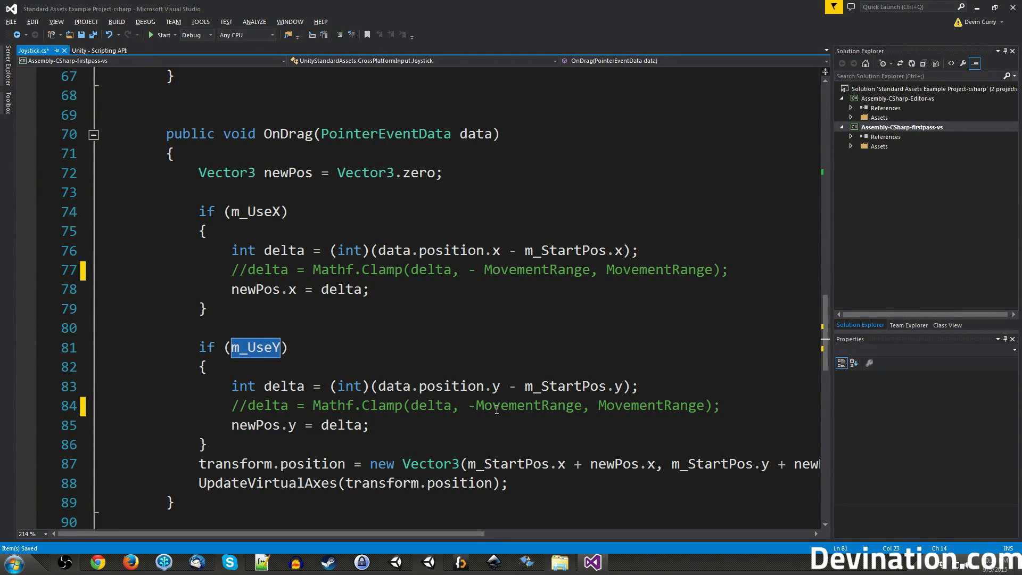
mouse_move(554, 357)
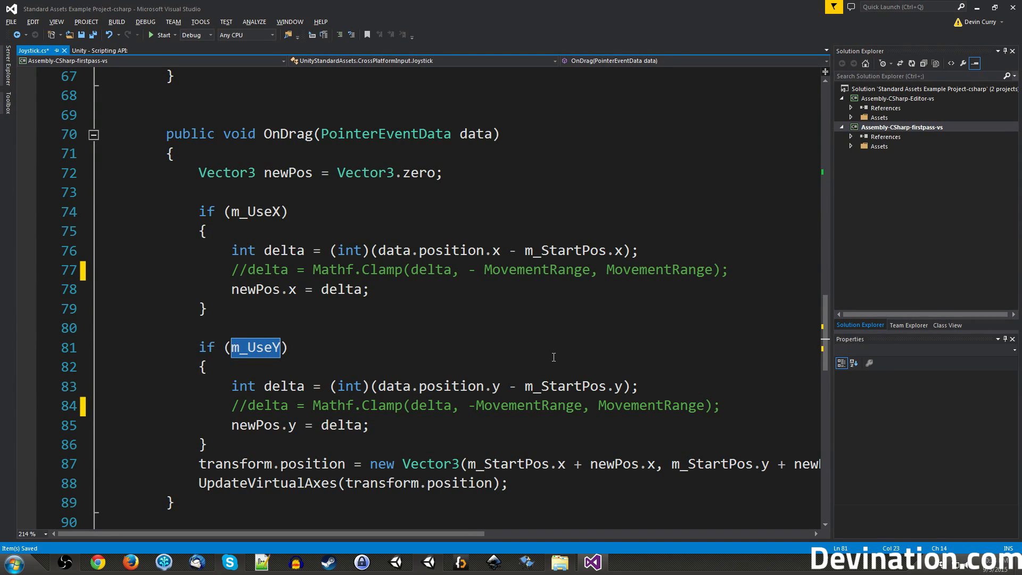
text(//)
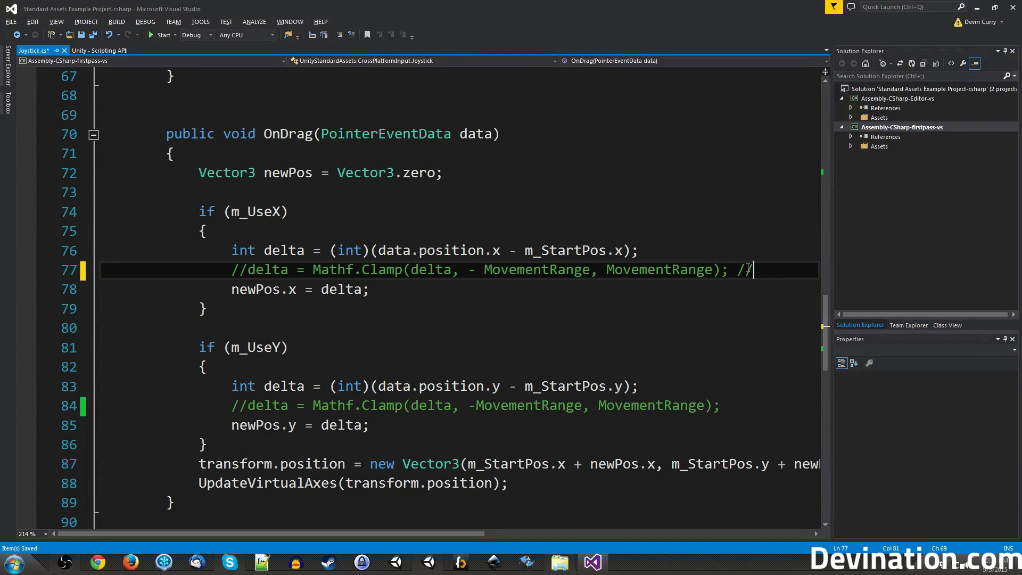
text(DCURRY)
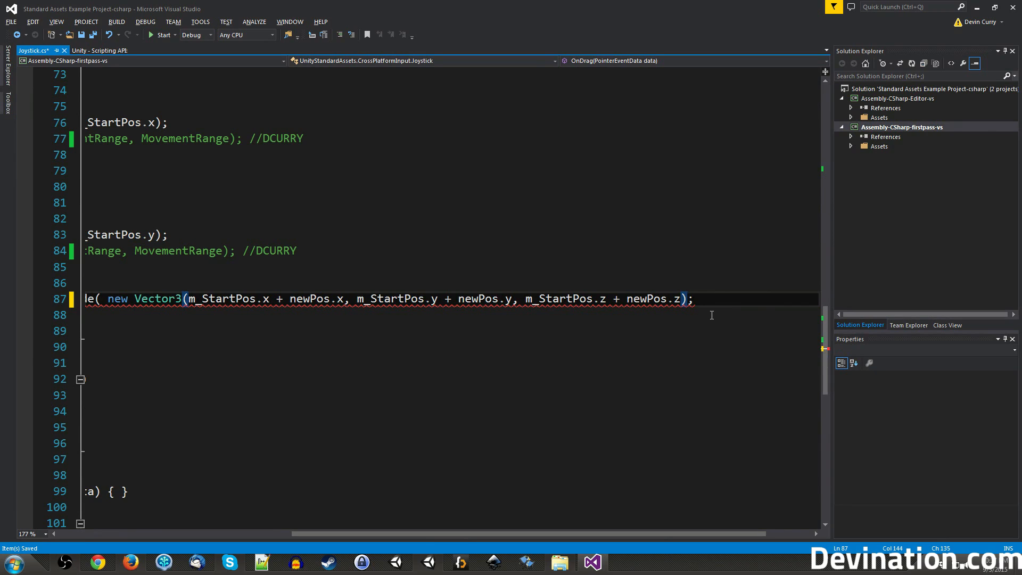
- Wrap the new position Vector3 in Vector3.ClampMagnitude with MovementRange as the limit
text())
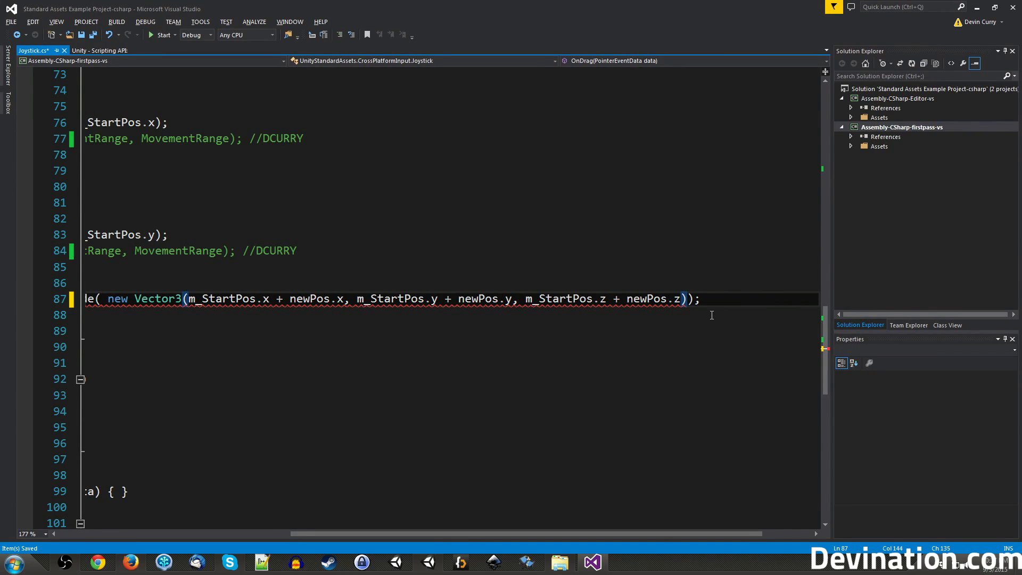
text(,)
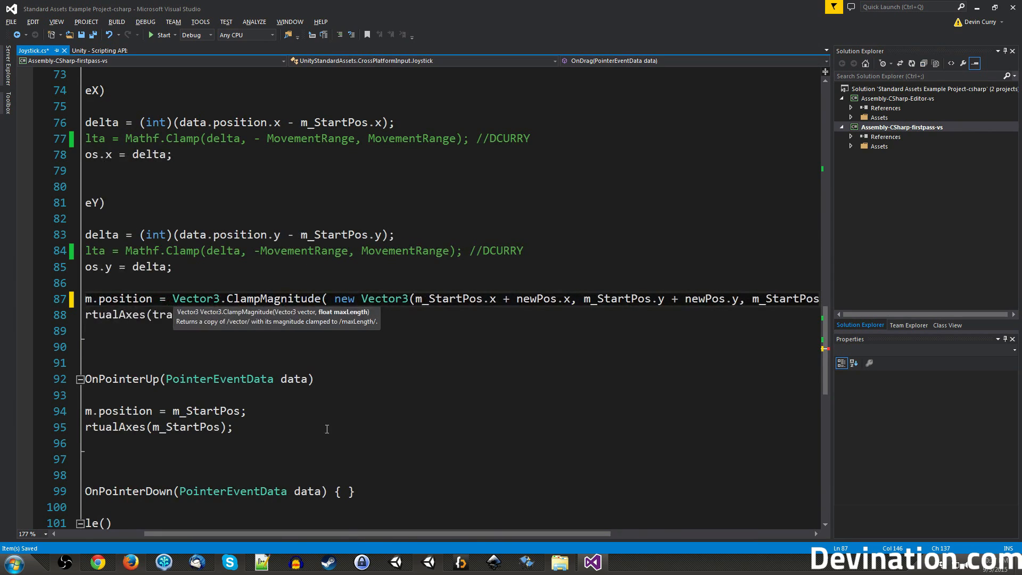
click(411, 250)
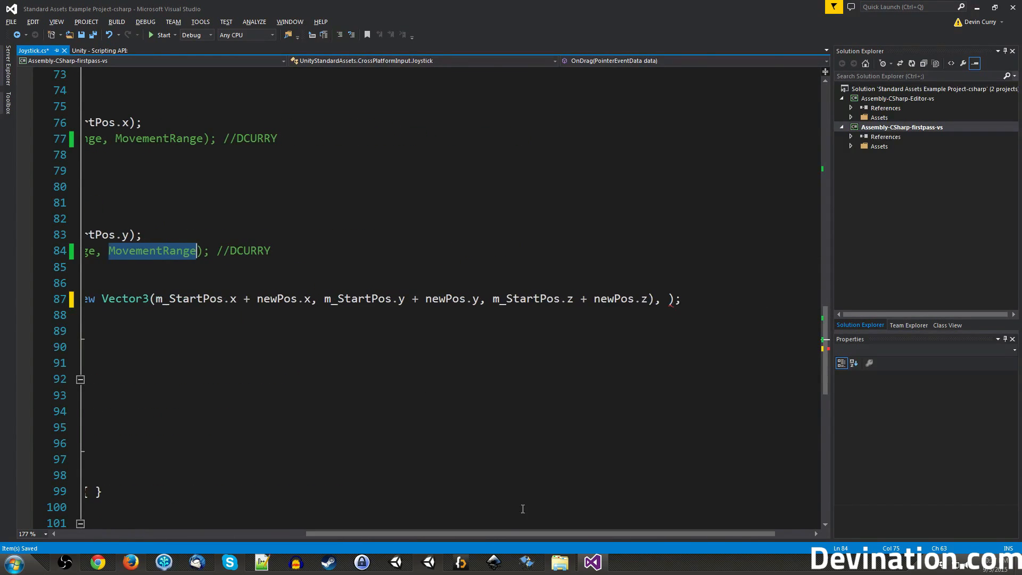
text(MovementRange)
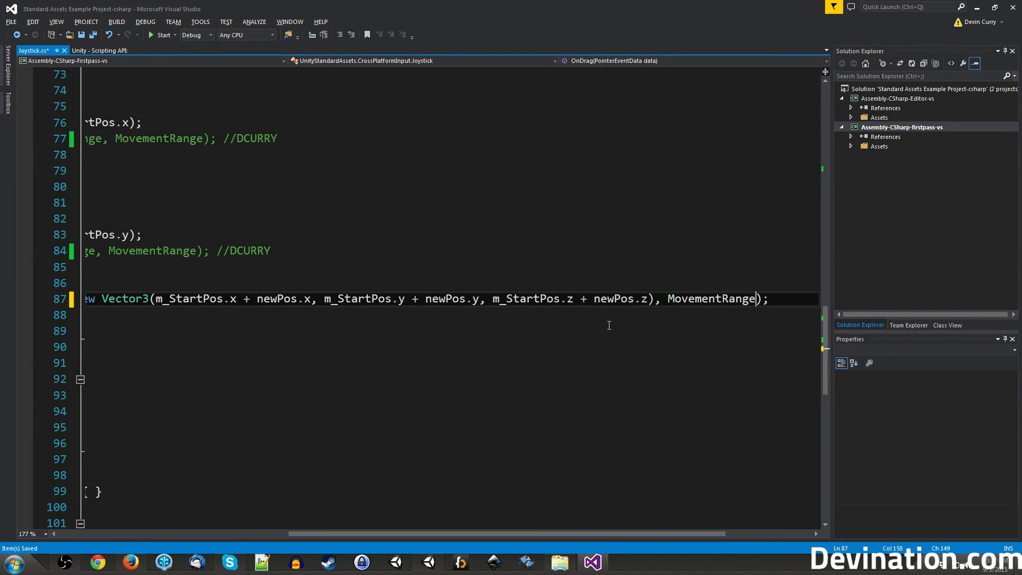
double_click(710, 298)
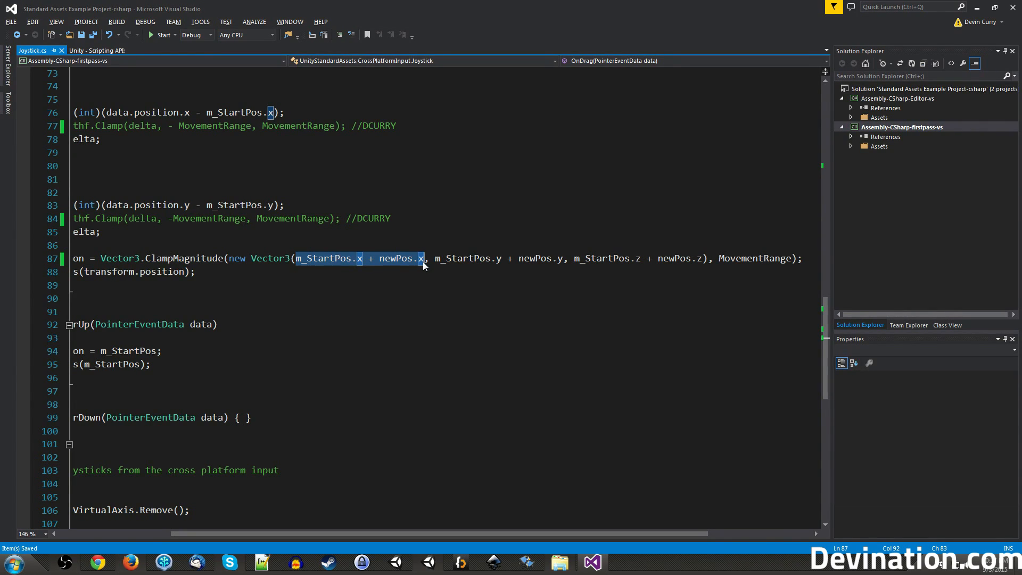
- Review the newPos x-component terms on line 87 of the clamped drag code
click(381, 258)
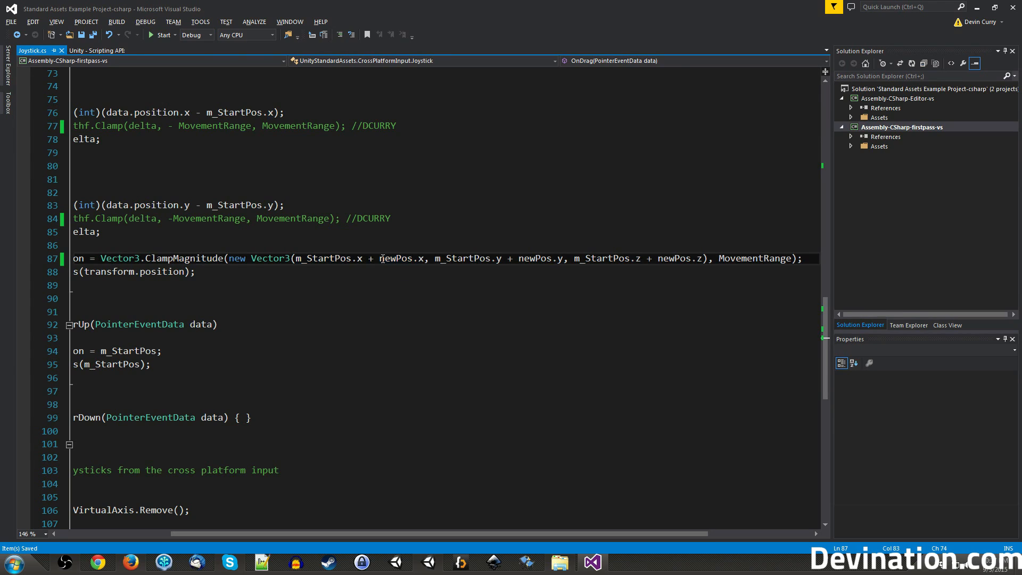
double_click(401, 258)
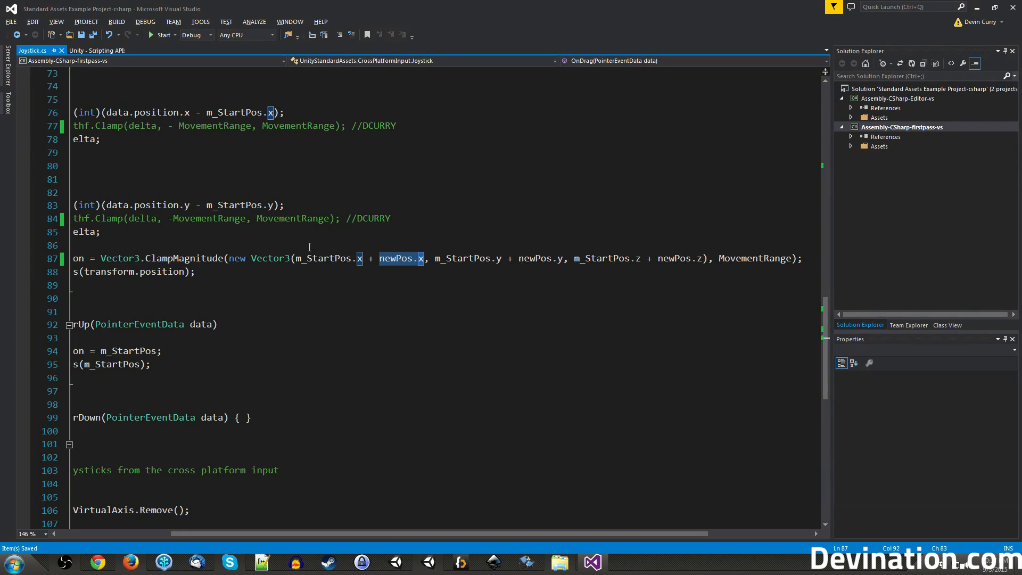
double_click(326, 258)
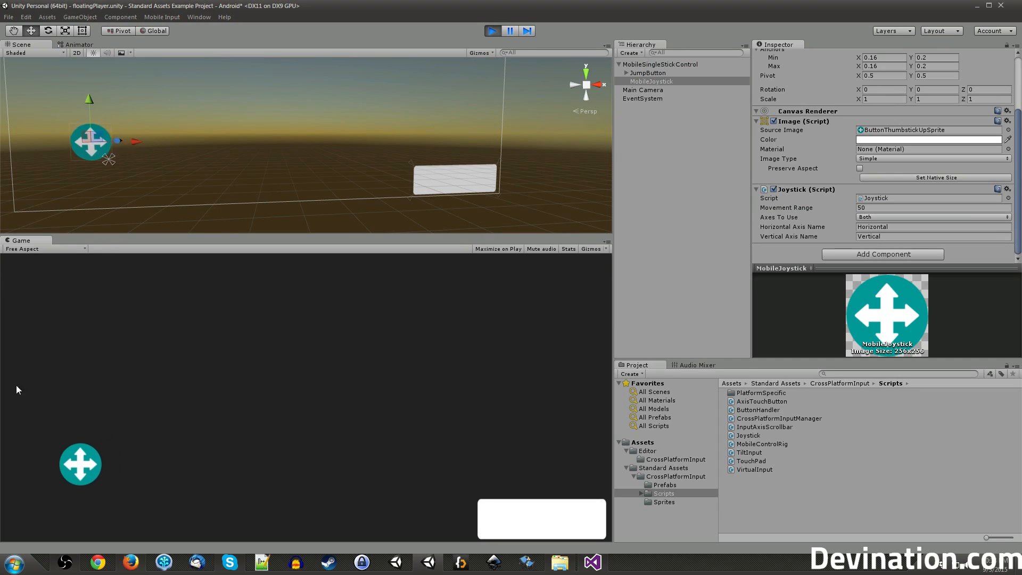
- Play-test the clamped joystick by dragging it in the Game view, then stop play mode
drag(90, 142, 135, 162)
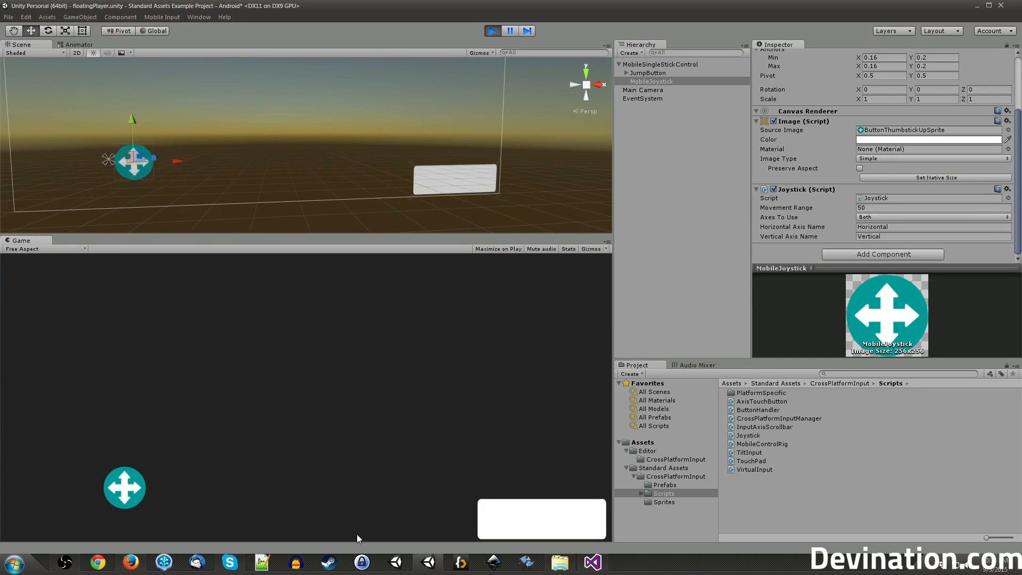
drag(134, 161, 83, 161)
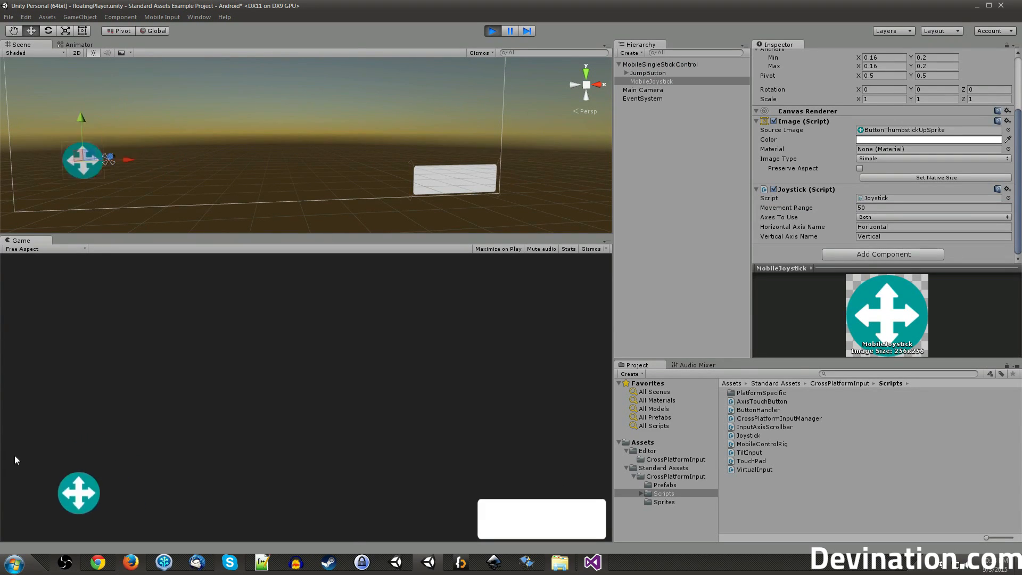
click(492, 31)
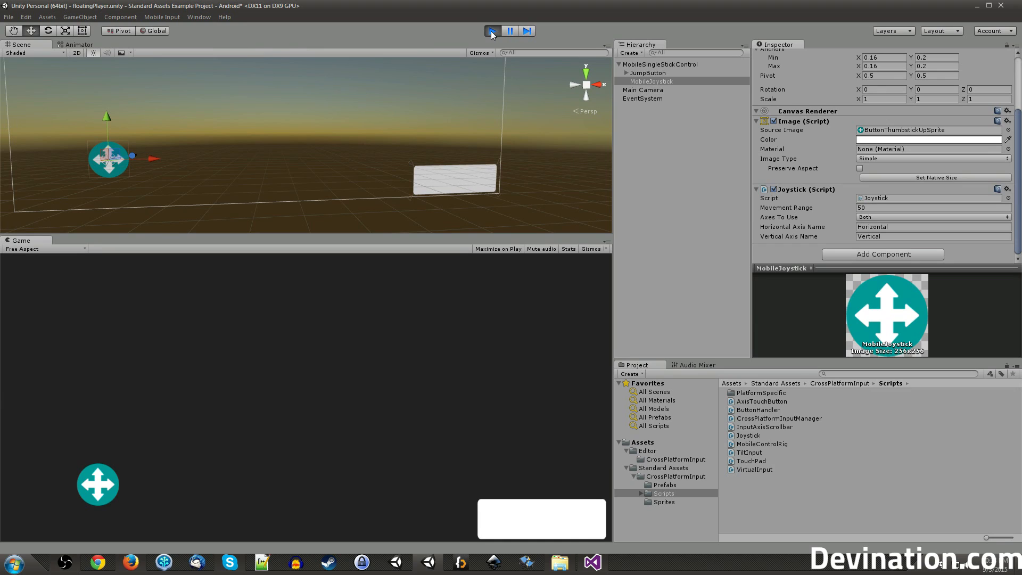
click(493, 31)
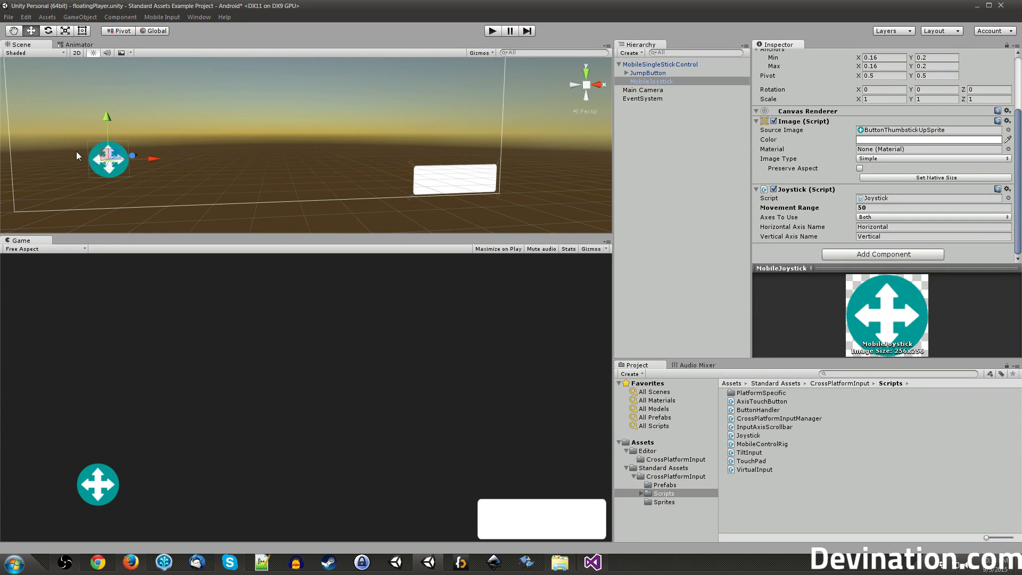
mouse_move(390, 265)
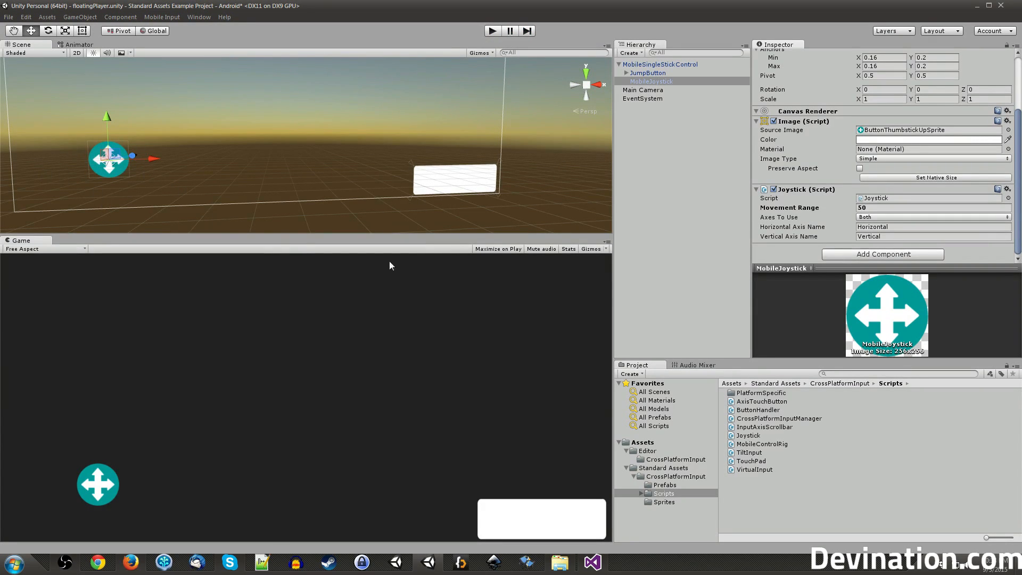
mouse_move(435, 69)
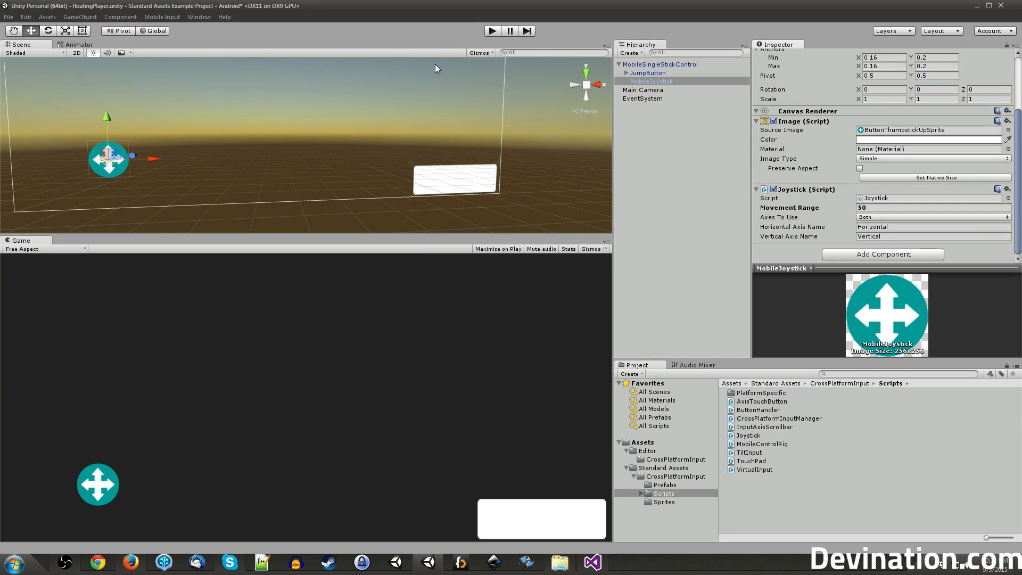
- Add a Cube to the scene with Box Collider 2D and Rigidbody 2D components
click(629, 53)
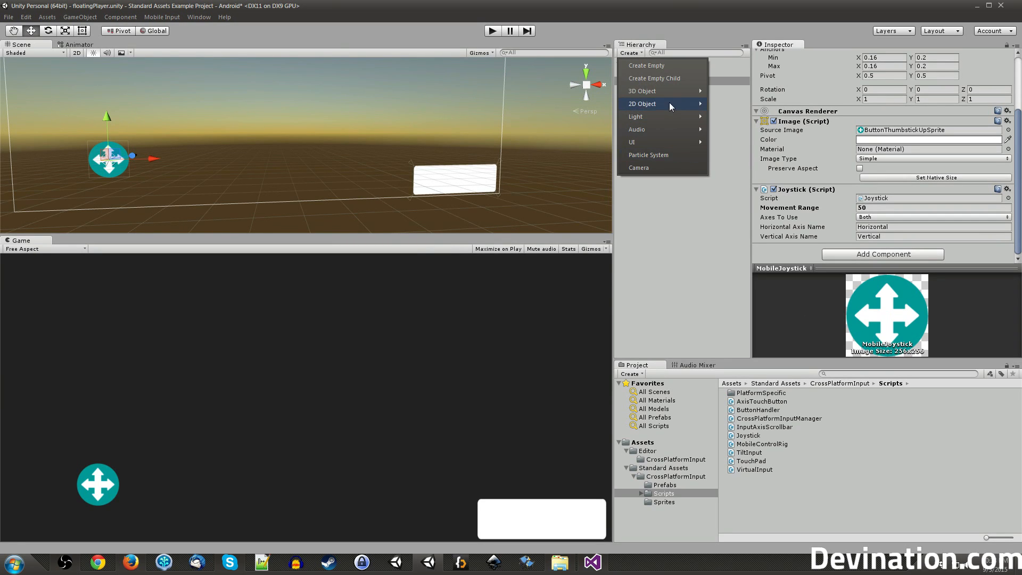
click(641, 90)
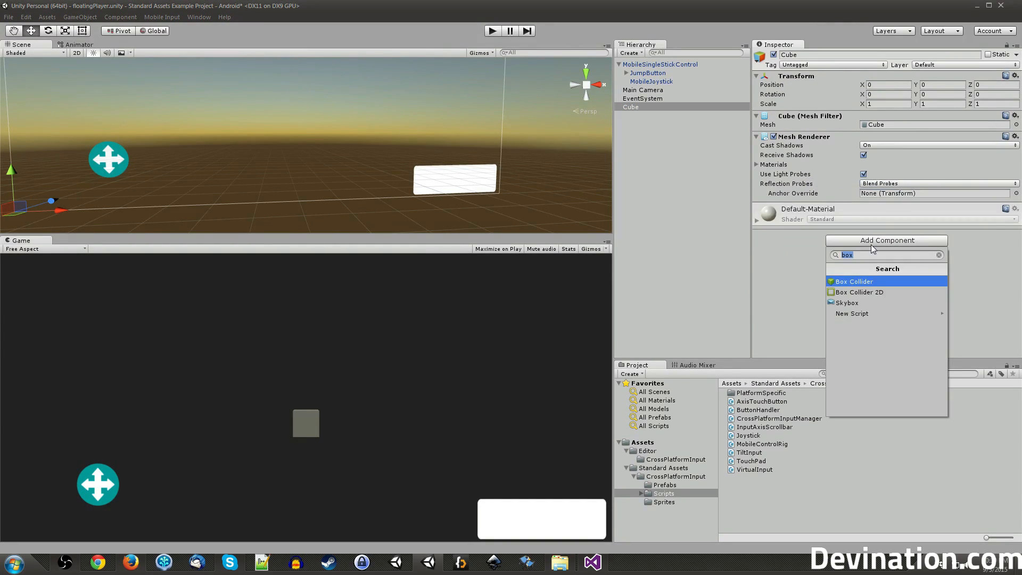
click(859, 292)
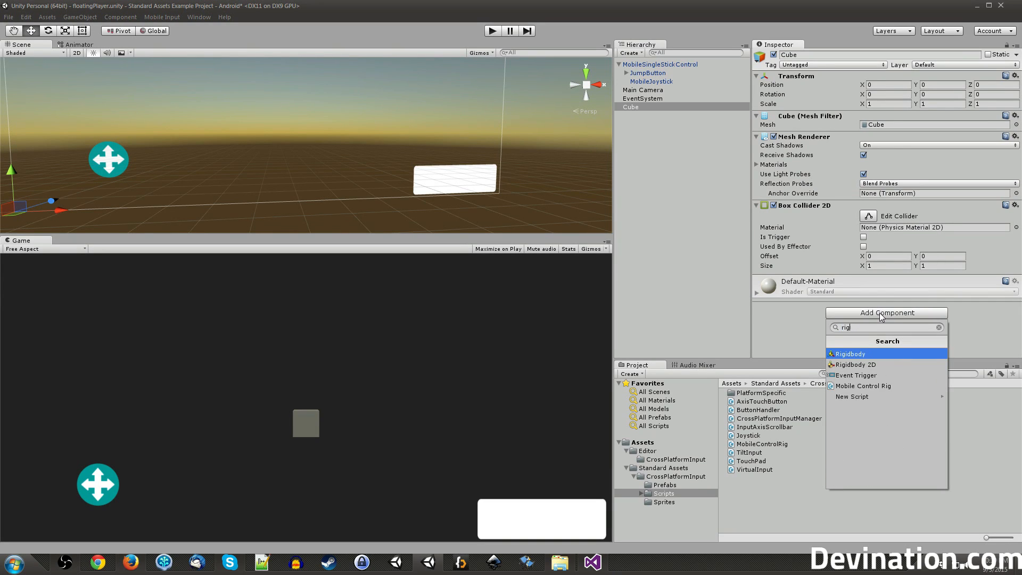
click(854, 364)
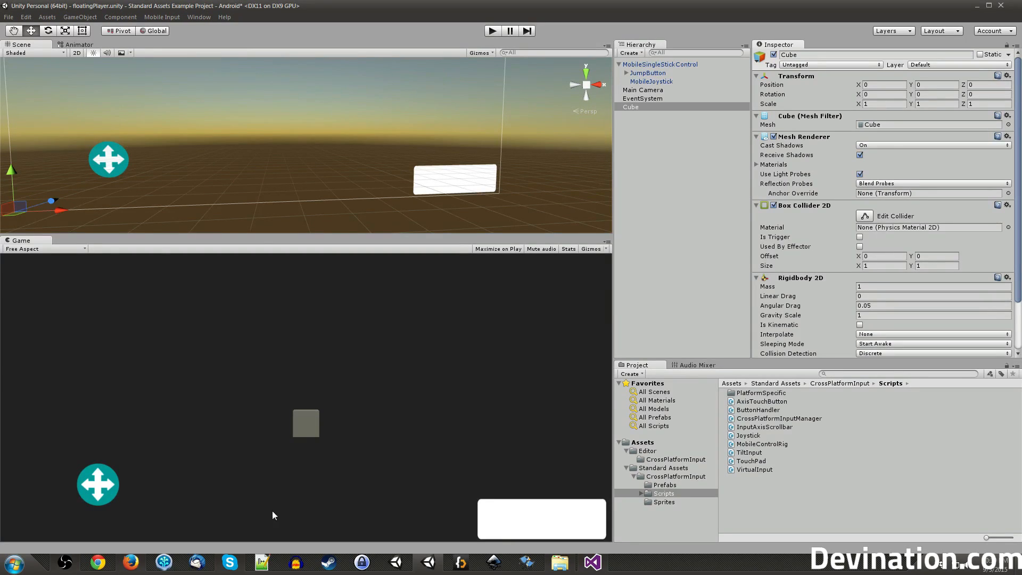
- Set the cube's Rigidbody 2D Gravity Scale to 0 and select the JumpButton
scroll(down, 3)
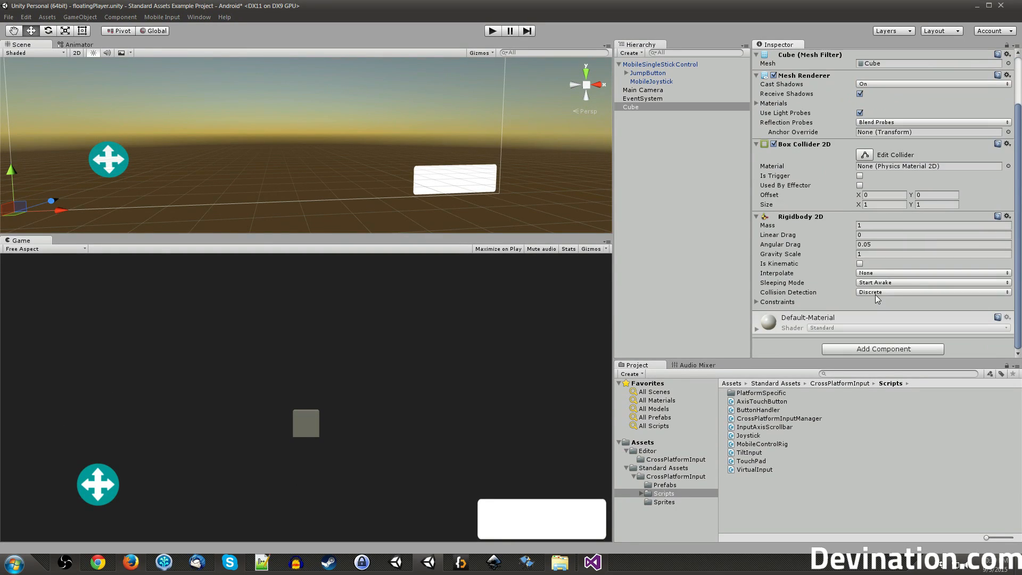
click(933, 253)
text(0)
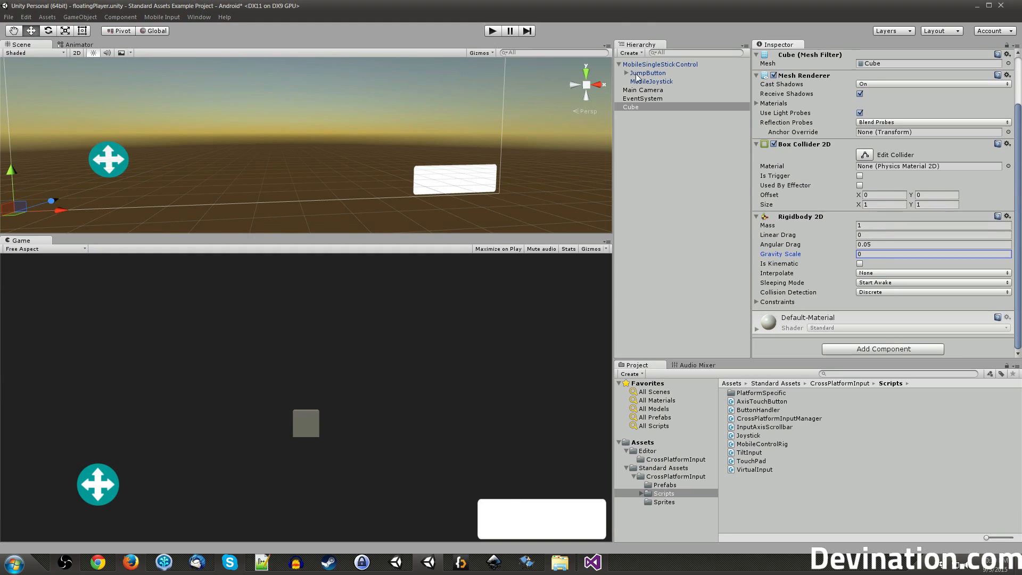
click(650, 72)
text(BoostButton)
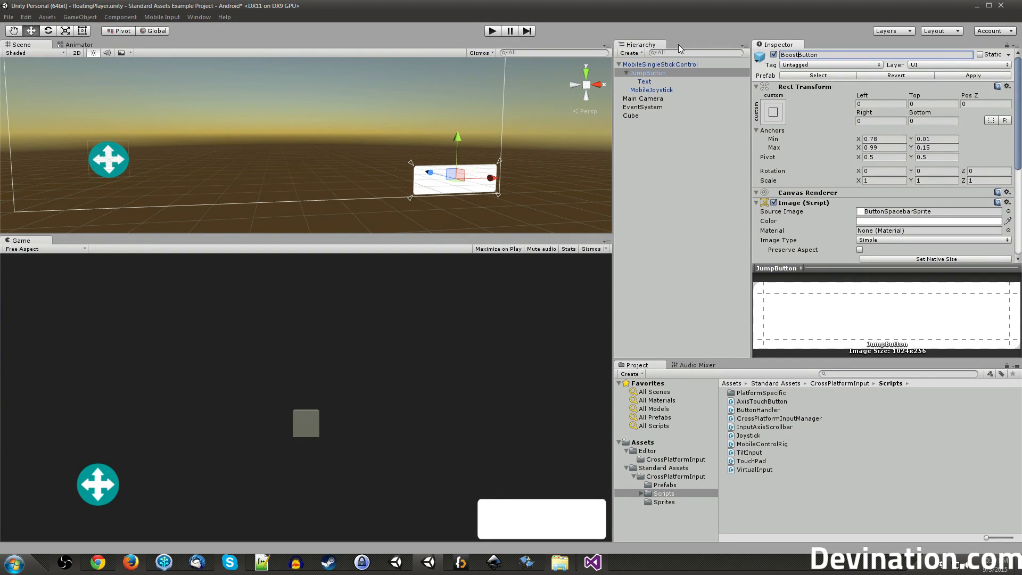
- Rename the button BoostButton and give its Text child Arial font and black colour
click(644, 81)
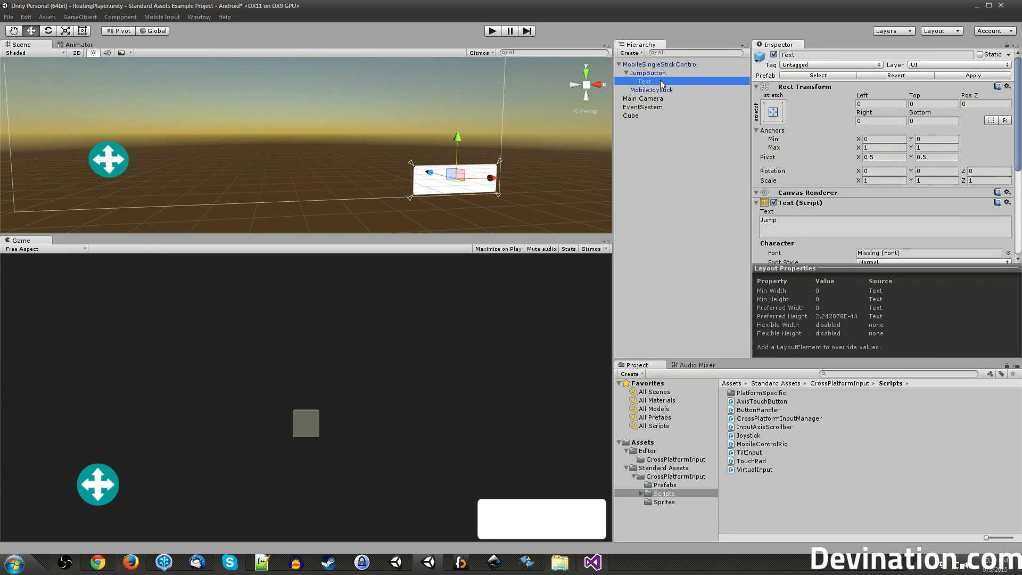
click(650, 74)
text(BoostButton)
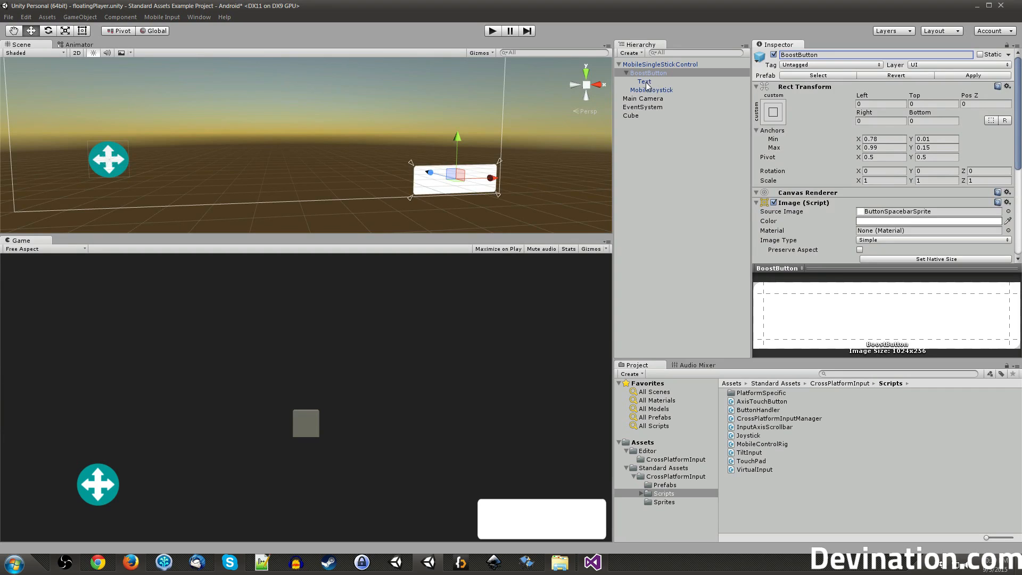
click(644, 82)
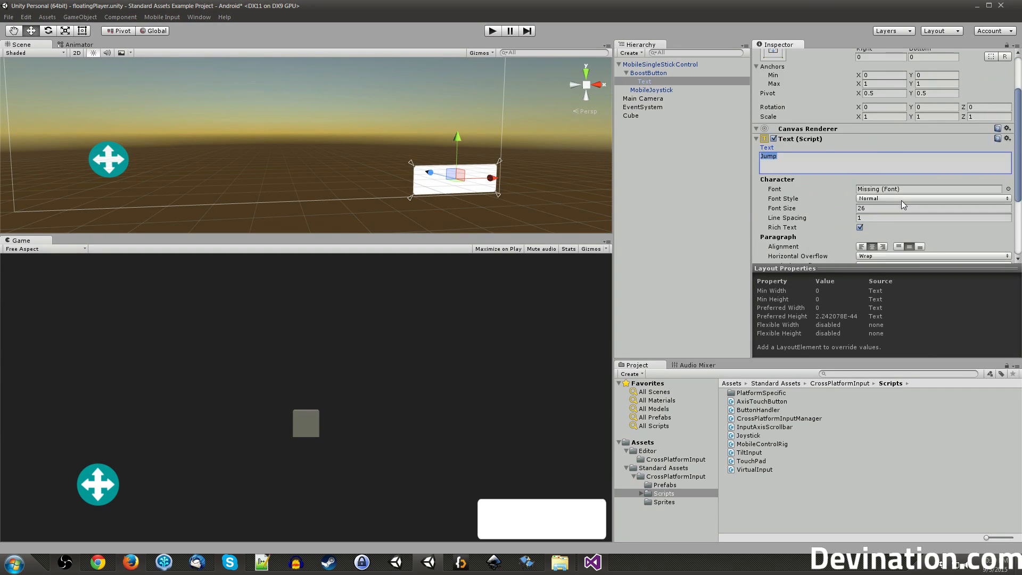
click(1010, 189)
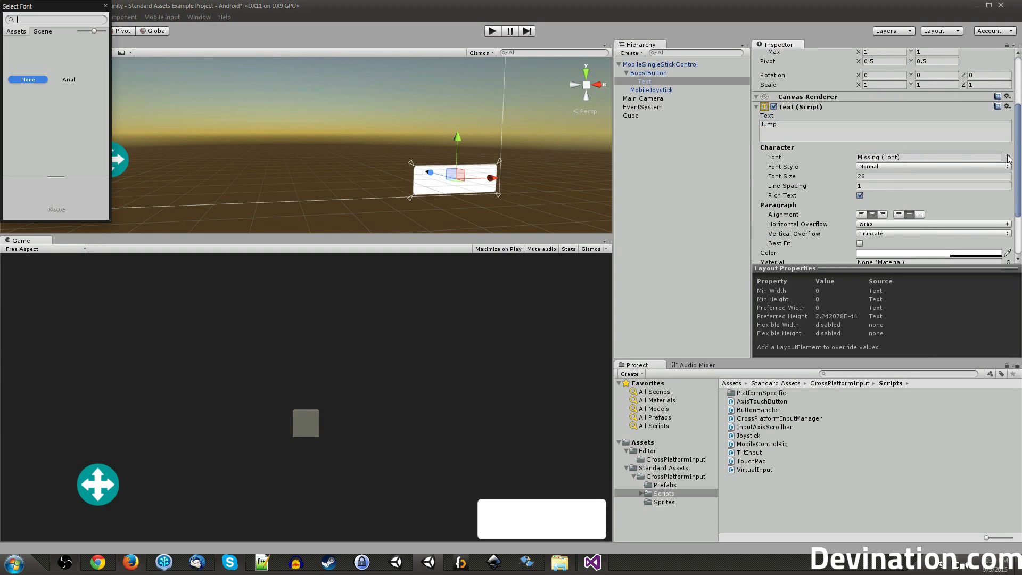
click(68, 79)
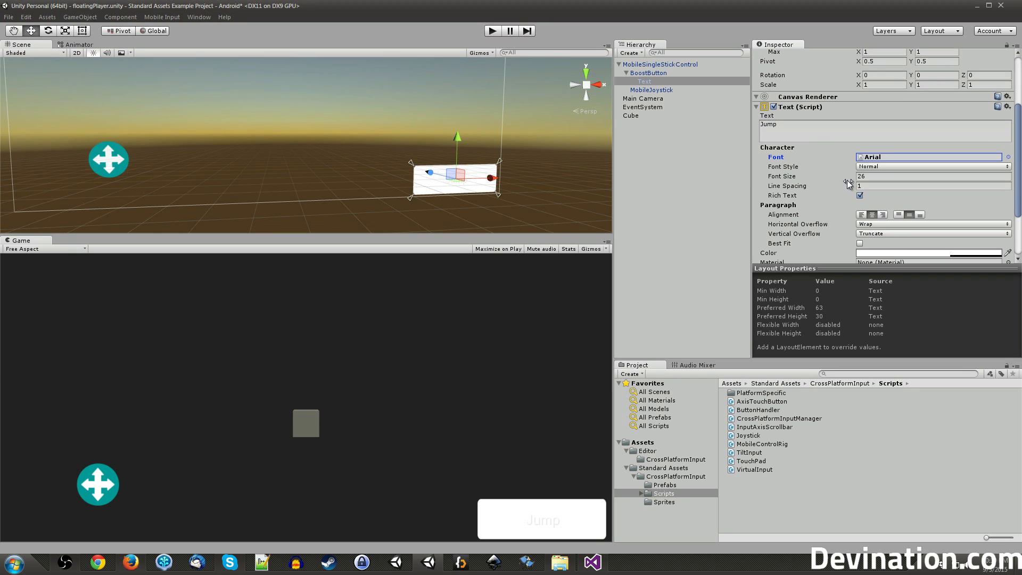
click(928, 254)
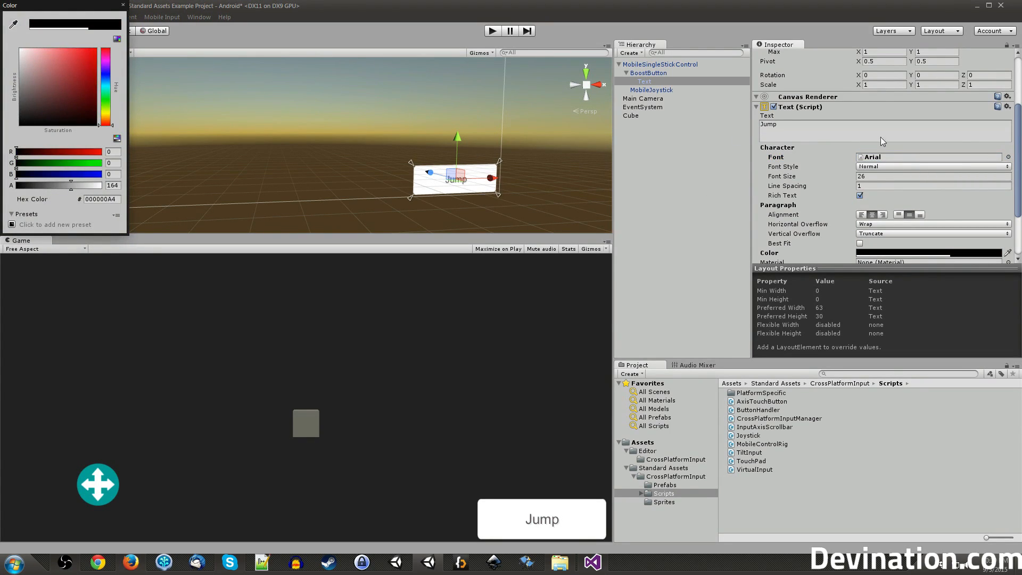
- Change the label text from Jump to Boost and check it on the BoostButton
click(884, 130)
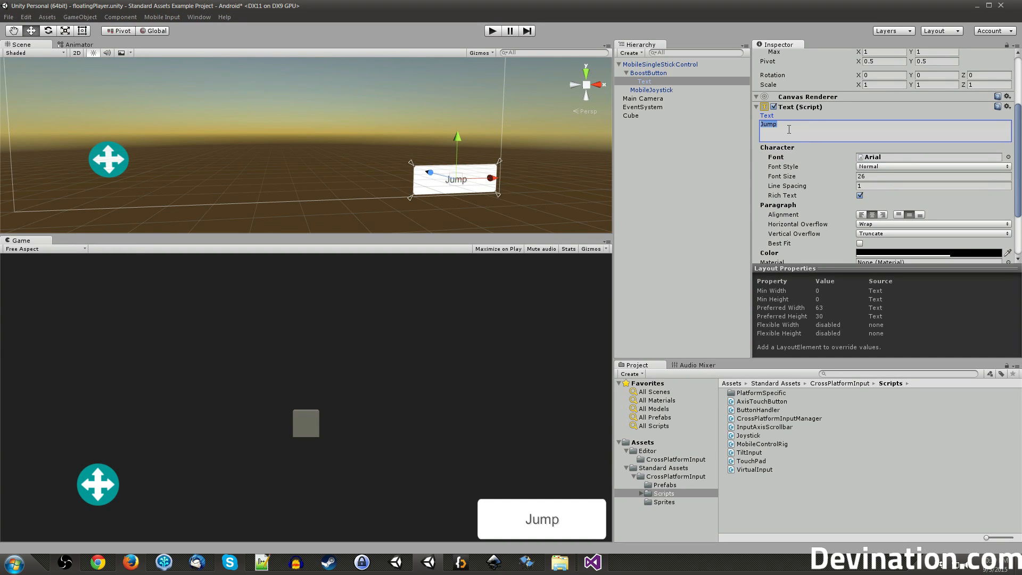
text(Boost)
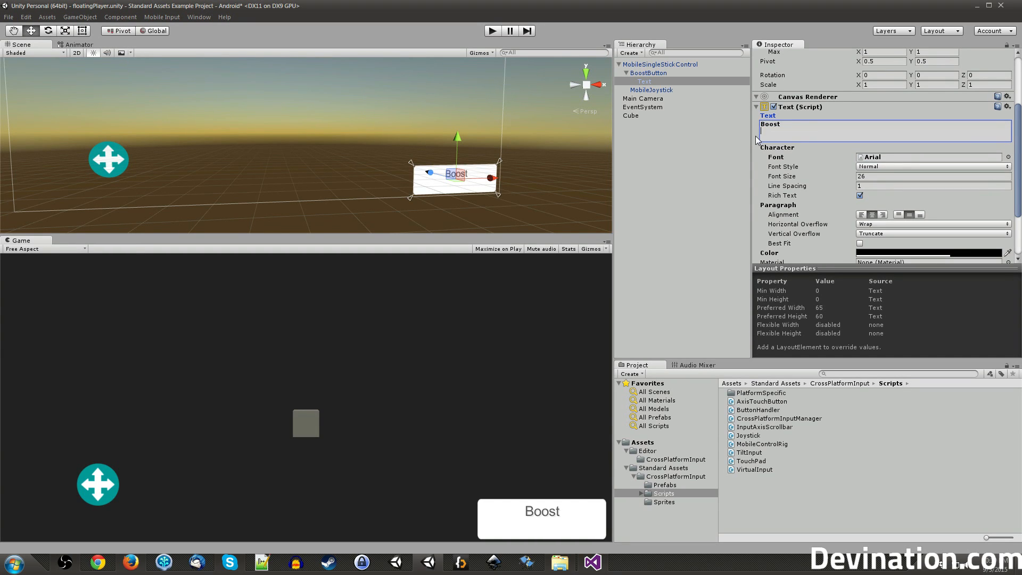
click(651, 89)
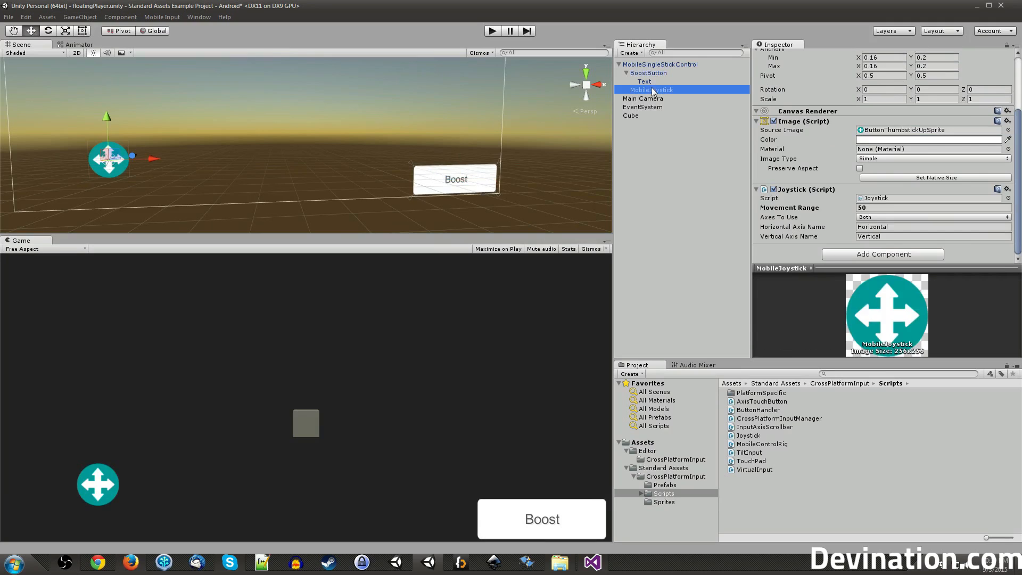
click(651, 72)
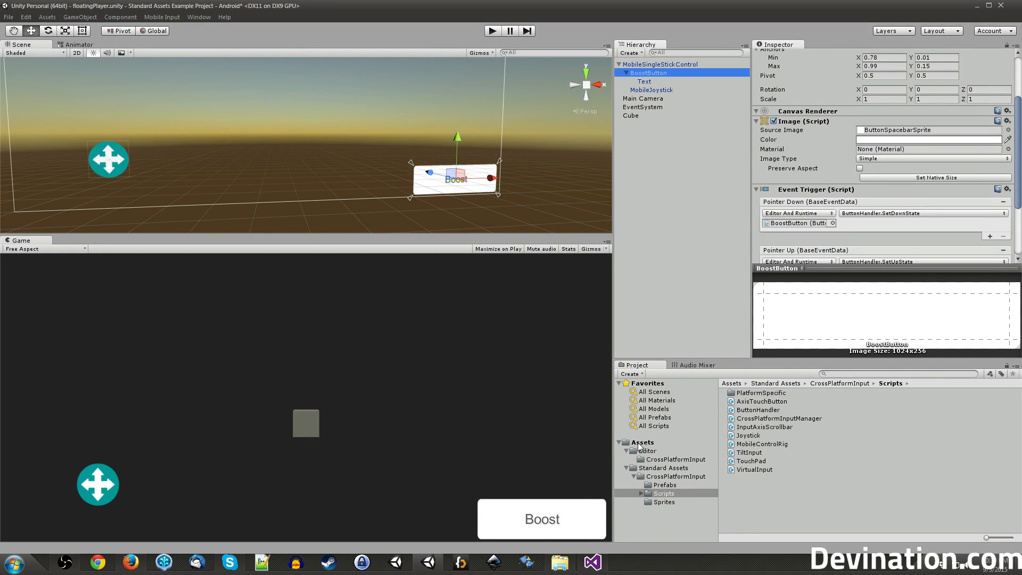
- Create a new C# script in Assets named FloatingPlayer2DController
right_click(655, 449)
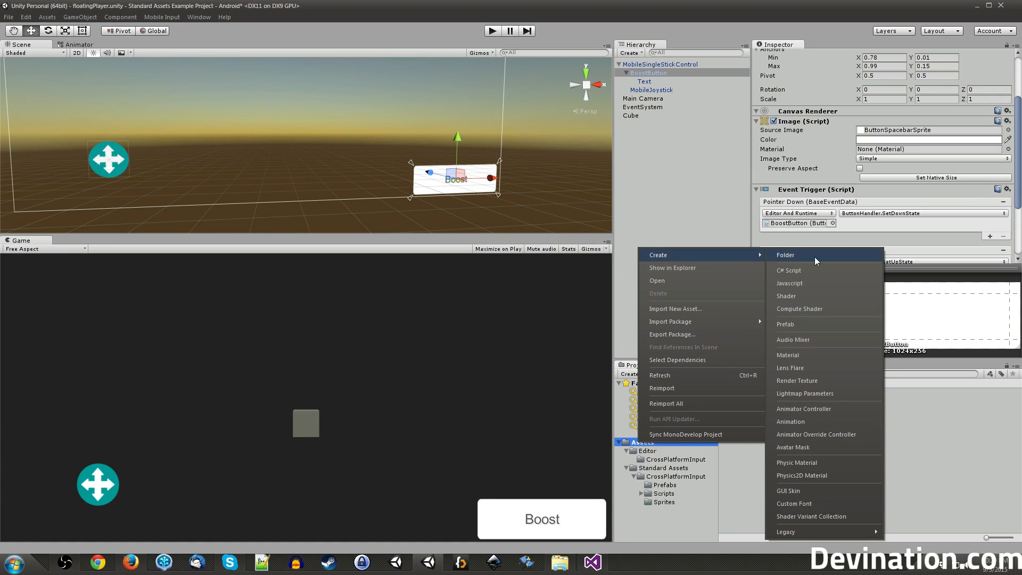
click(788, 269)
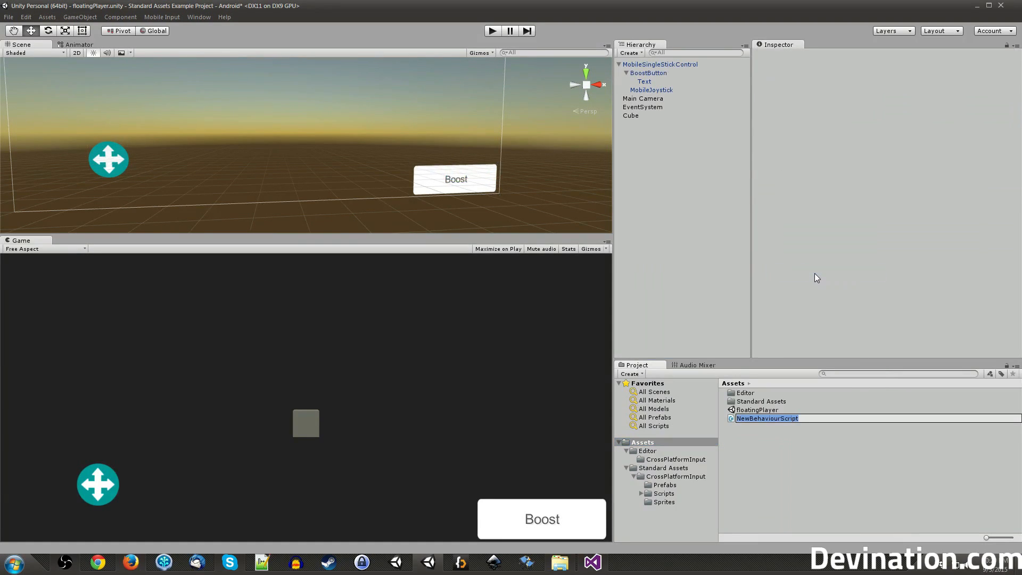
text(FloatingPlayer)
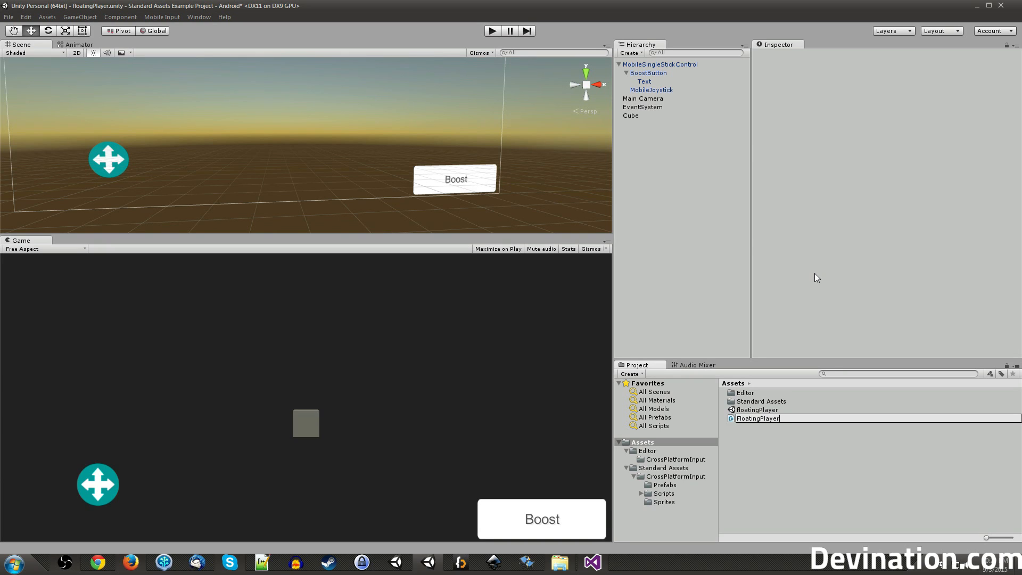
text(2DController)
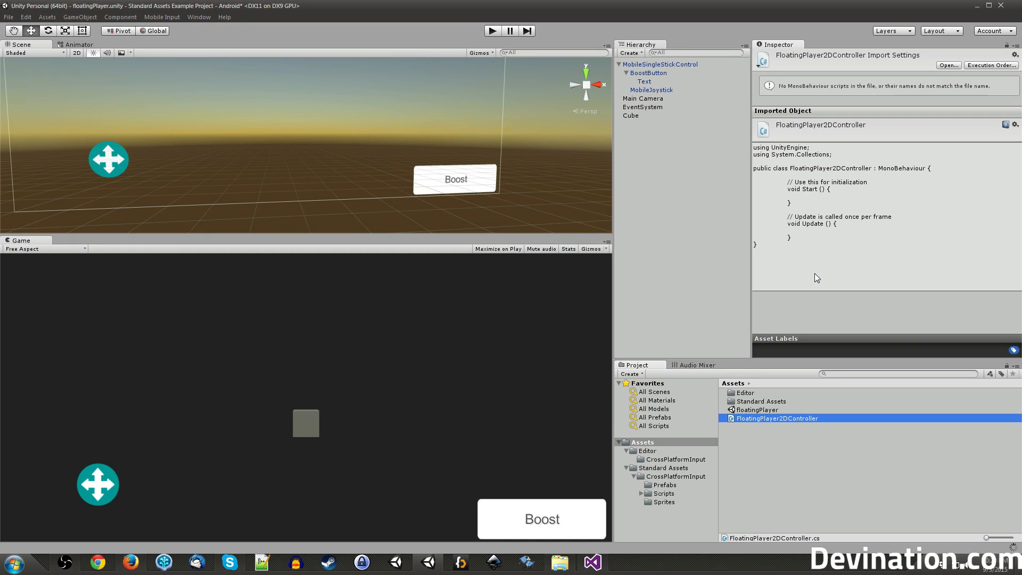
click(777, 418)
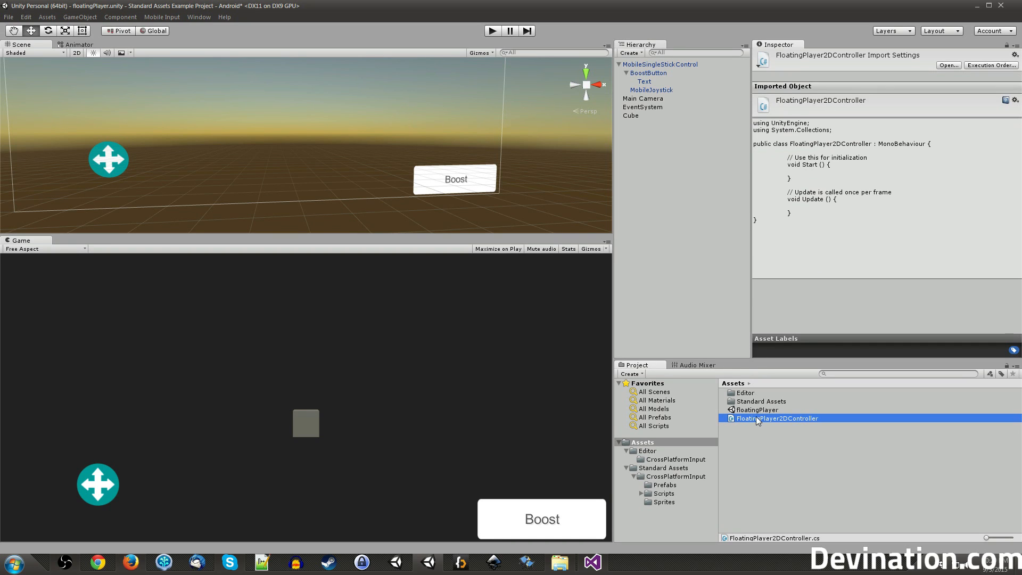
- Rename the scene's Cube object to Player in the Hierarchy
click(629, 116)
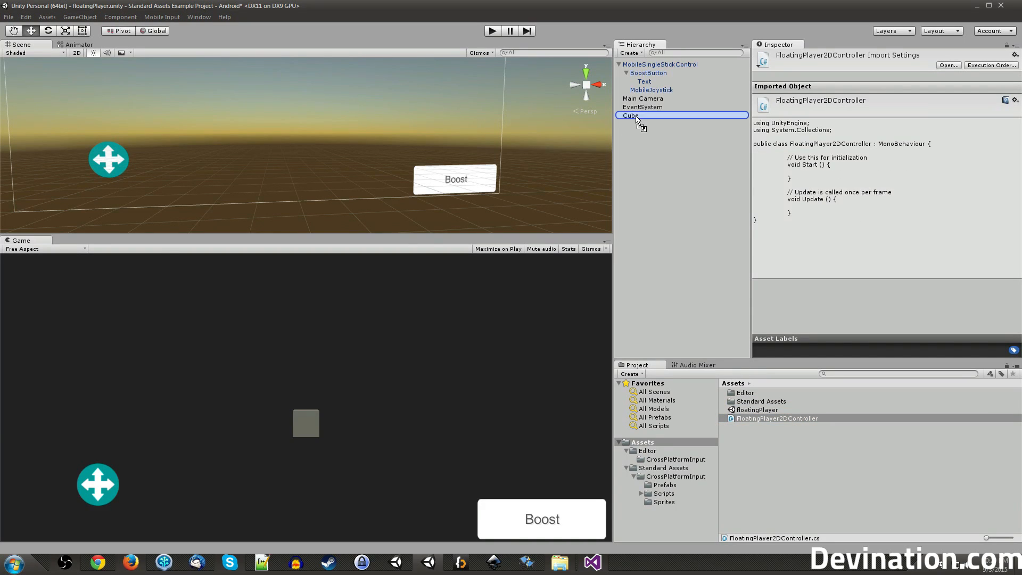
click(631, 115)
text(Player)
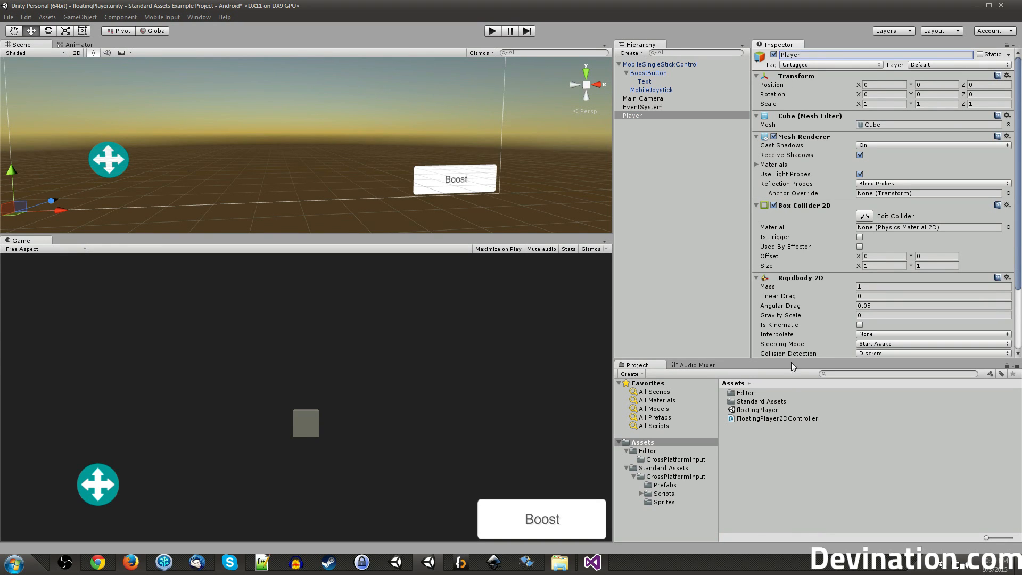
- Open the script, dismiss the modified-solution warning and declare a Rigidbody2D myBody field
click(592, 562)
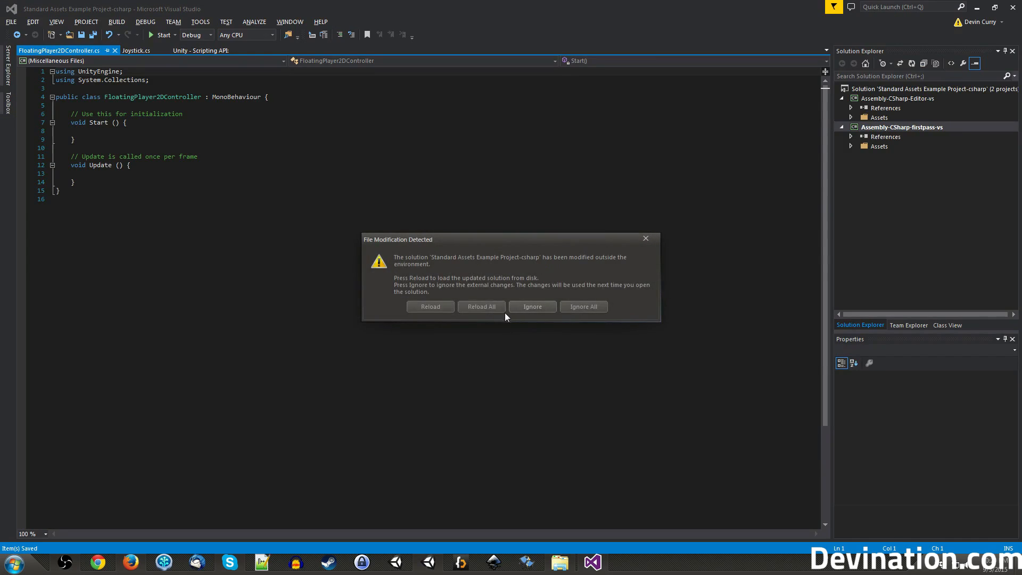
click(482, 307)
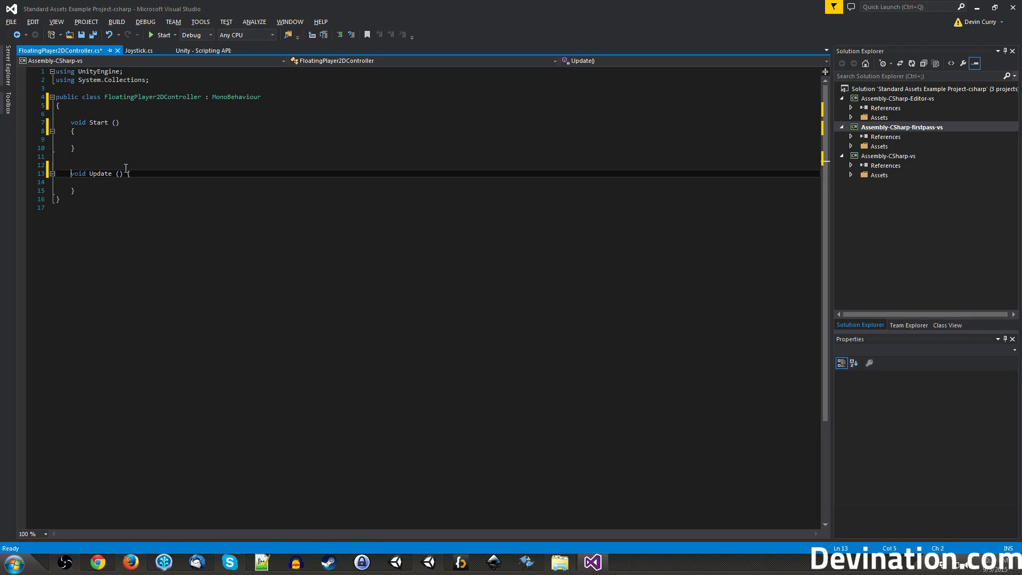
key(Return)
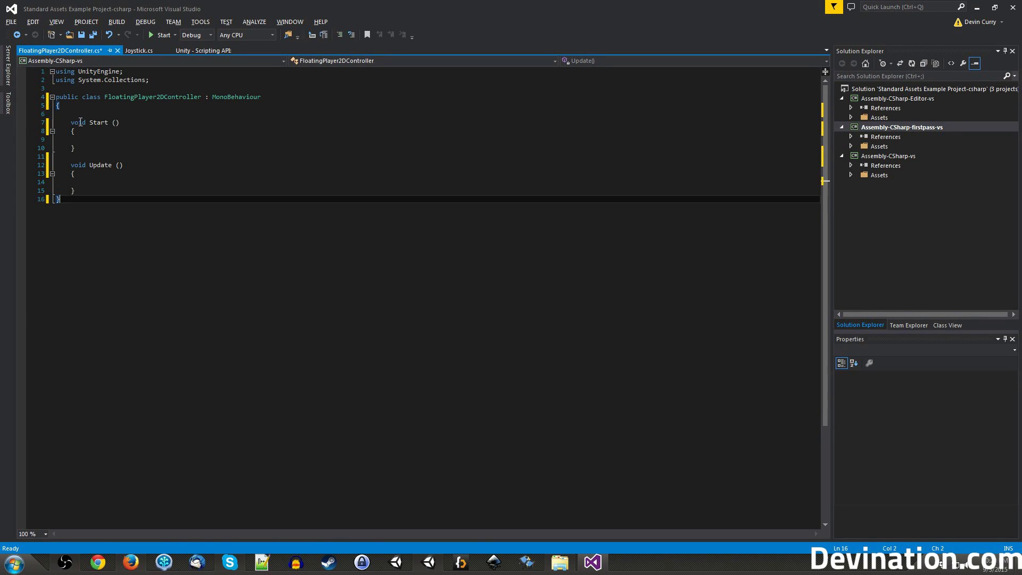
key(enter)
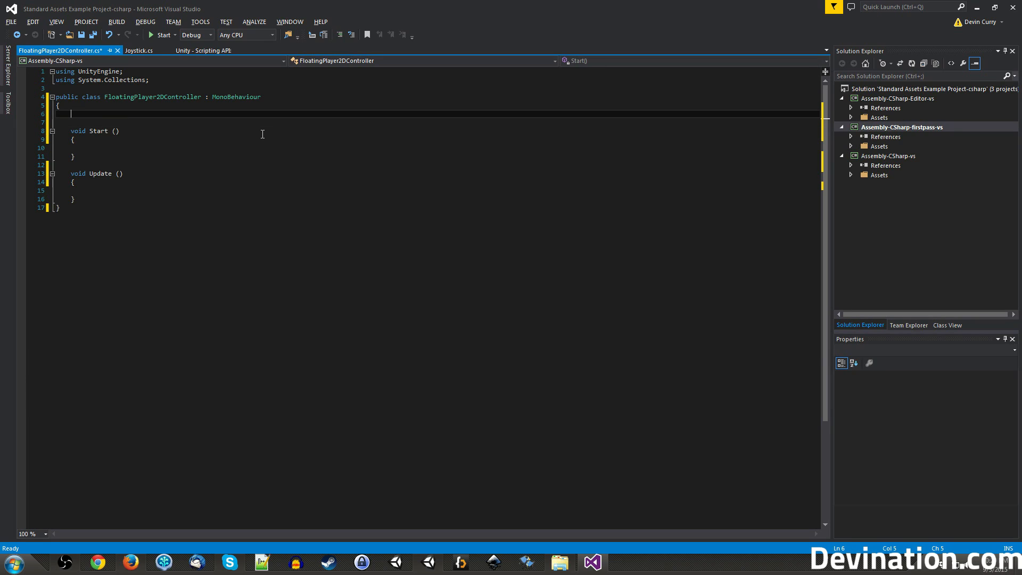
text(R)
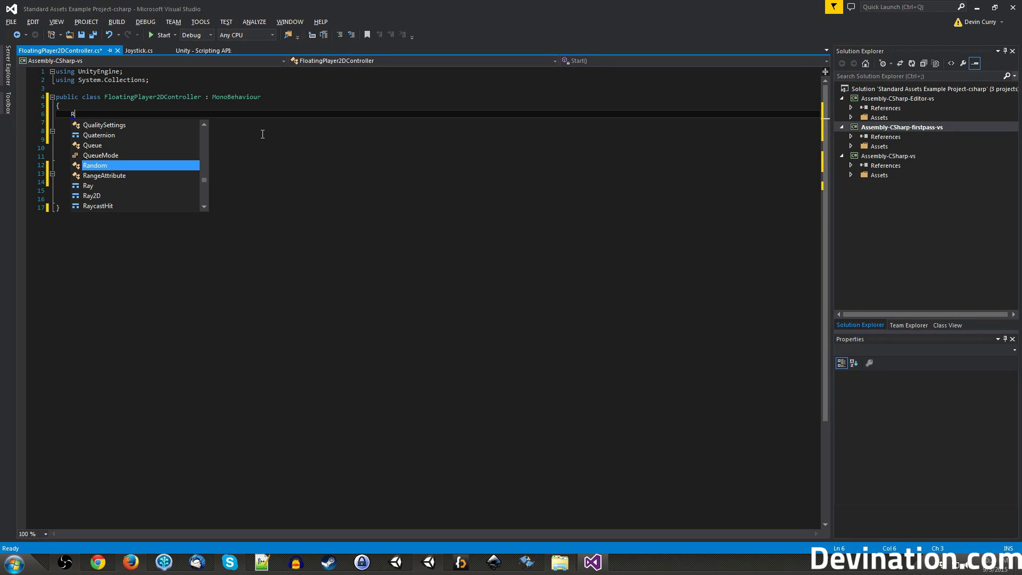
text(igidbody2D myBody;)
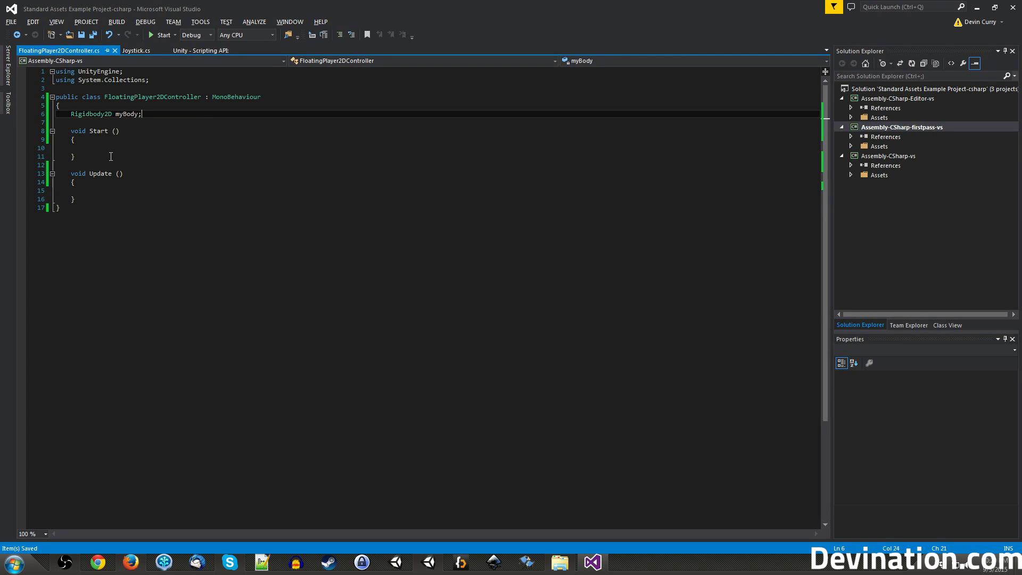
- In Start assign myBody = this.GetComponent<Rigidbody2D>();
click(187, 147)
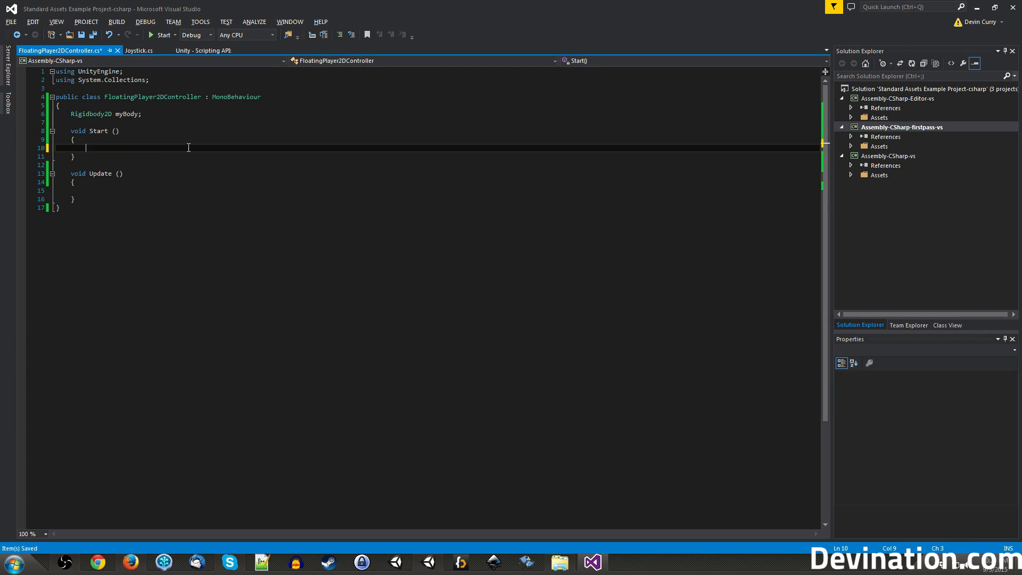
mouse_move(135, 120)
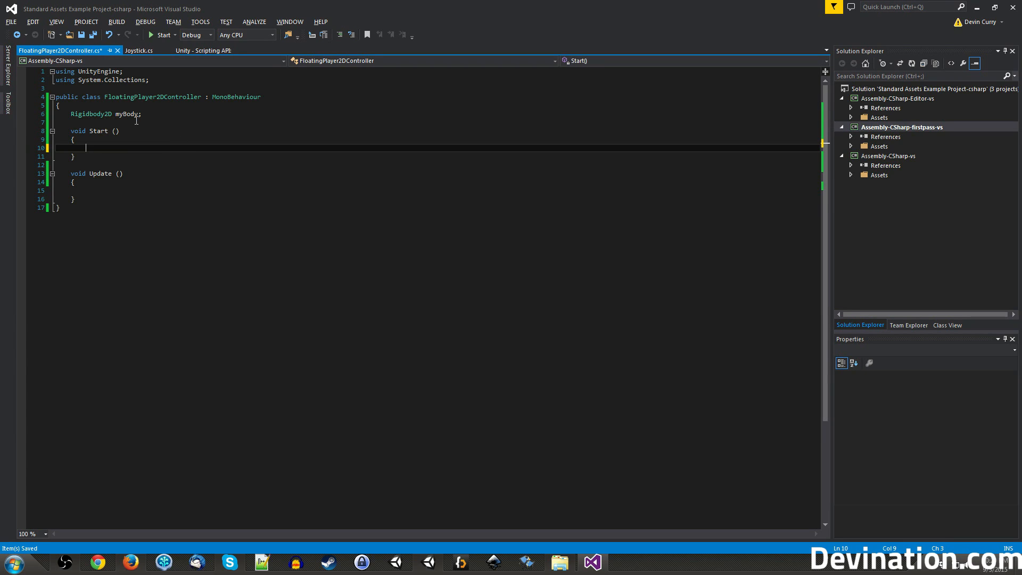
text(myBody =)
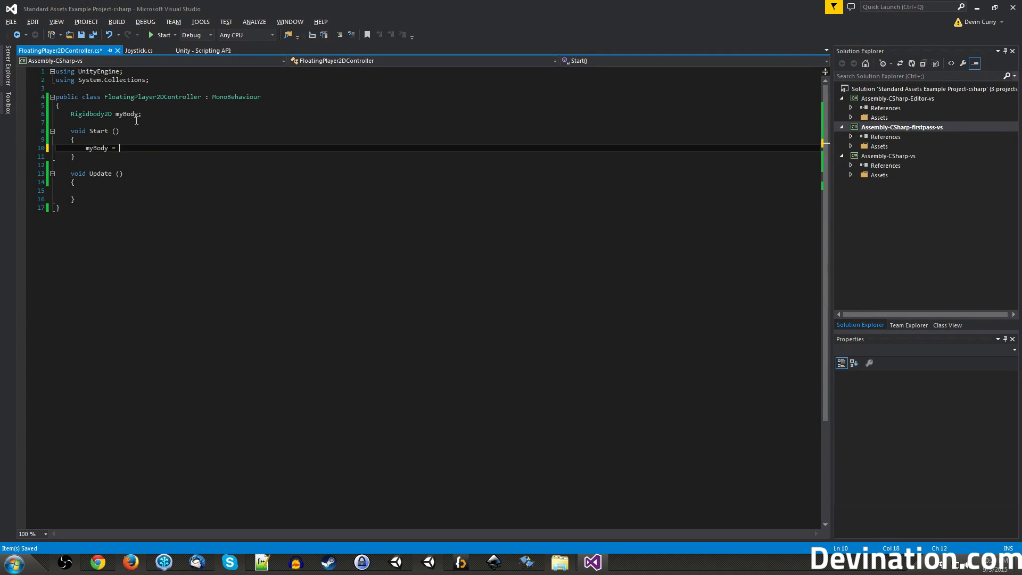
text(this.GetComponent)
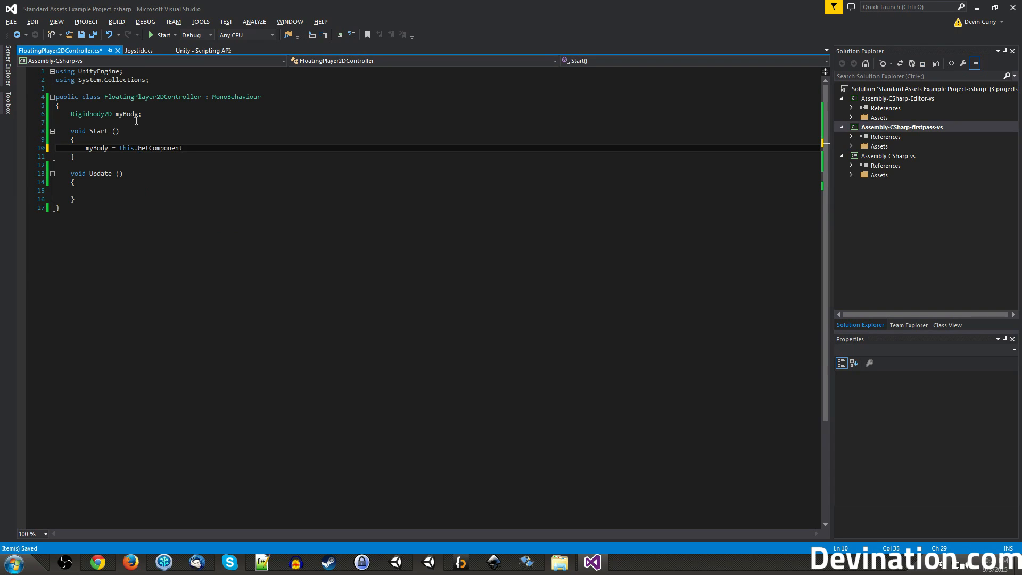
text(<Rigidbody2D)
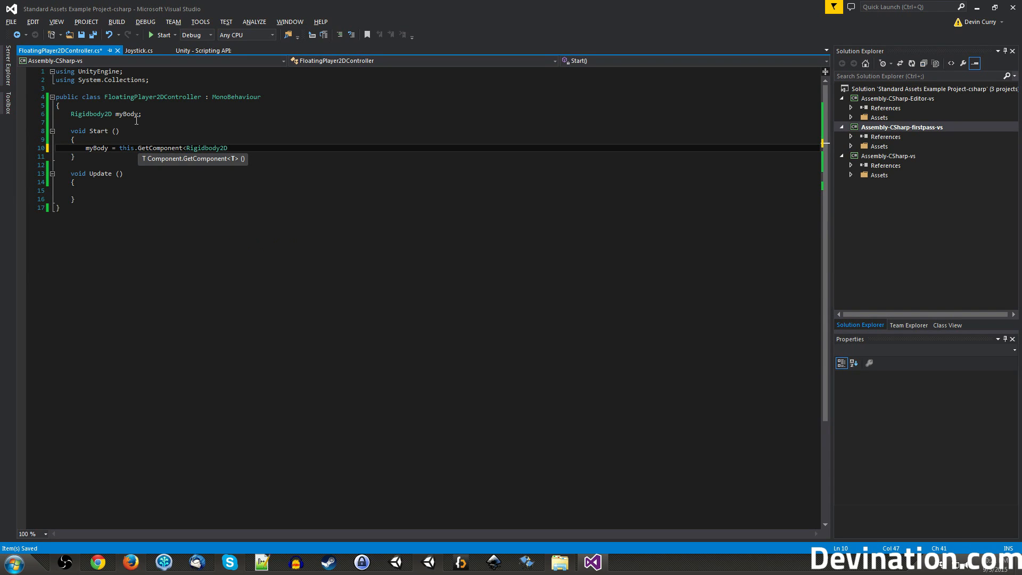
text(();)
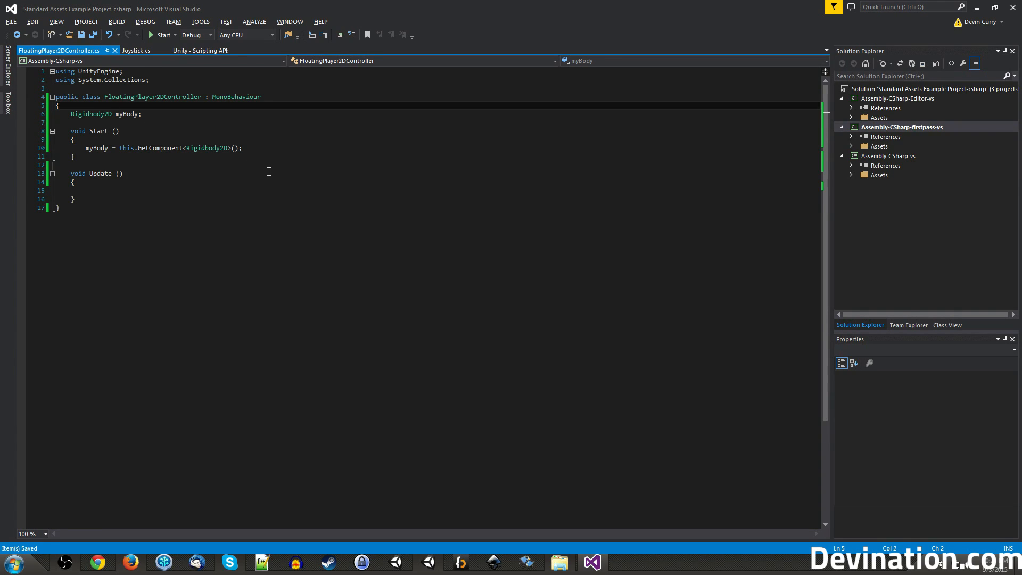
- Declare 'public float moveForce = 5, boostMultiplier = 2;' above the Rigidbody2D field
text(public)
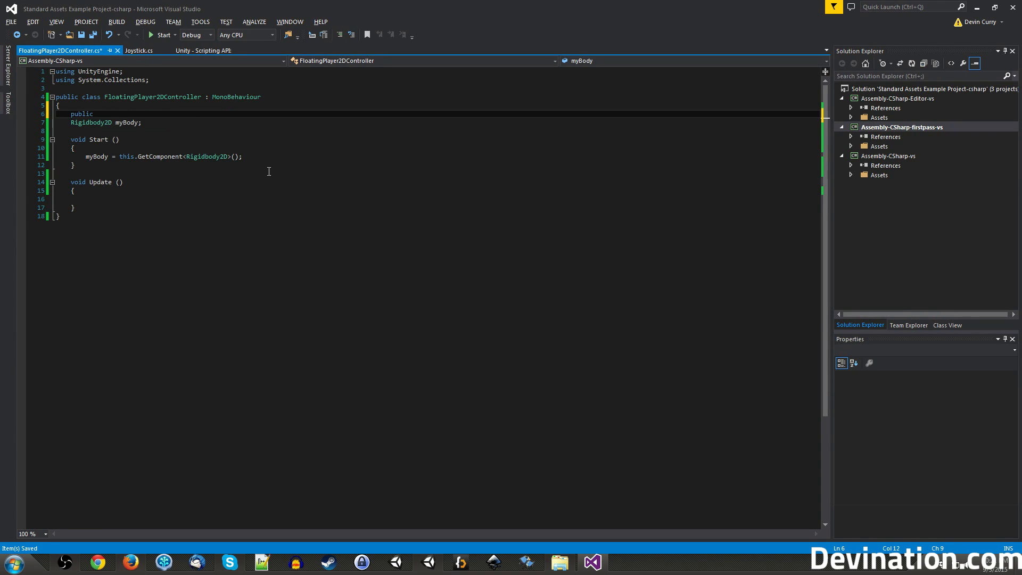
text(float)
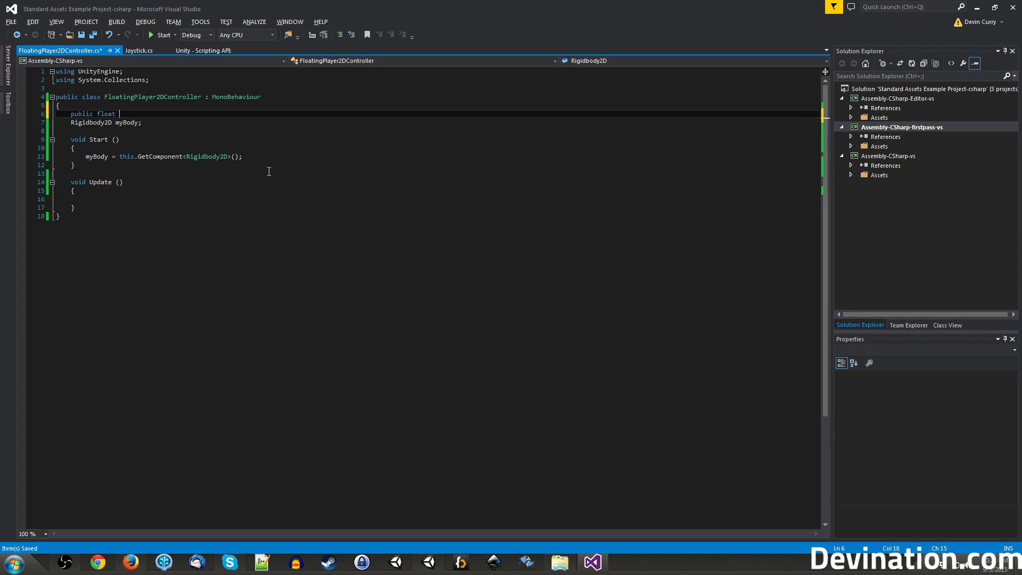
text(moveForce = 5)
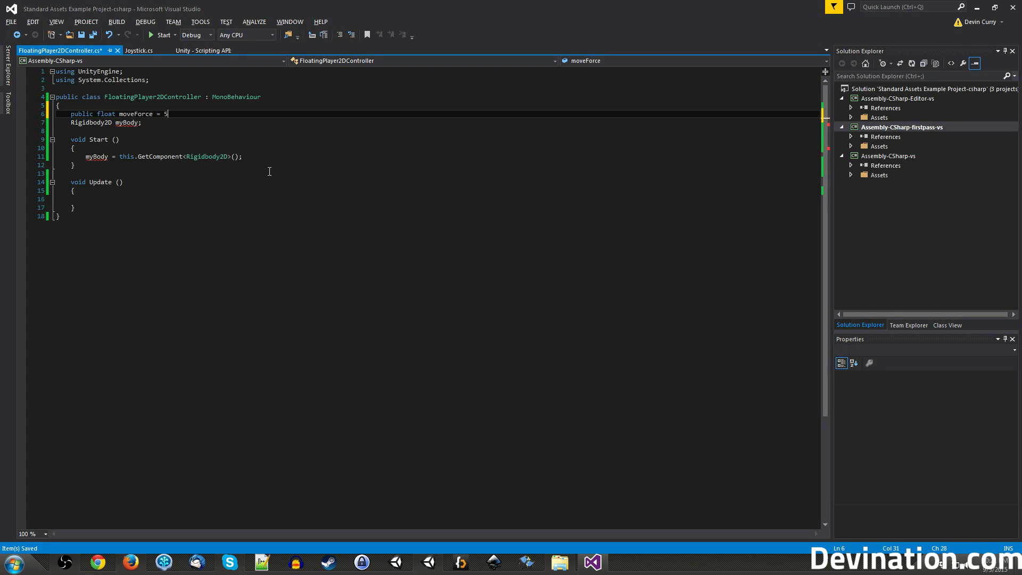
text(,)
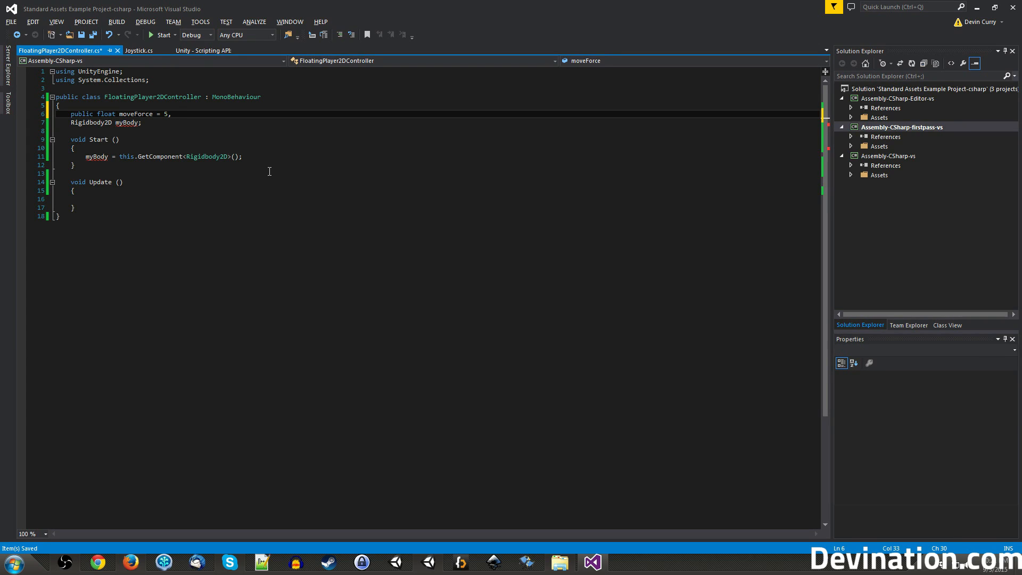
text(boost)
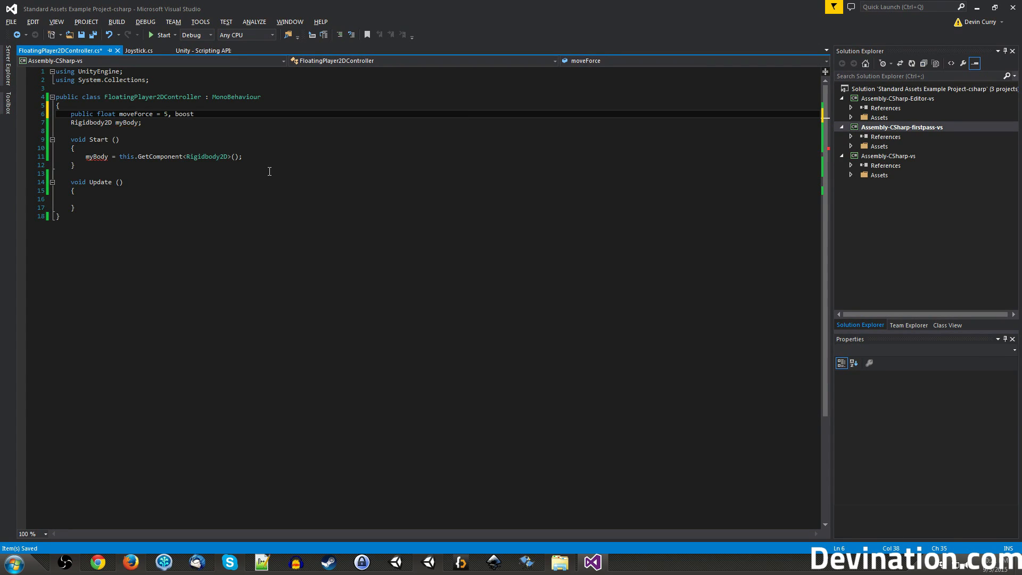
text(Mul)
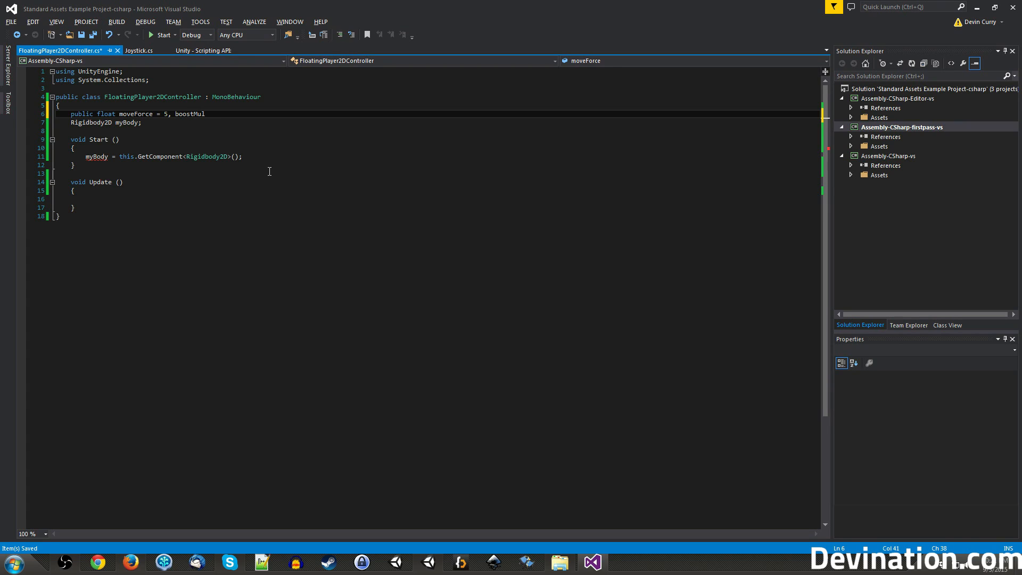
text(tipli)
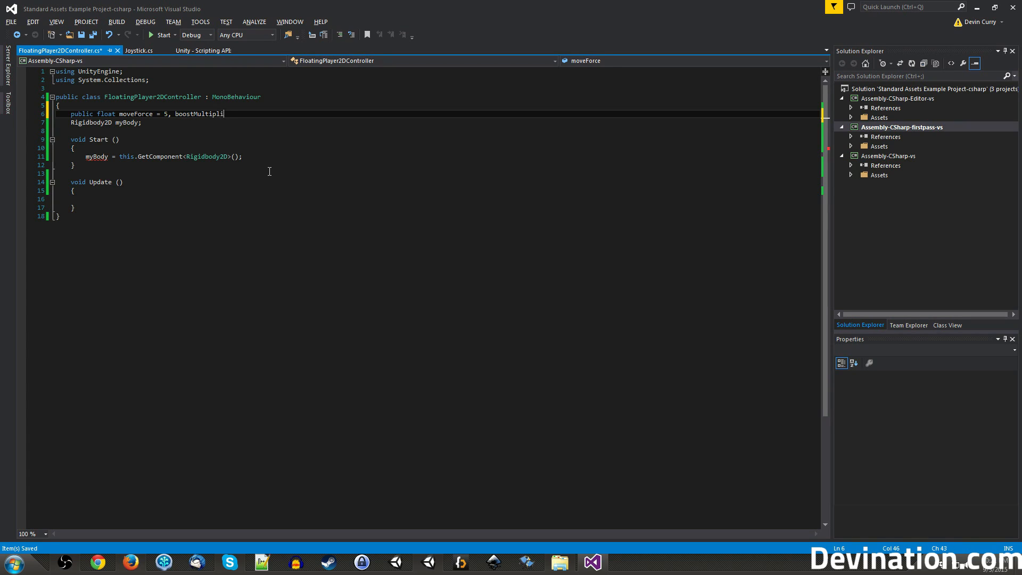
text(er = 2;)
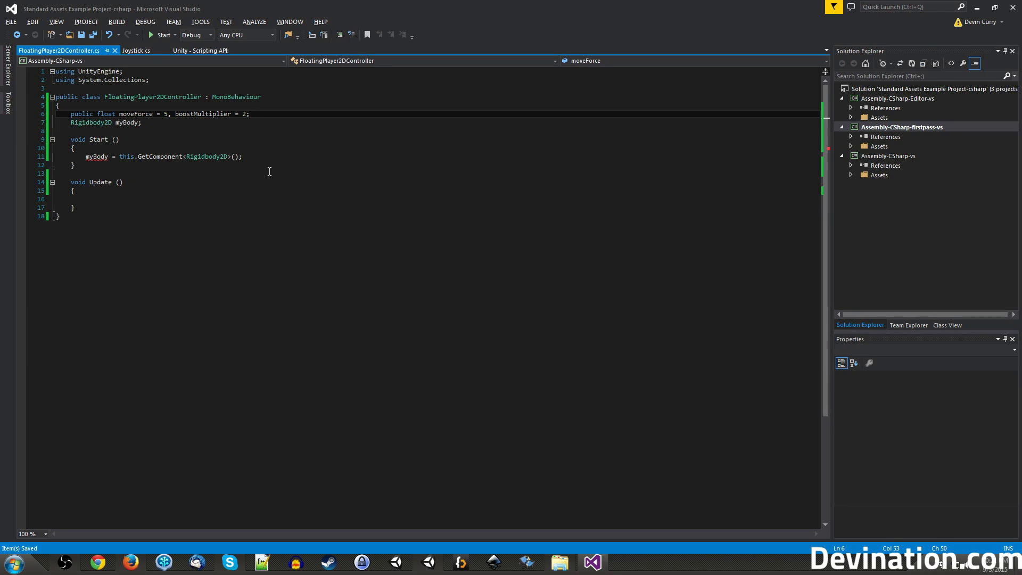
double_click(135, 114)
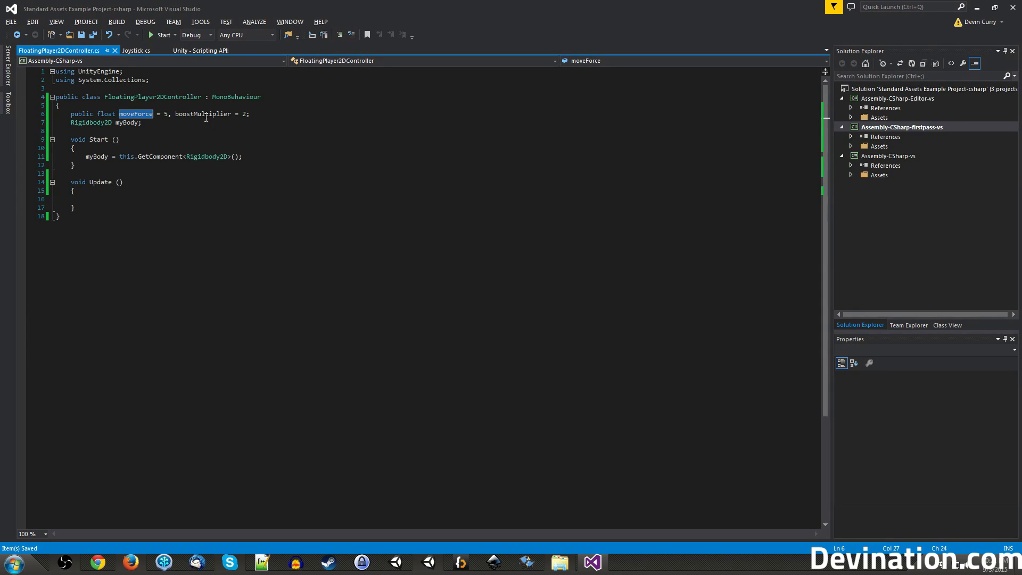
double_click(203, 114)
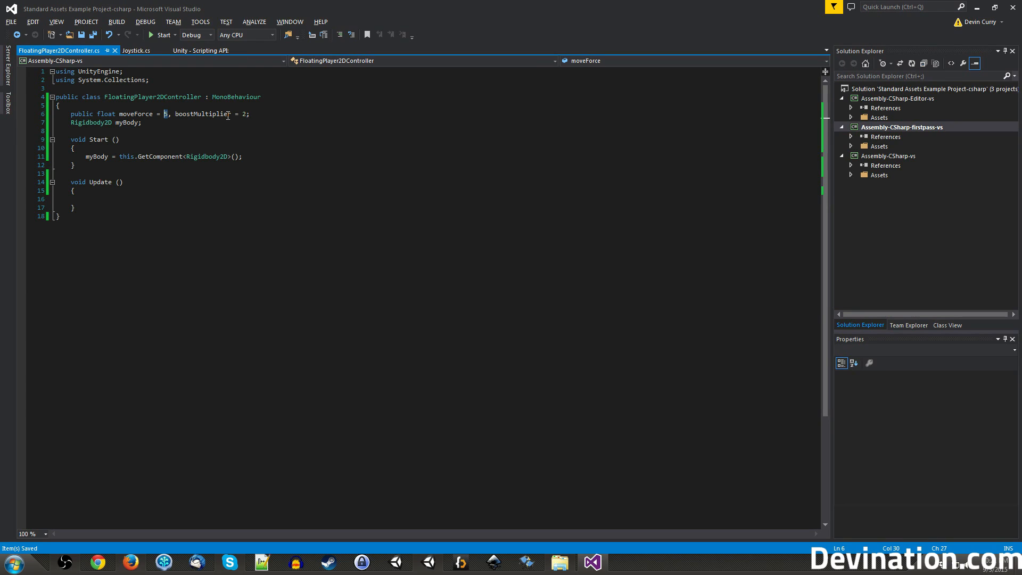
click(199, 198)
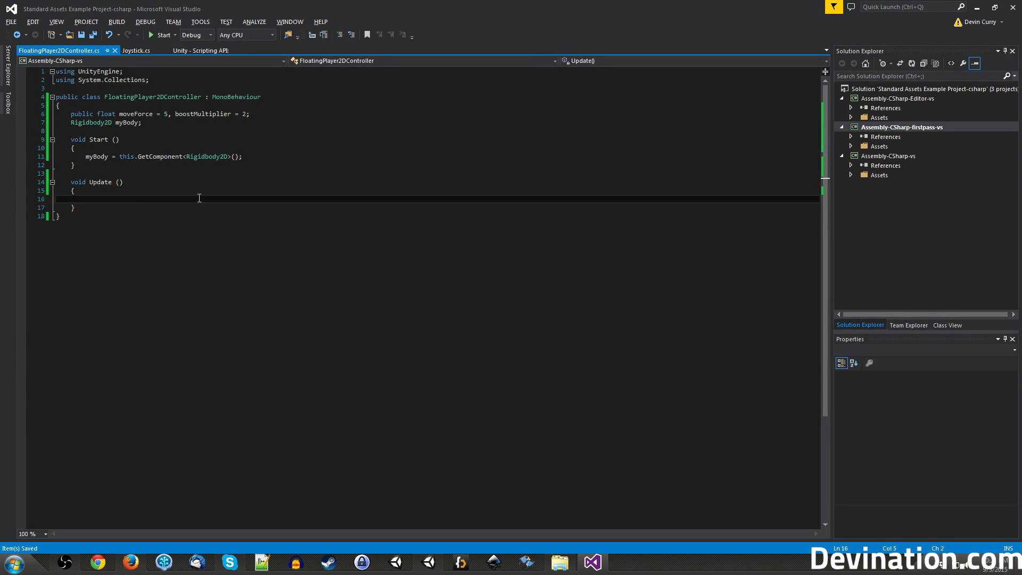
- Rename Update to FixedUpdate and declare Vector2 moveVec = new Vector2(); inside it
click(98, 182)
text(Fixed)
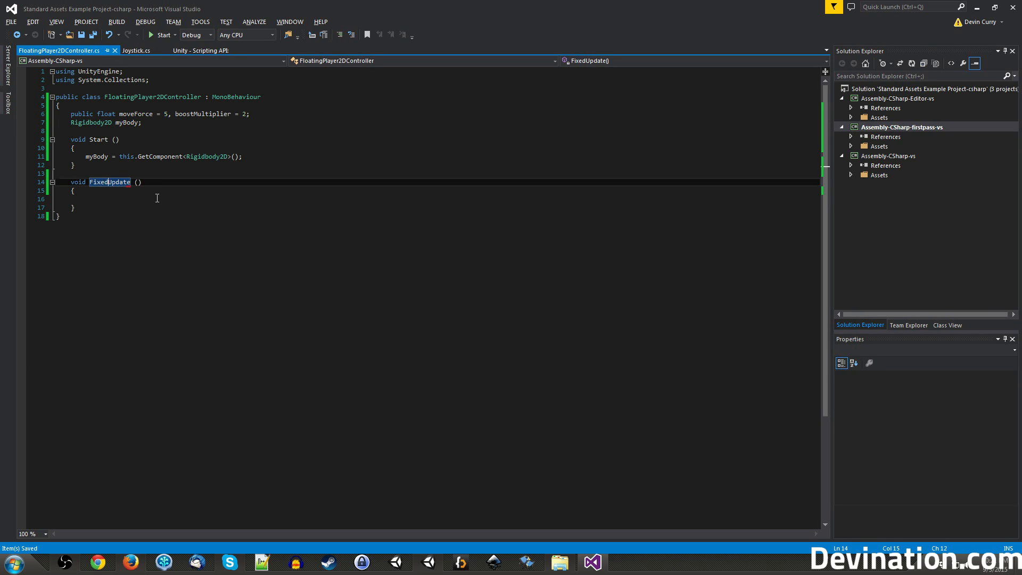
click(233, 199)
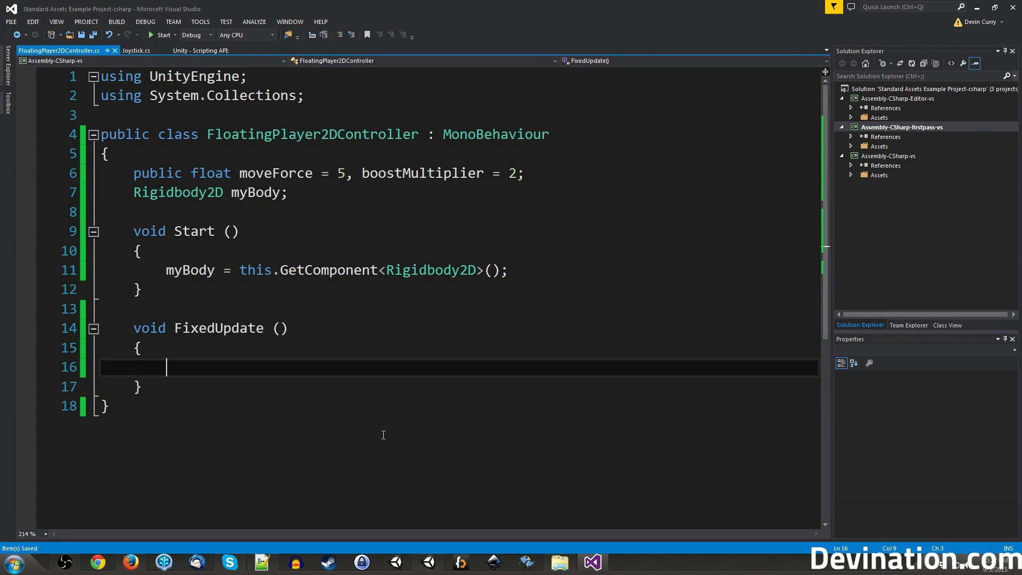
text(V)
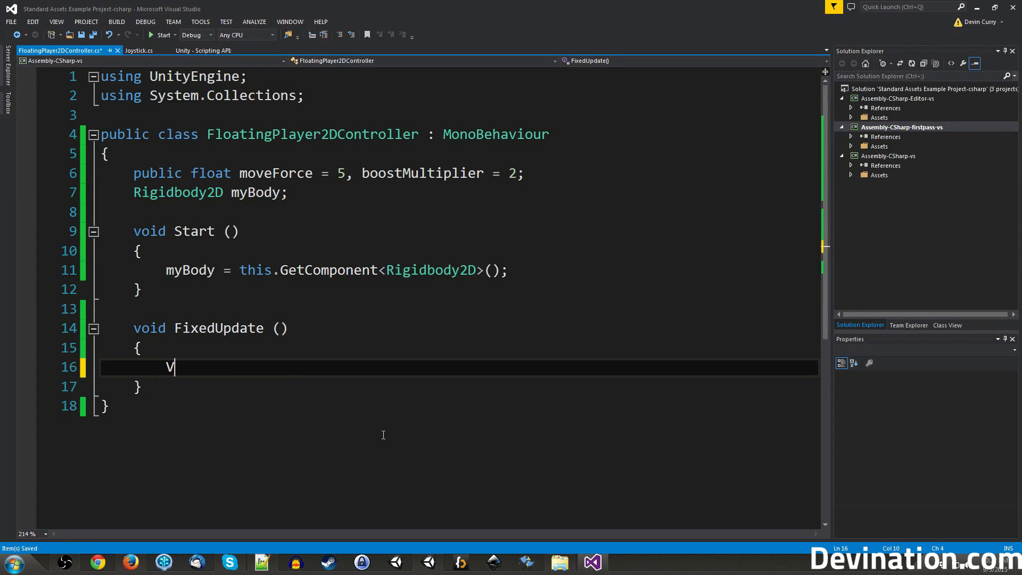
text(ector2)
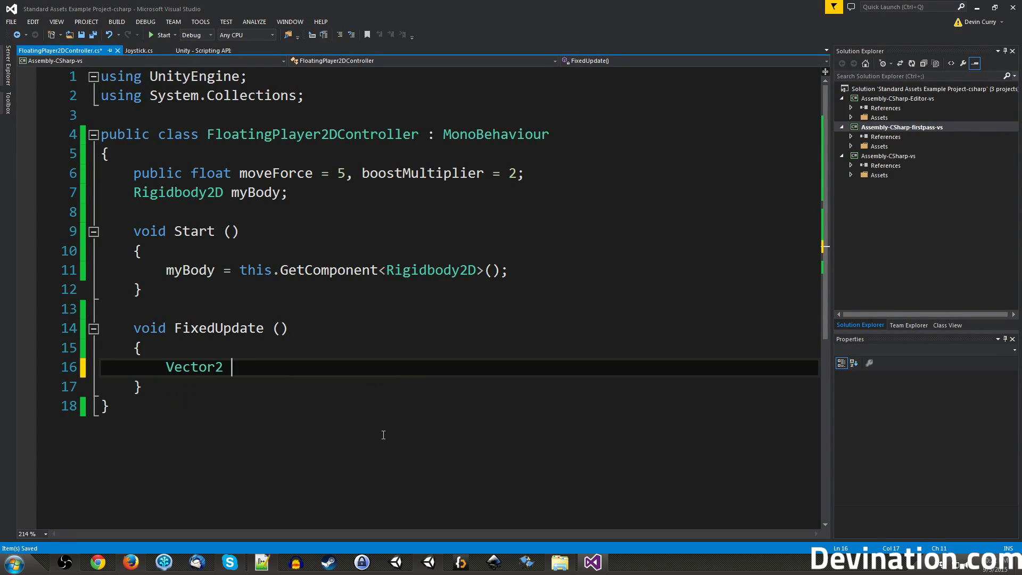
text(moveVec)
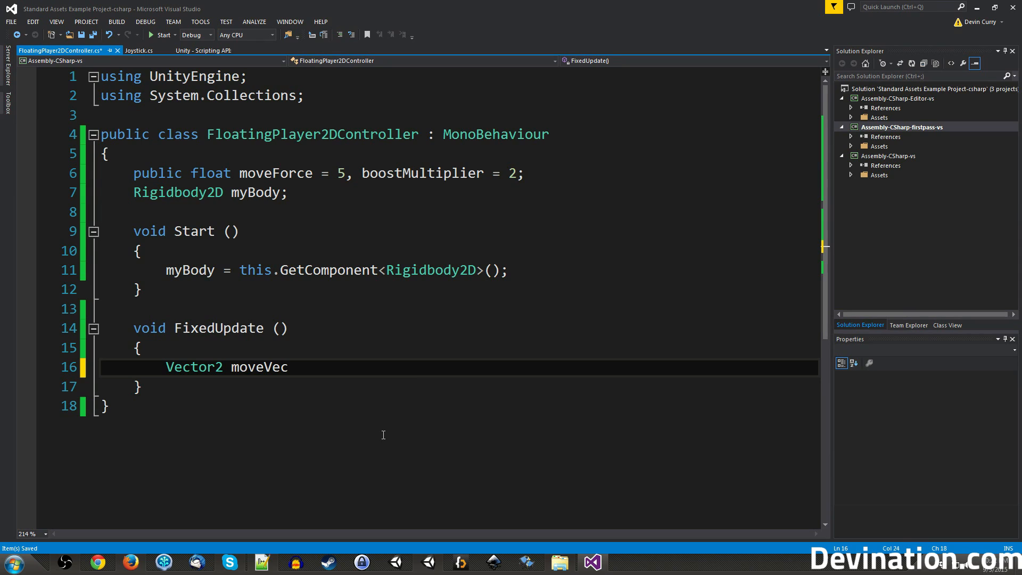
text(= new Vector2)
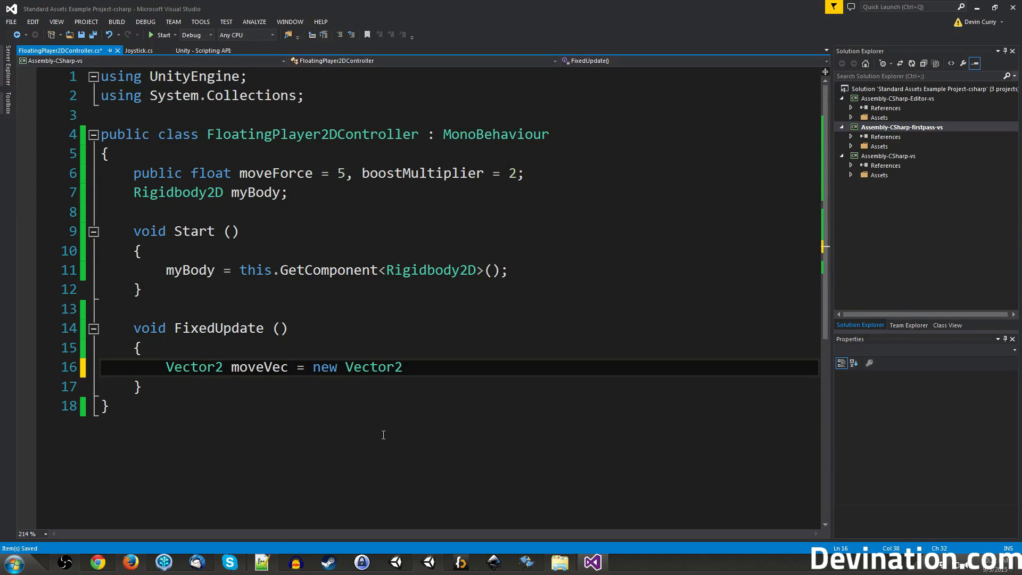
text(();)
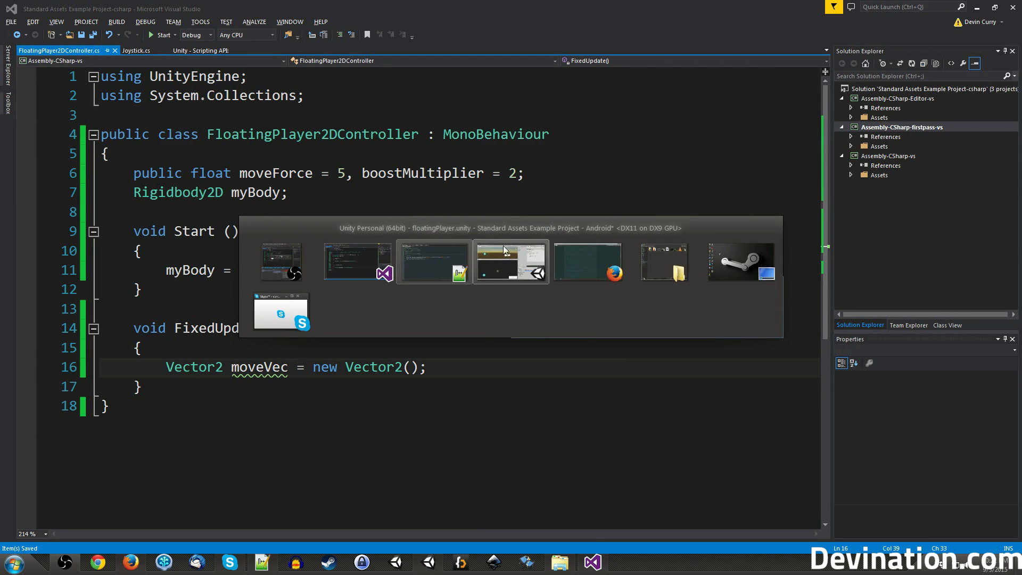
- Check the MobileSingleStickControl object in Unity and return to the script editor
click(511, 260)
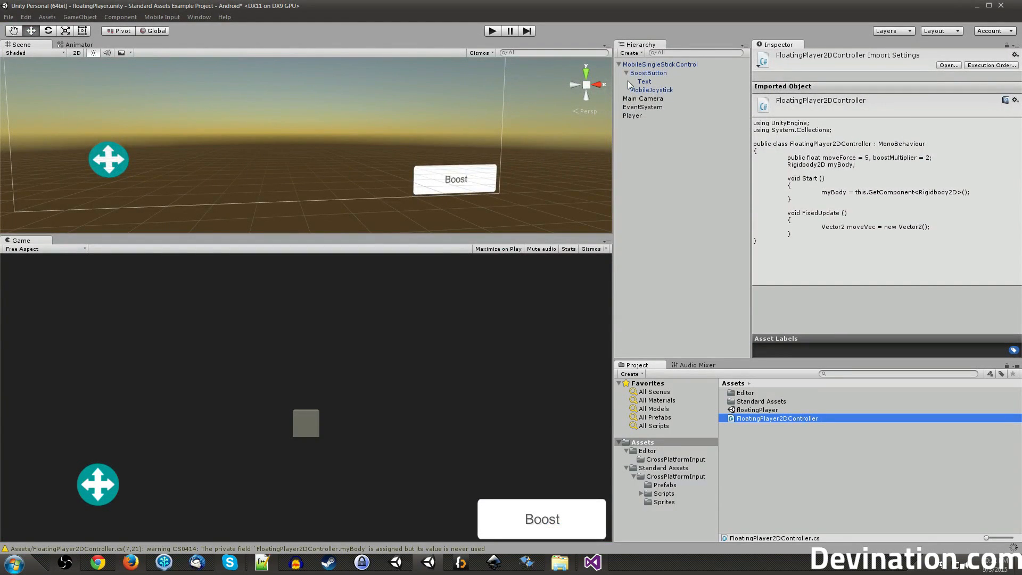
click(660, 64)
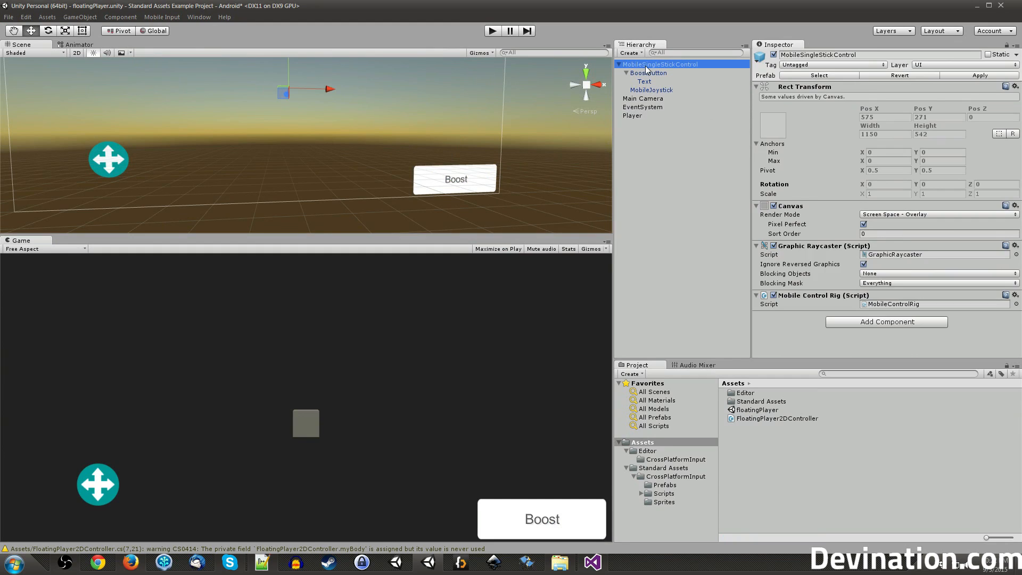
click(592, 562)
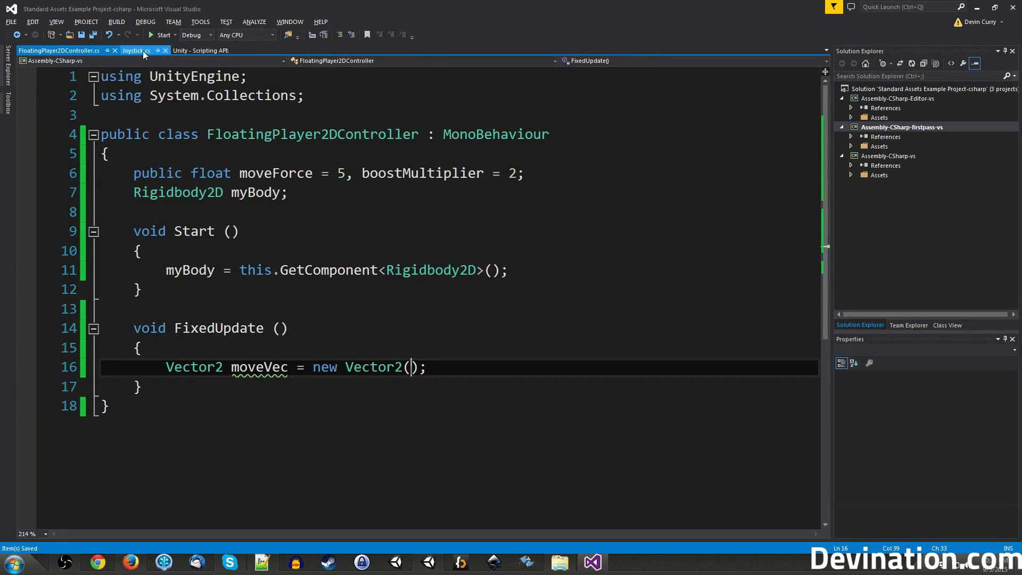
click(134, 50)
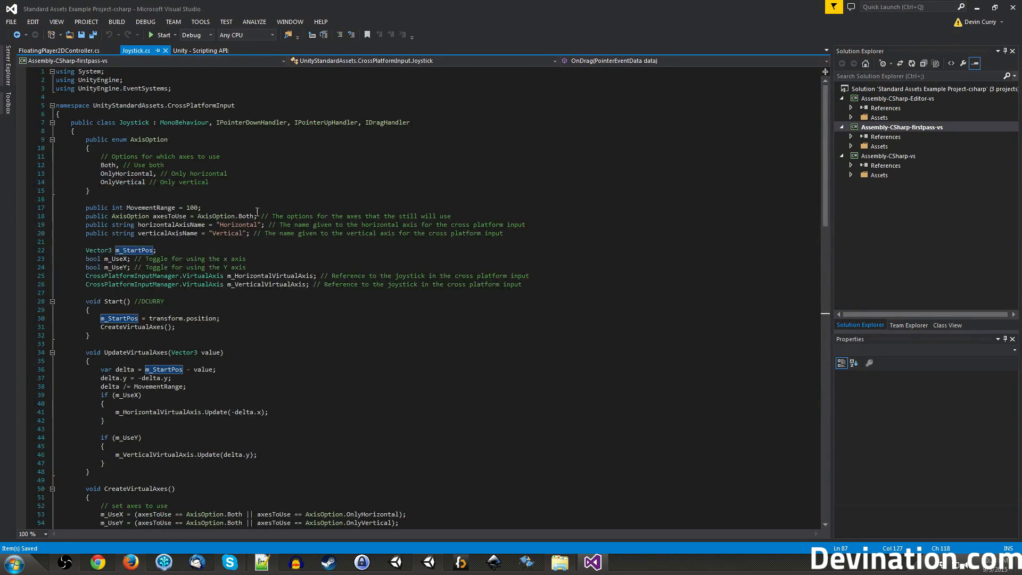
click(137, 105)
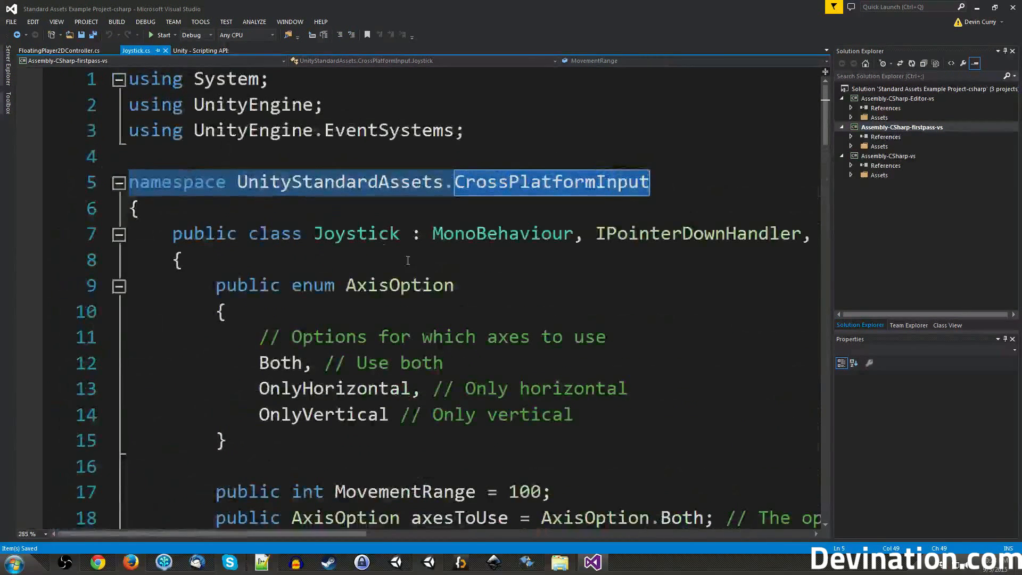
click(295, 189)
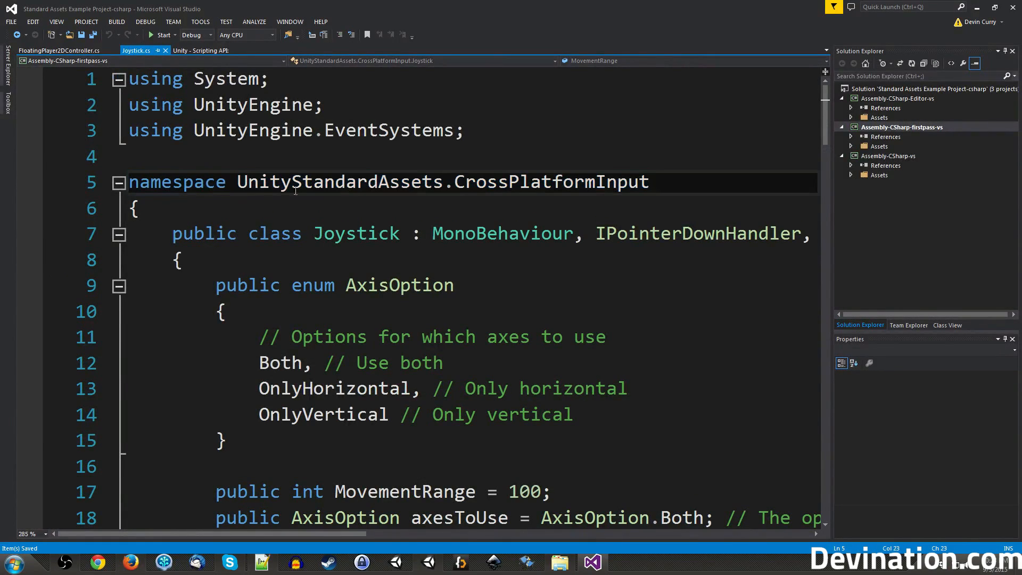
double_click(339, 182)
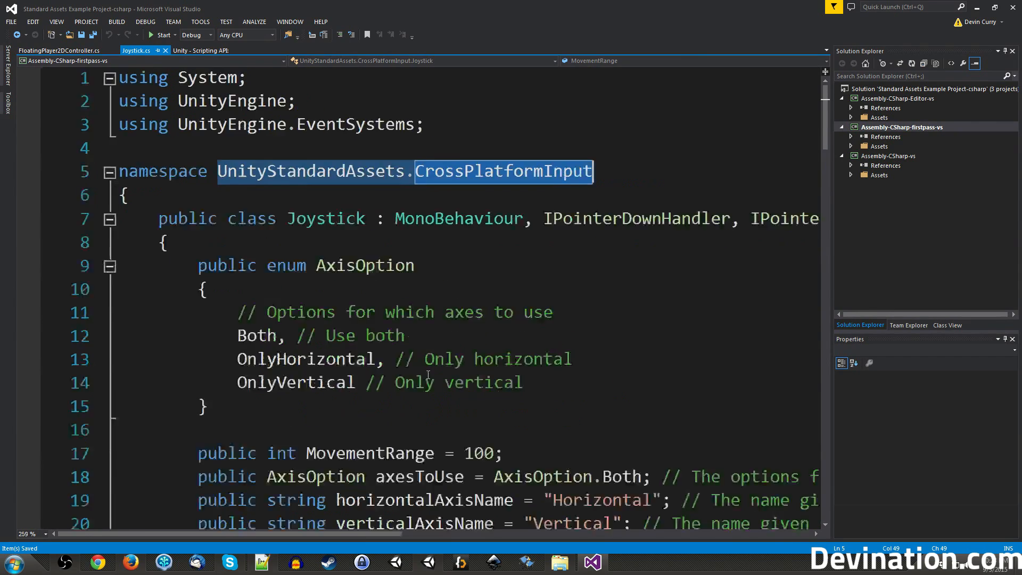
click(59, 50)
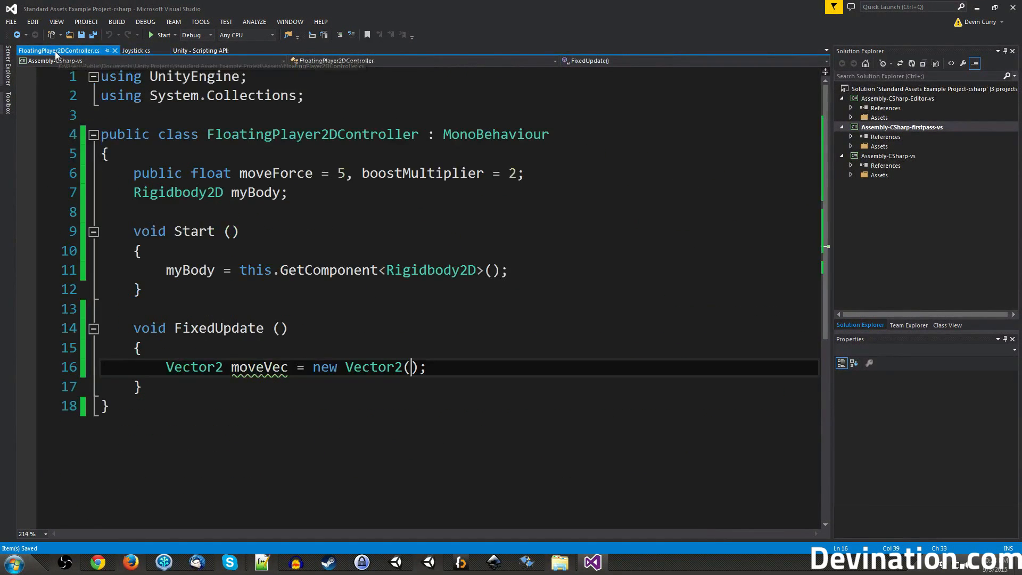
- Add 'using UnityStandardAssets.CrossPlatformInput;' and place the caret inside Vector2()
click(305, 96)
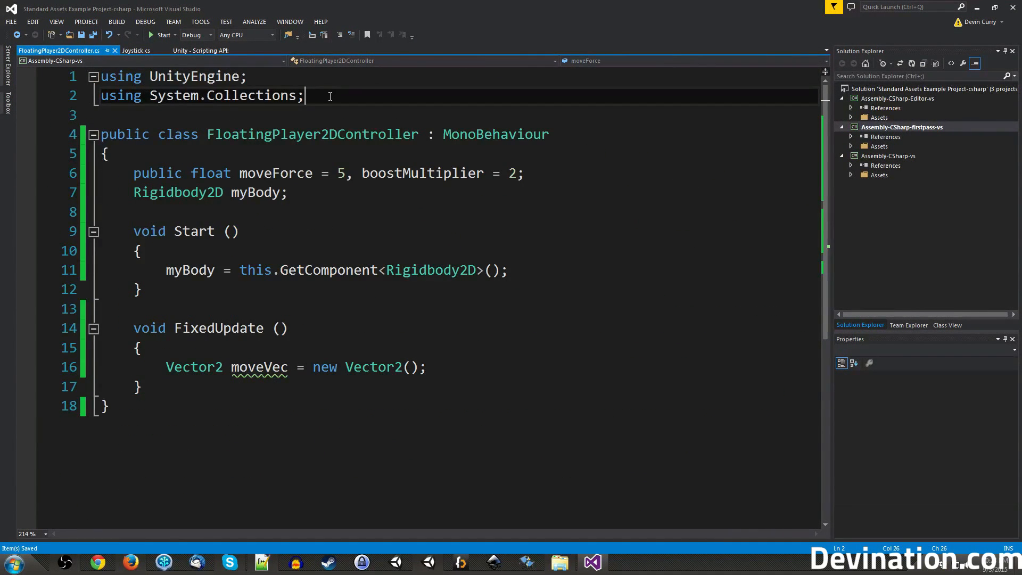
text(us)
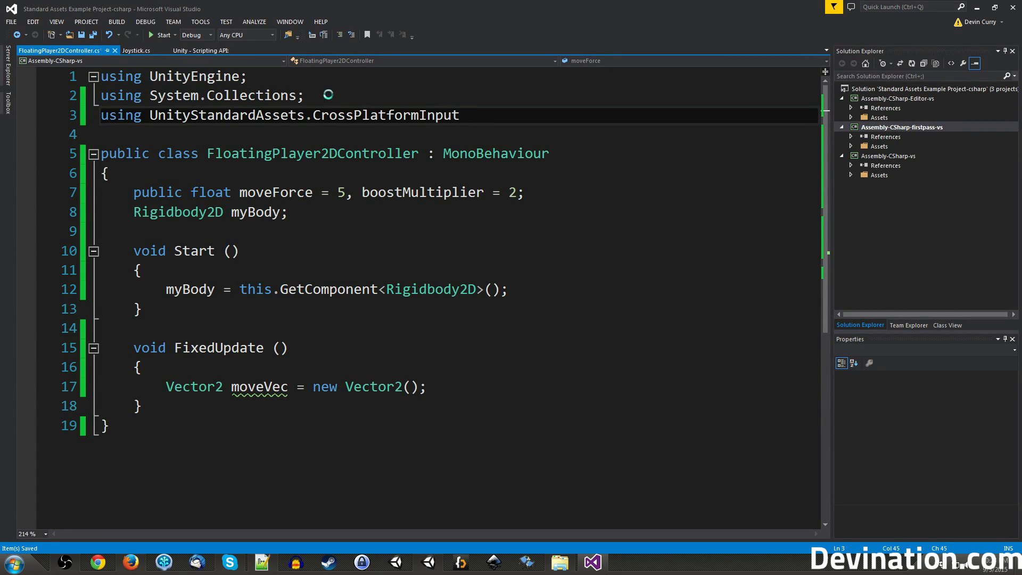
double_click(386, 115)
text(;)
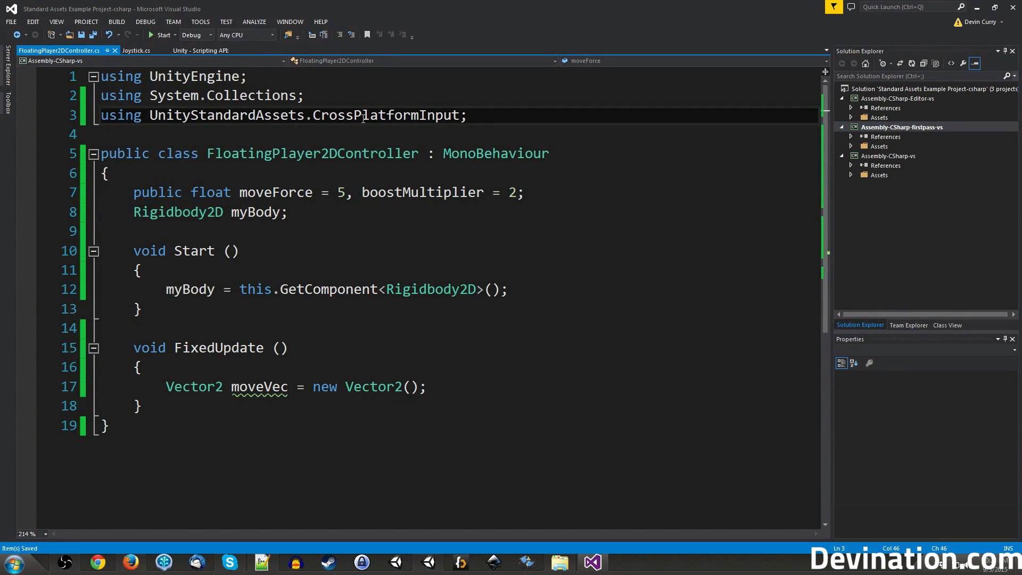
click(412, 387)
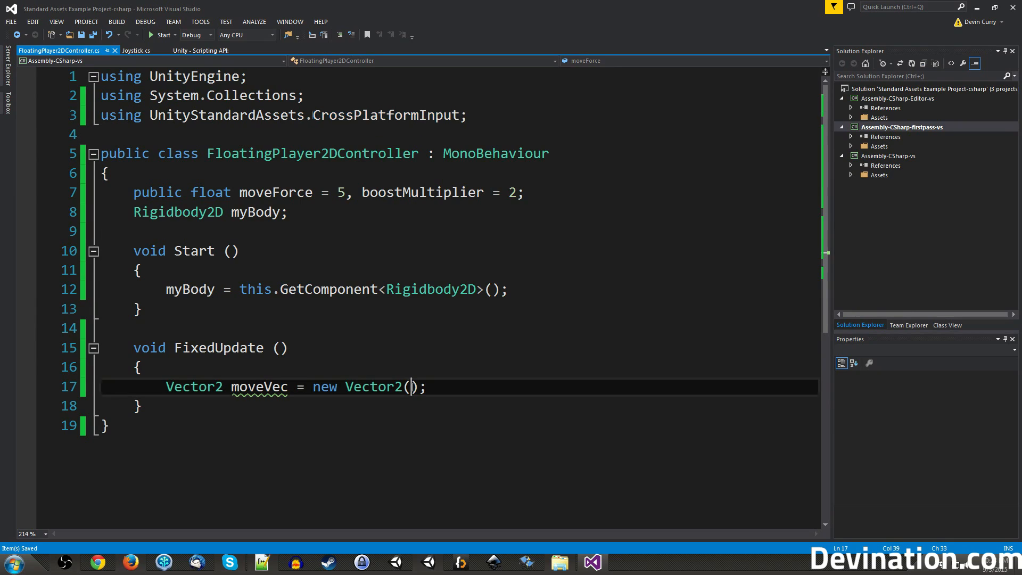
- Construct moveVec from CrossPlatformInputManager.GetAxis("Horizontal") via IntelliSense
text(CrossPlatformInput)
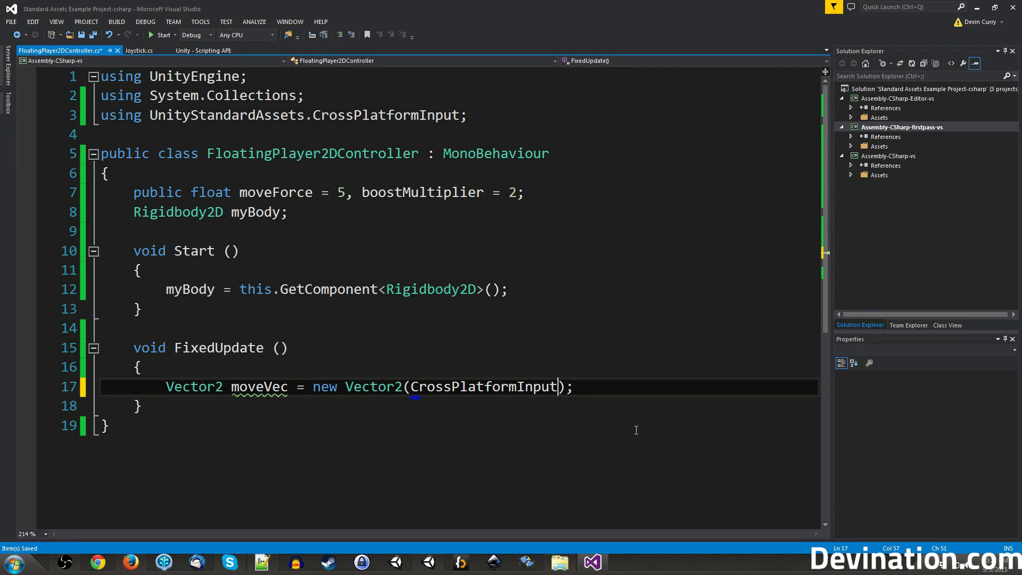
text(.)
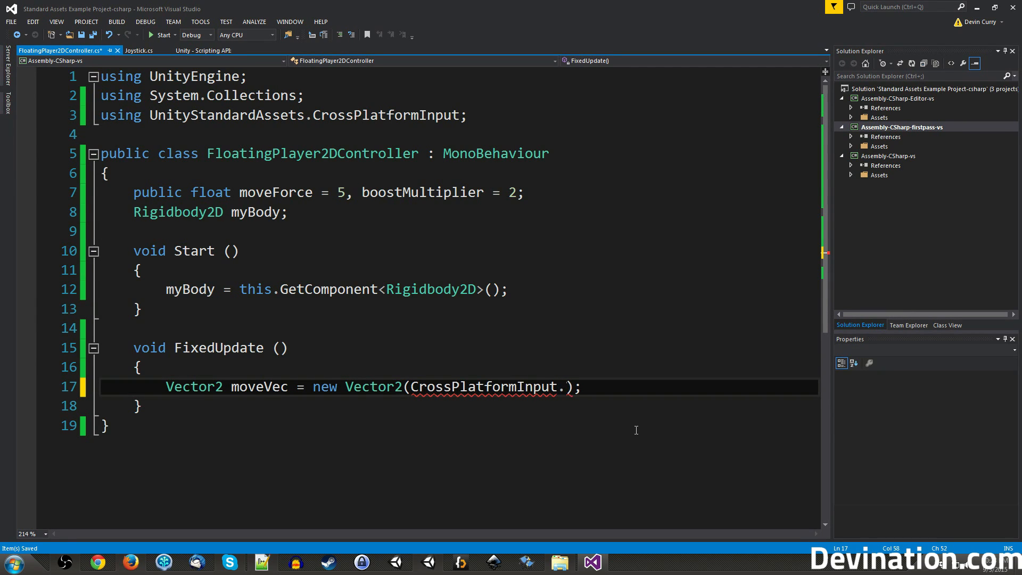
key(Backspace)
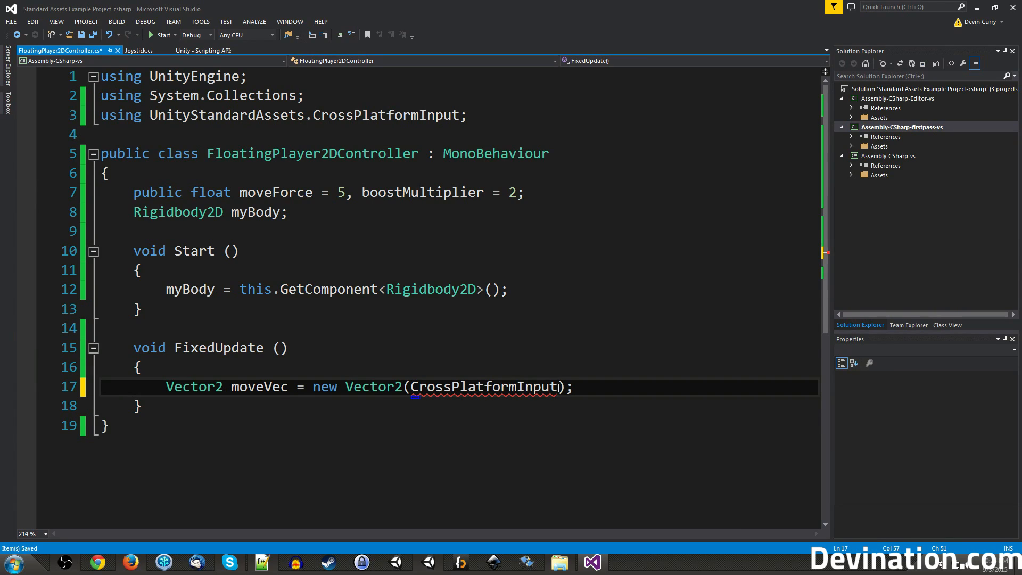
text(Manager)
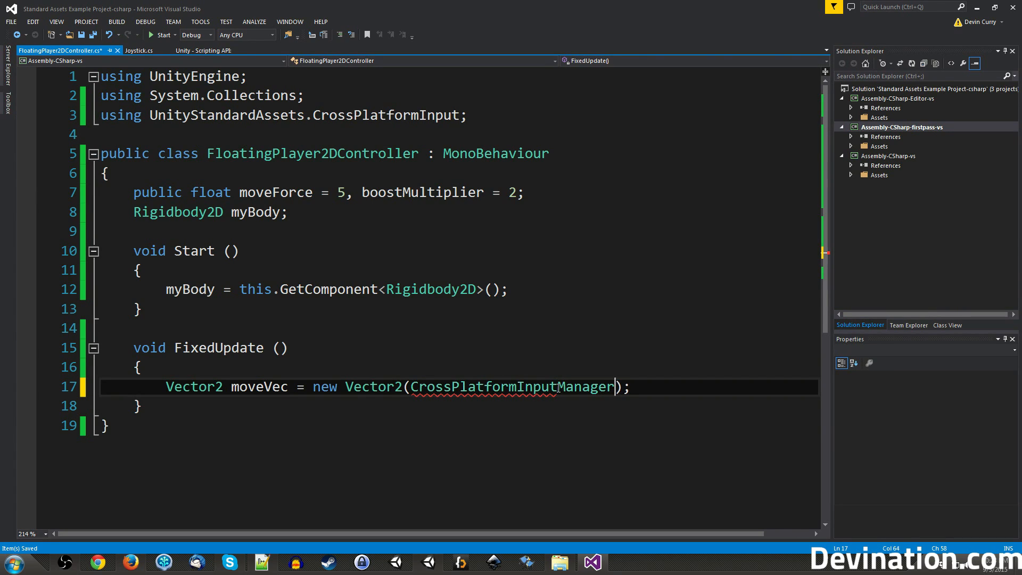
text(.)
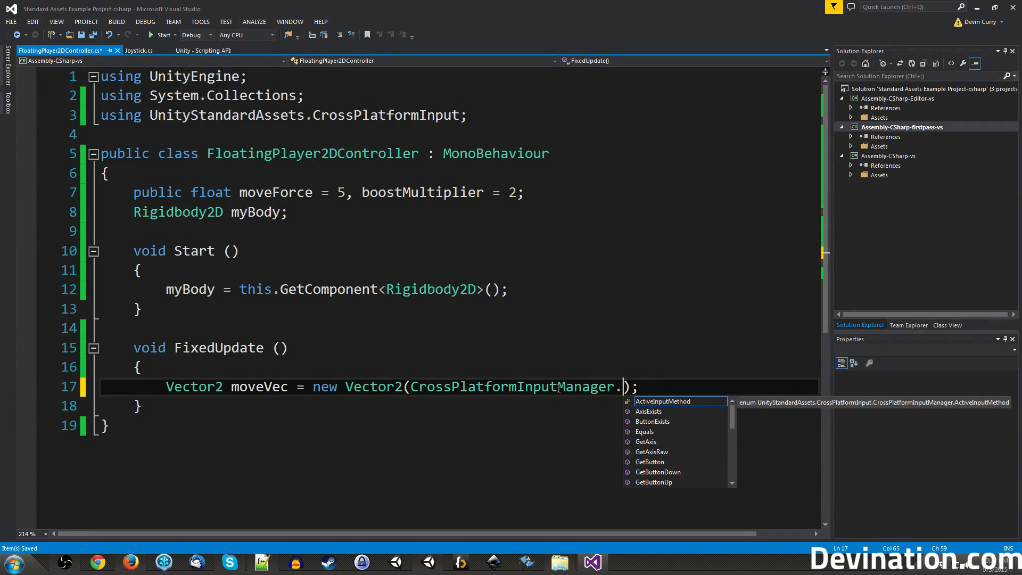
scroll(down, 3)
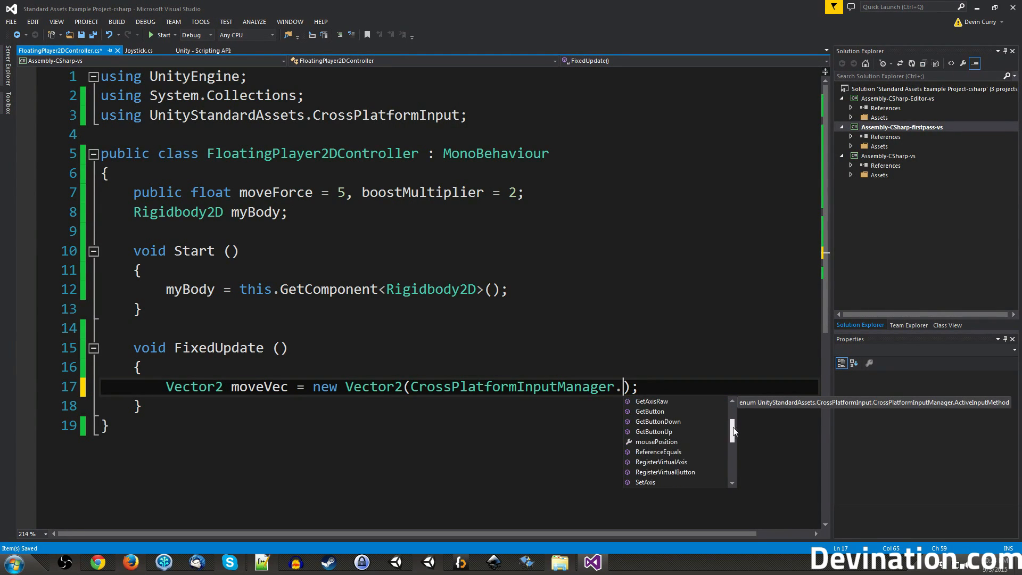
scroll(up, 3)
text(GetAxis()
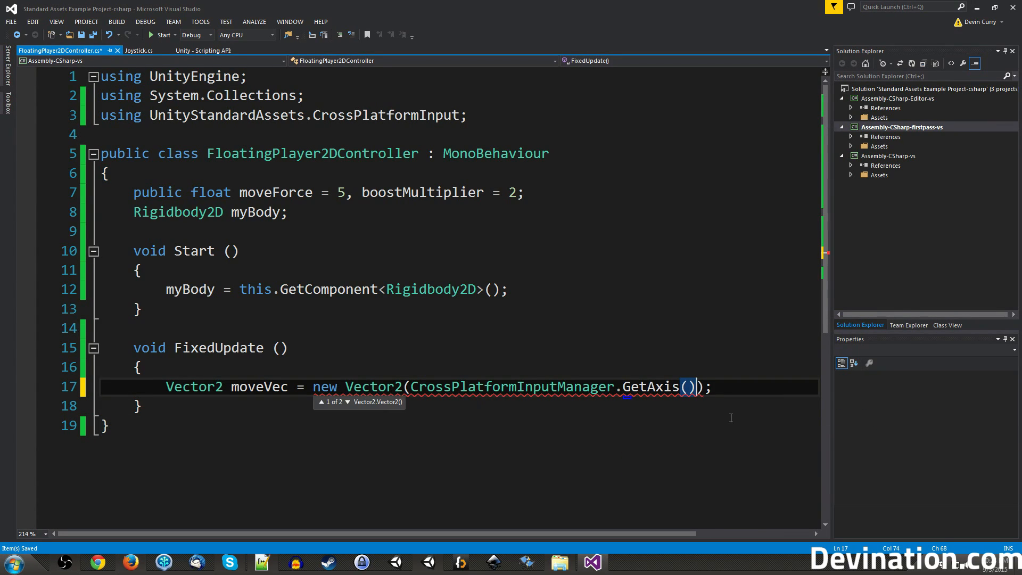
text("H)
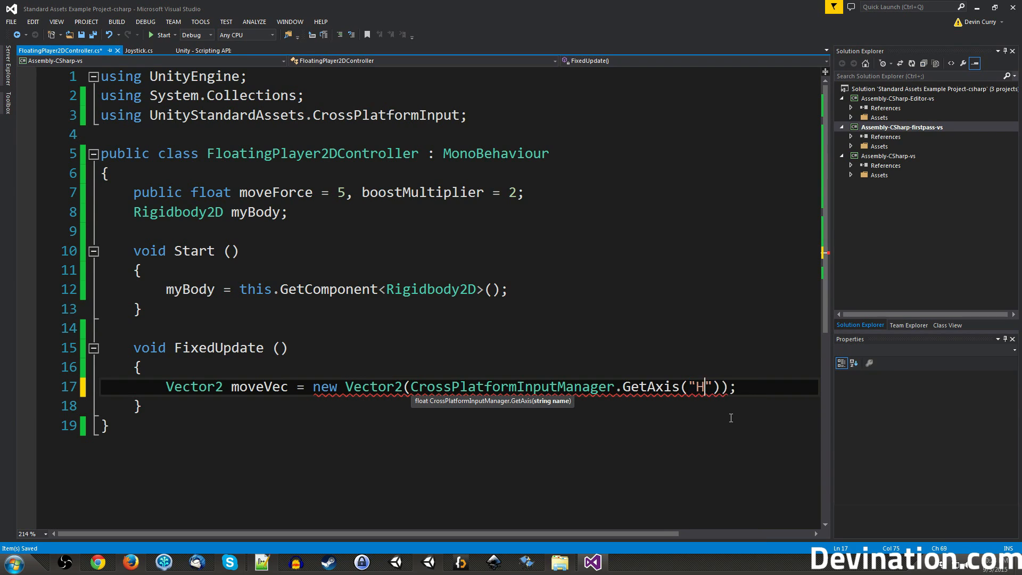
text(orizontal)
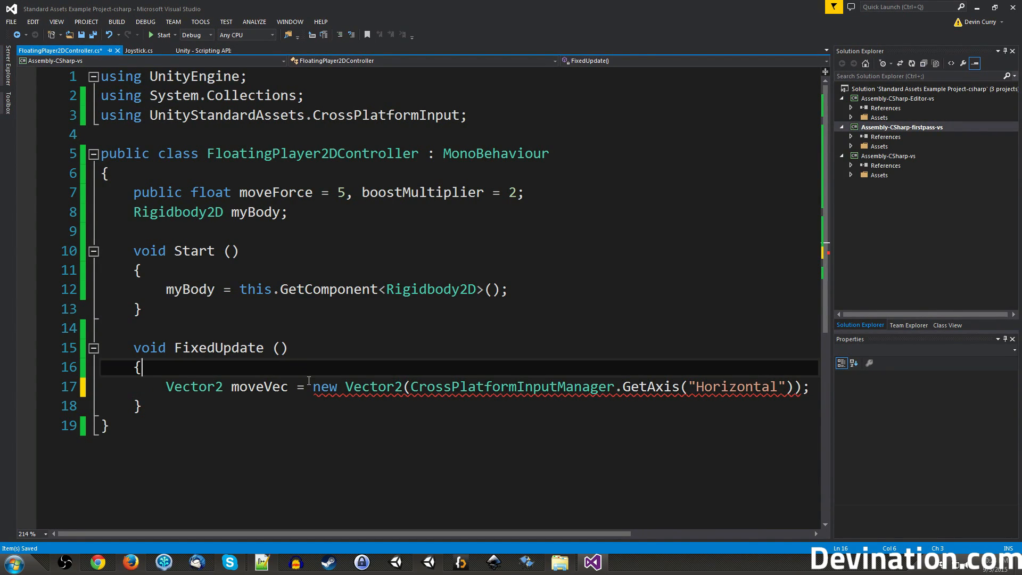
text(Input.)
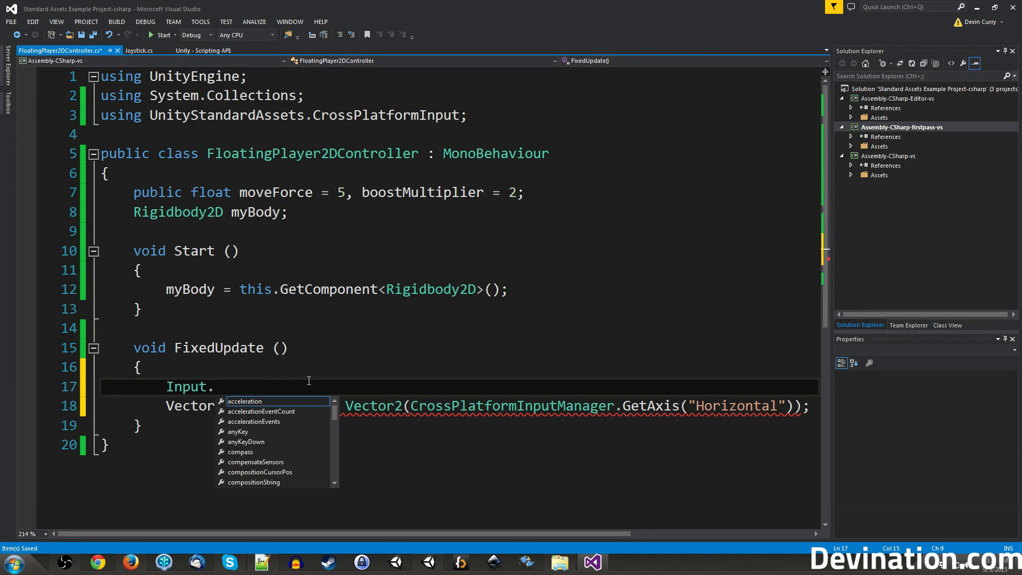
text(G)
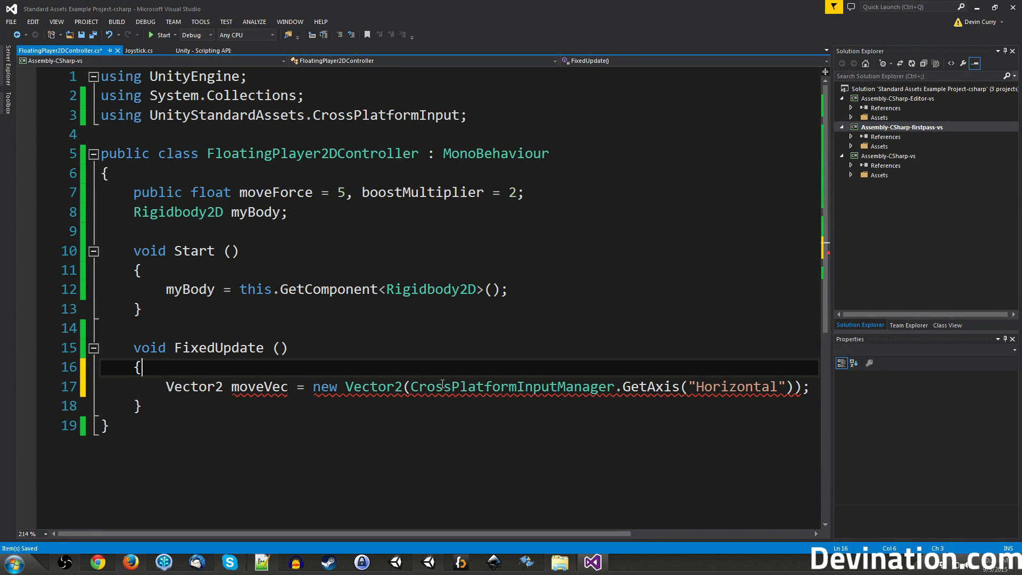
- Compare the CrossPlatformInputManager class name with CrossPlatformInput in the using line
double_click(510, 387)
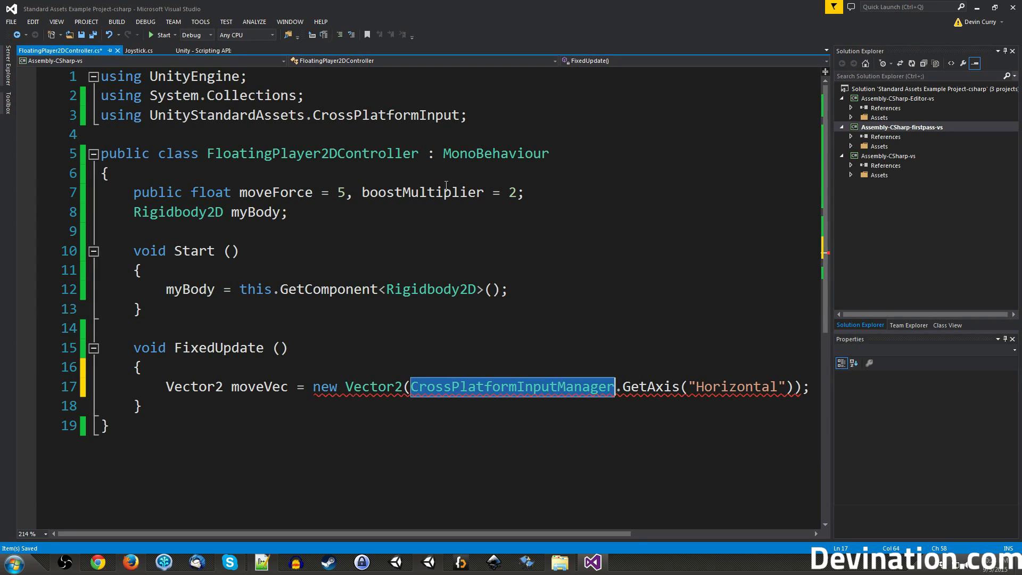
click(366, 115)
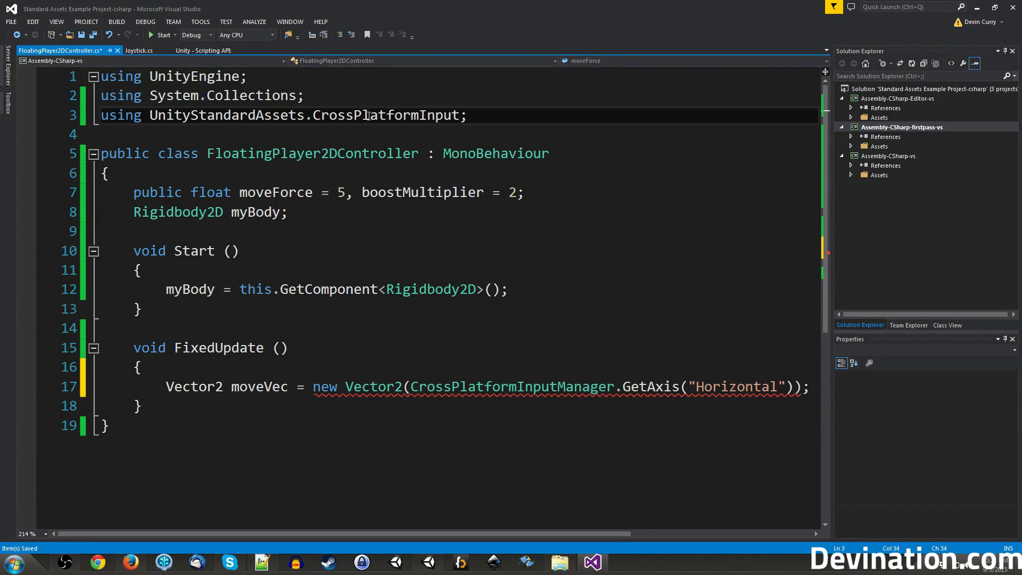
double_click(385, 115)
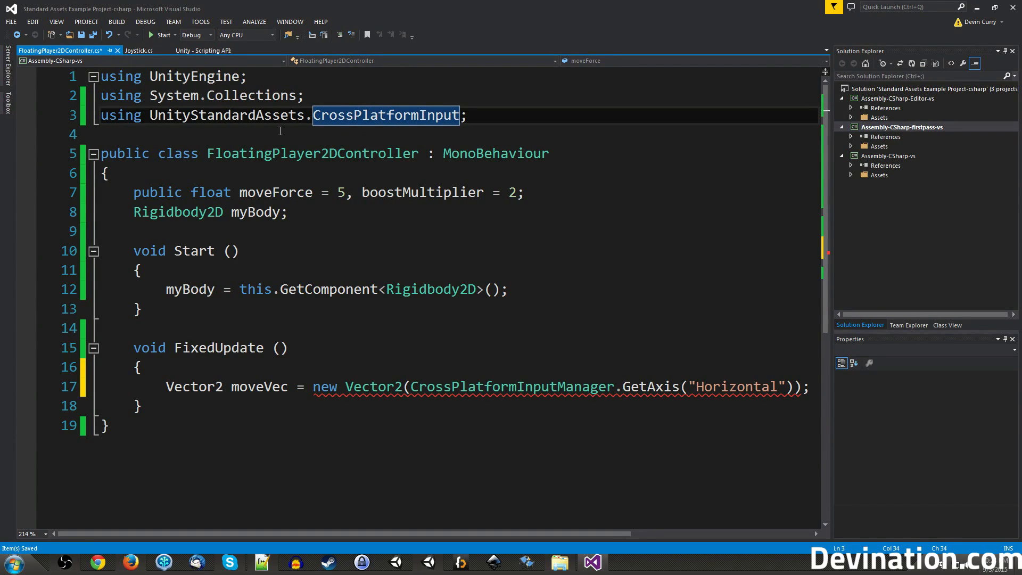
double_click(510, 387)
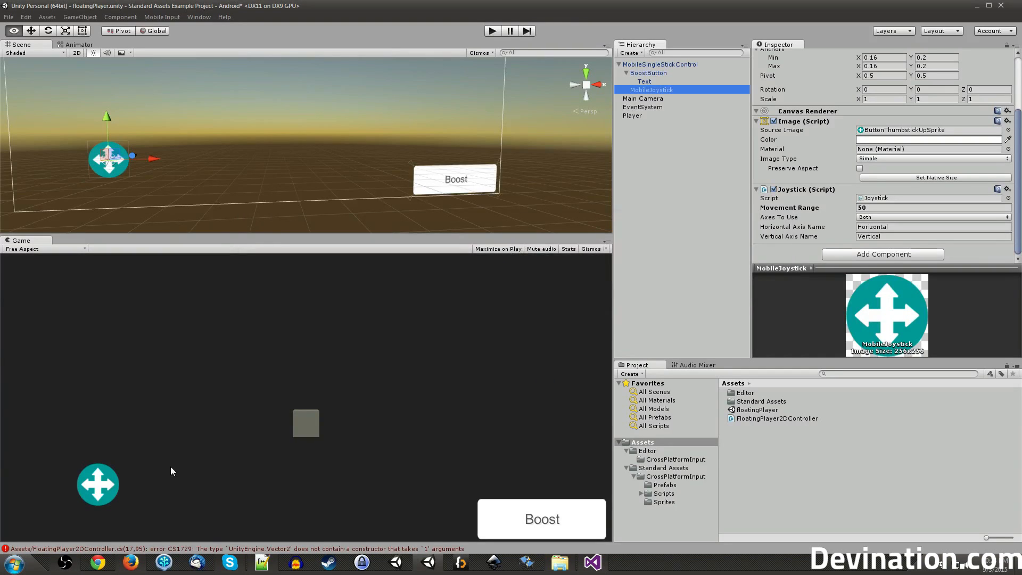
mouse_move(557, 418)
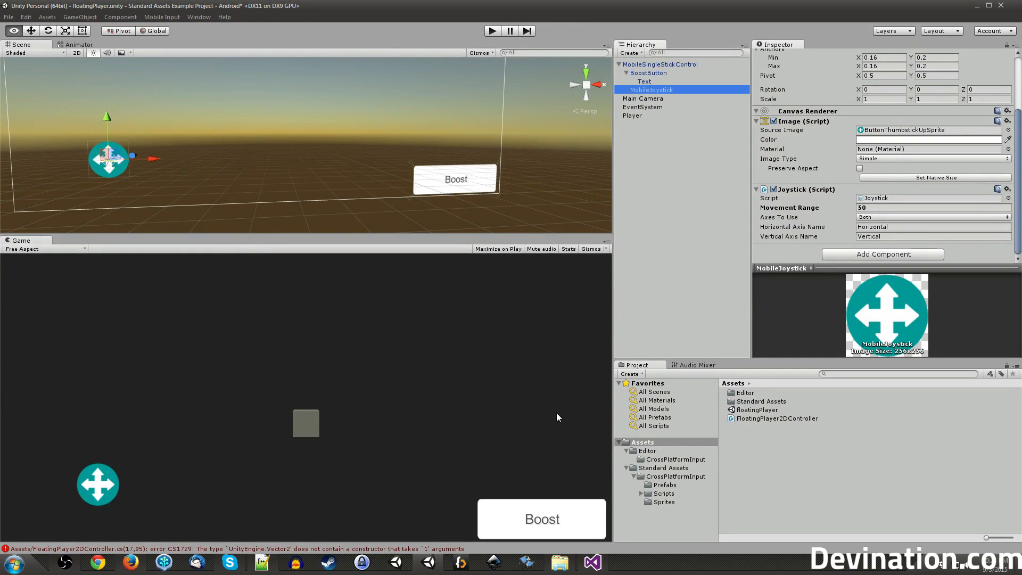
mouse_move(215, 486)
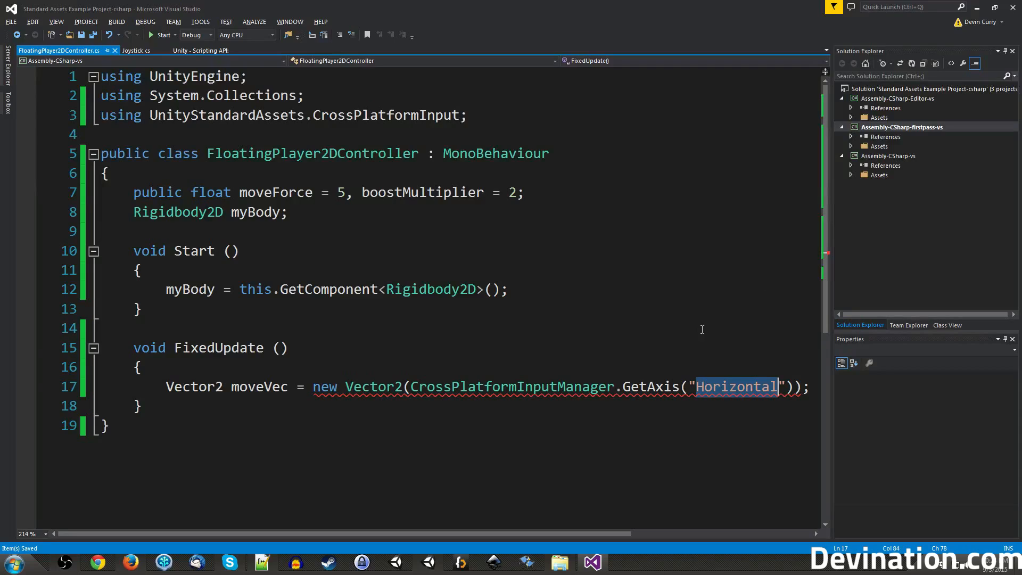
- Add CrossPlatformInputManager.GetAxis("Vertical") as the second Vector2 argument and append a * multiplier
text(Apple)
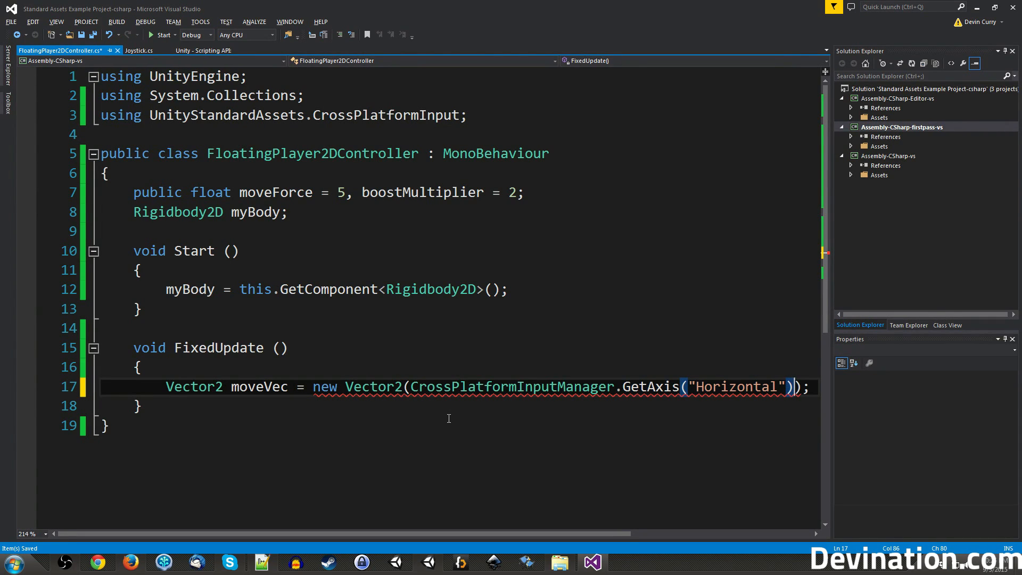
text(,)
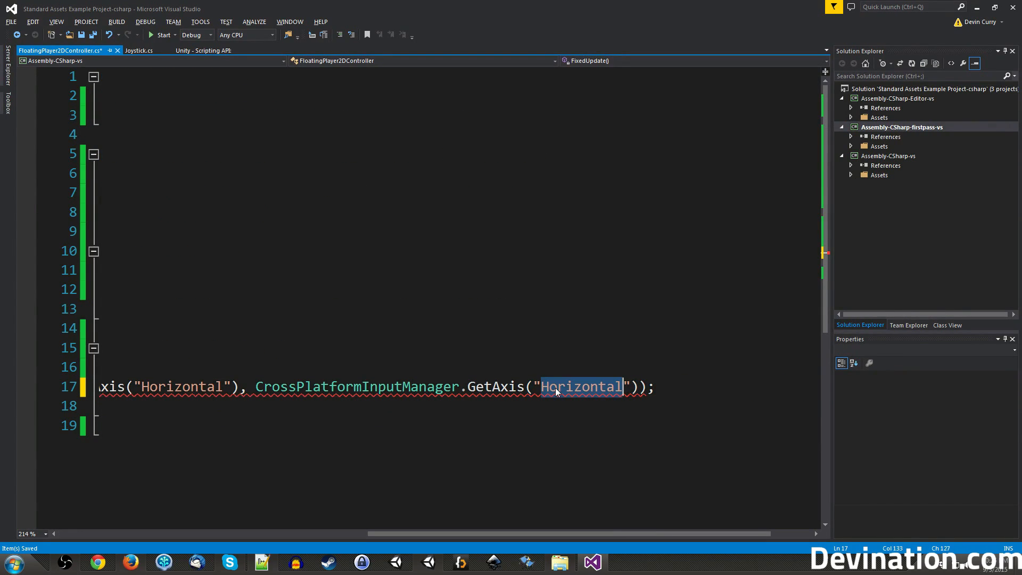
text(Ve)
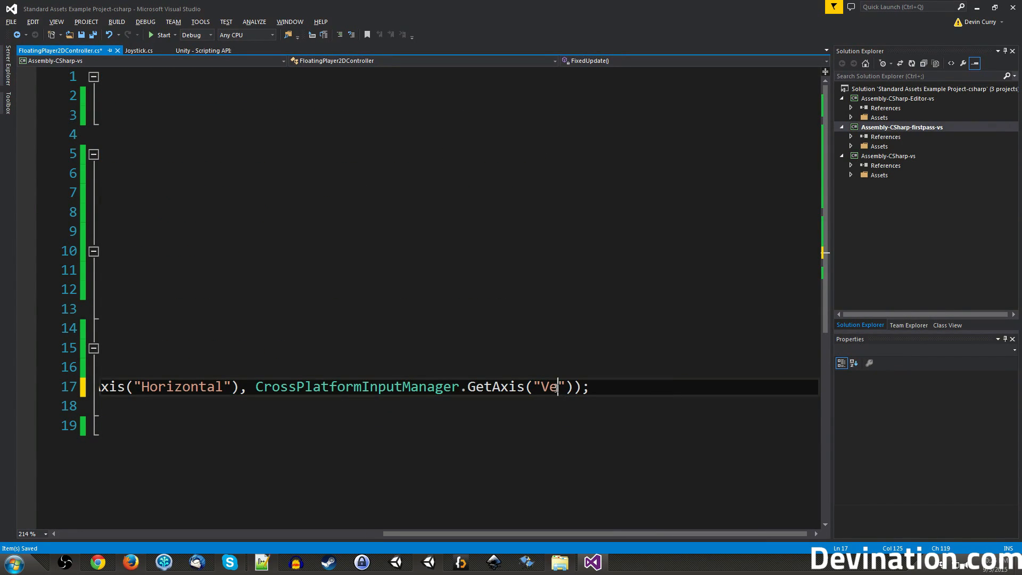
text(rtical)
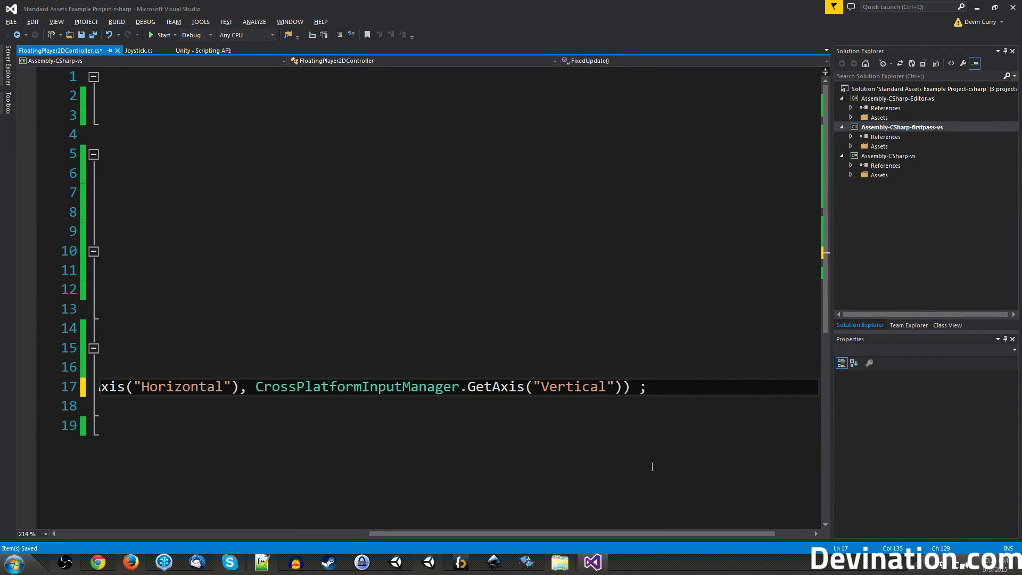
text(*)
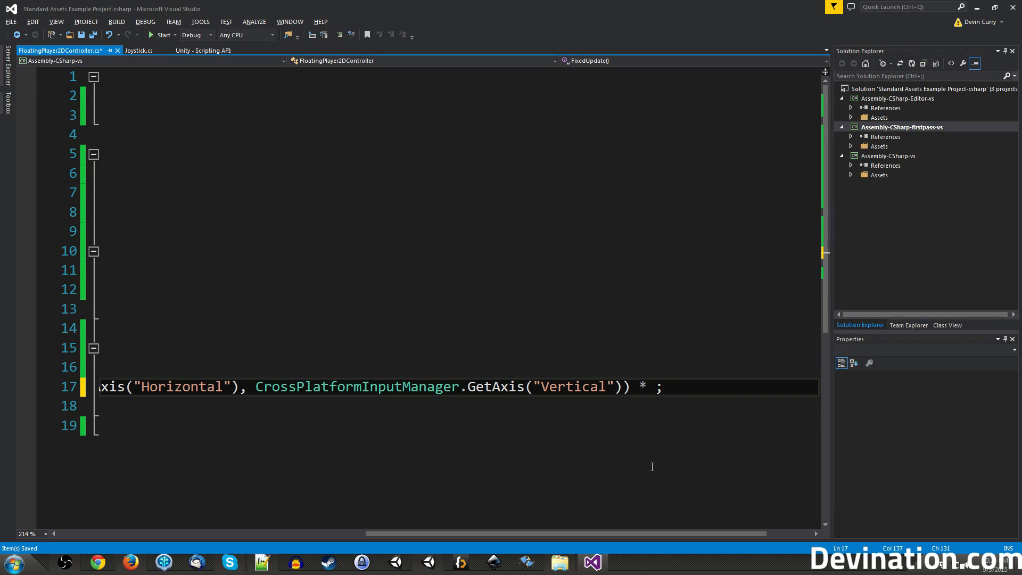
text(o)
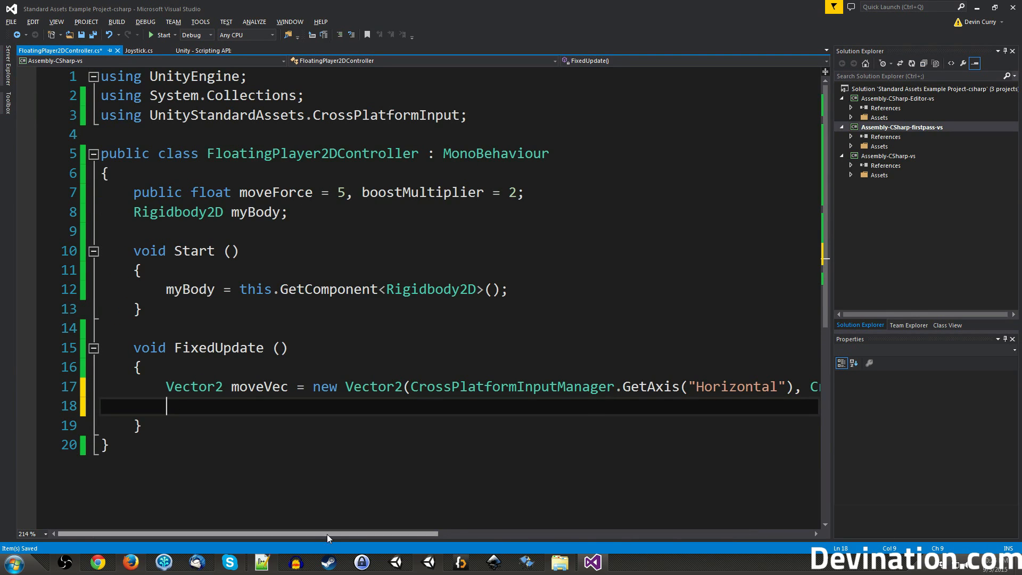
- Declare bool isBoosting = CrossPlatformInputManager.GetButton(); on line 18, renaming it from isSprinting
scroll(right, 3)
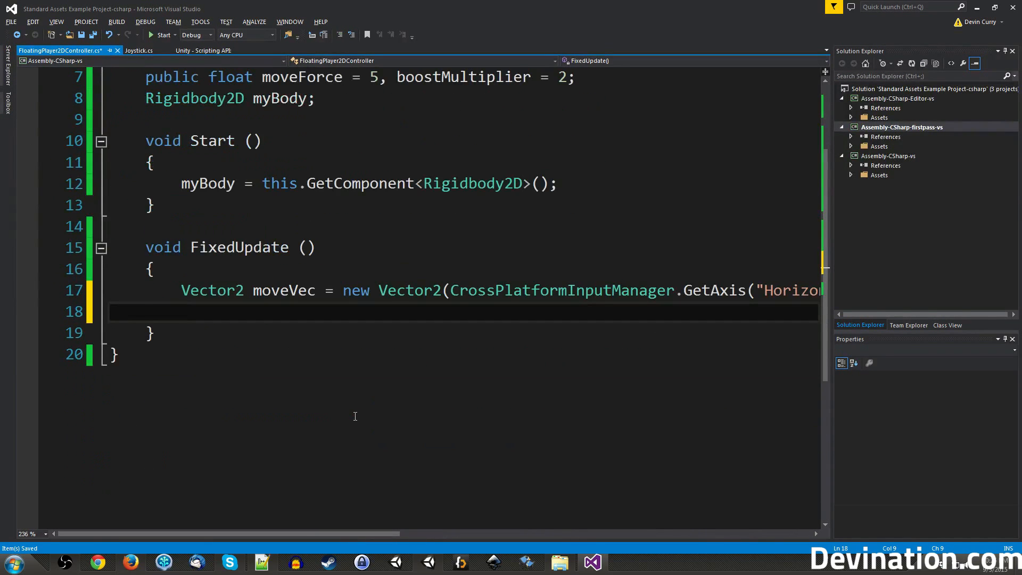
mouse_move(237, 355)
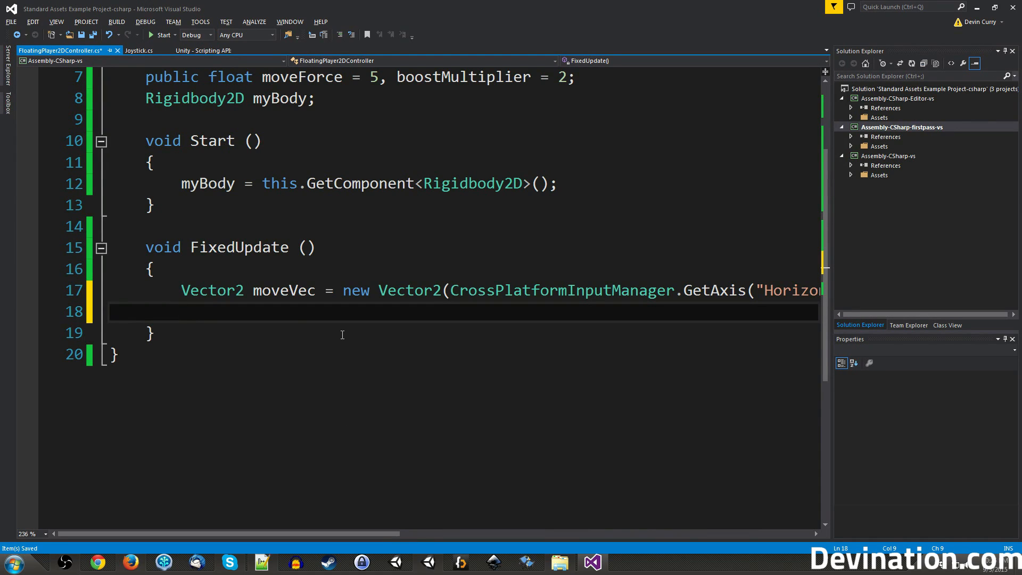
text(bool)
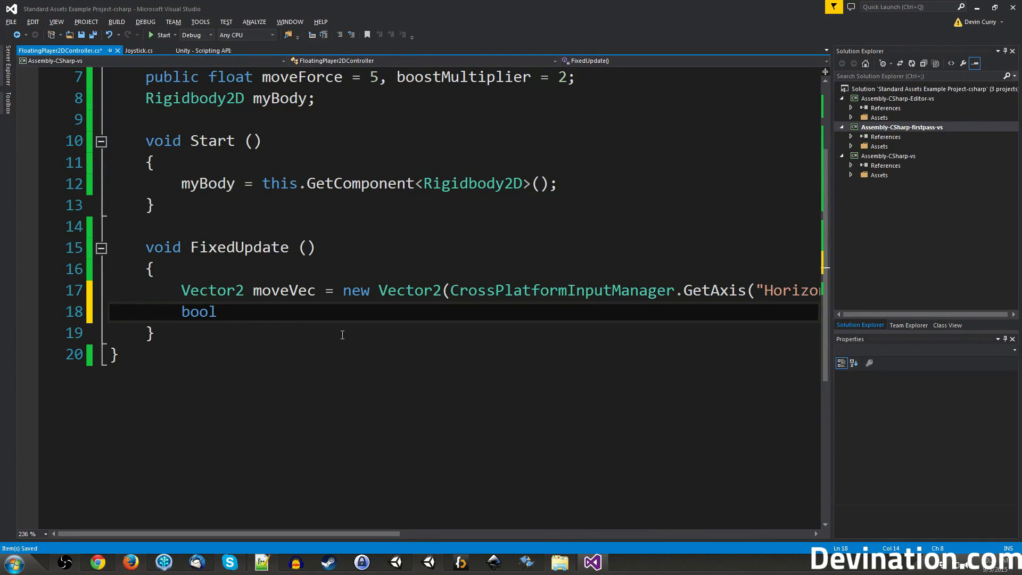
text(isSp)
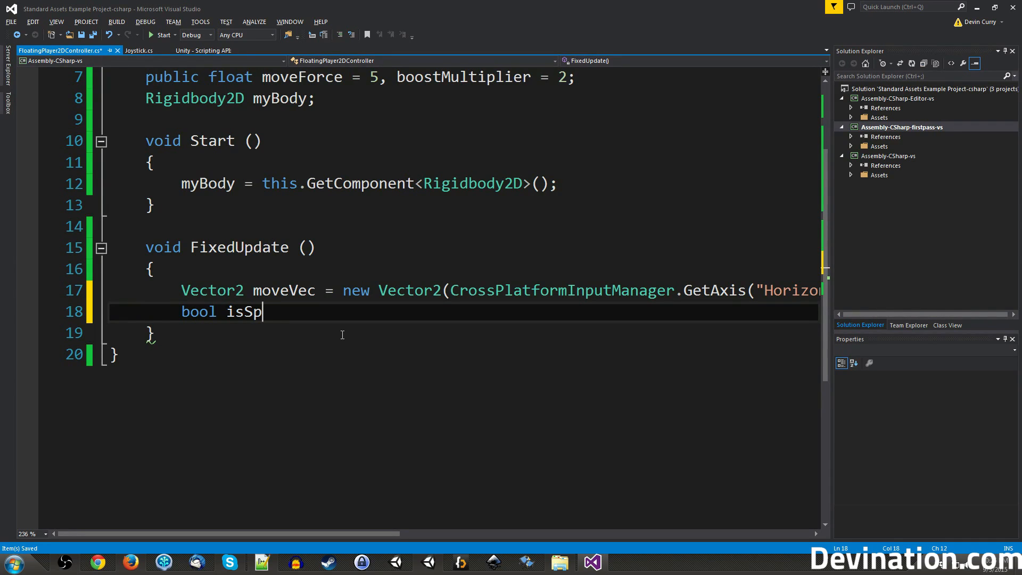
text(rinting)
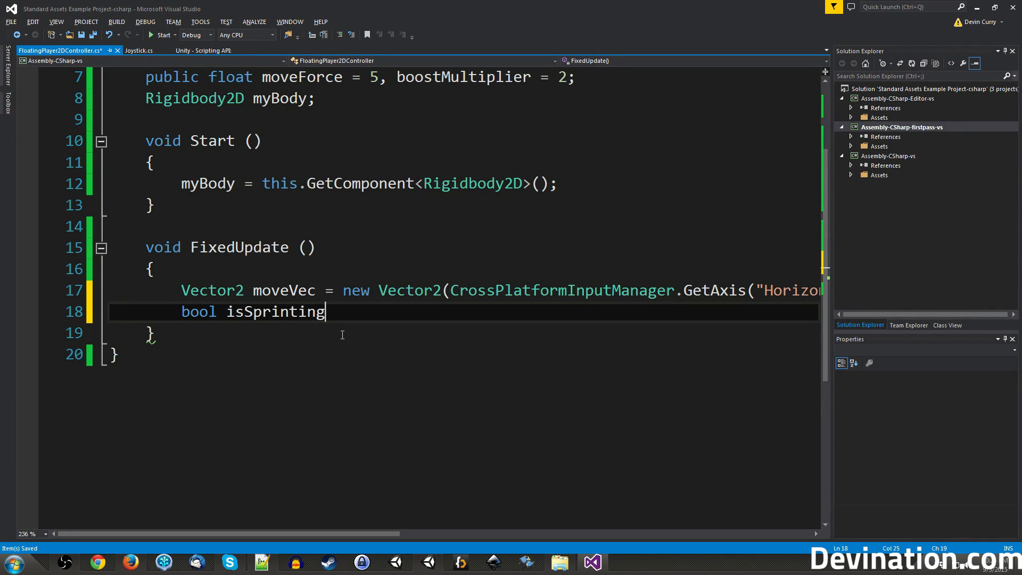
key(Backspace)
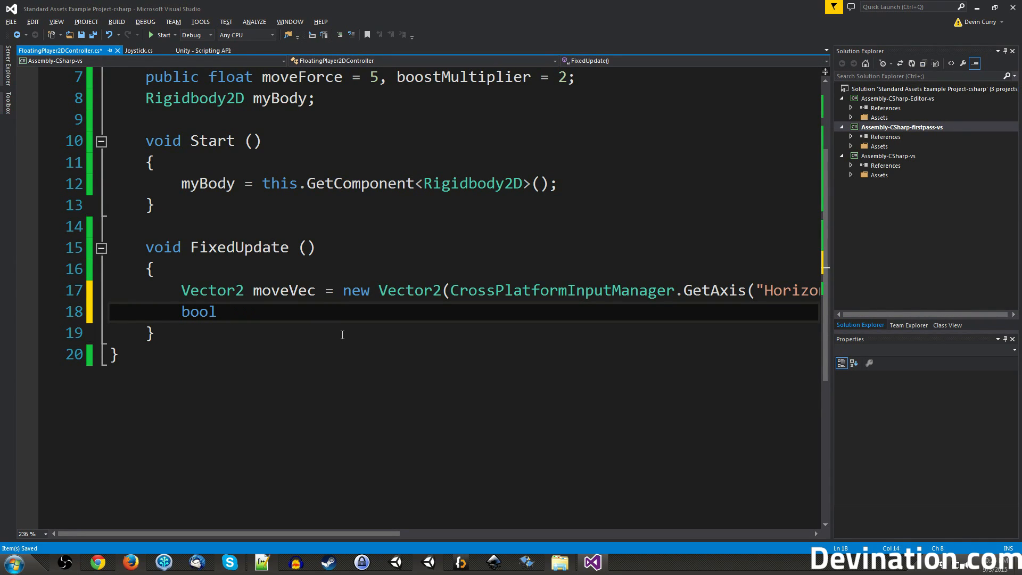
text(isBoosting =)
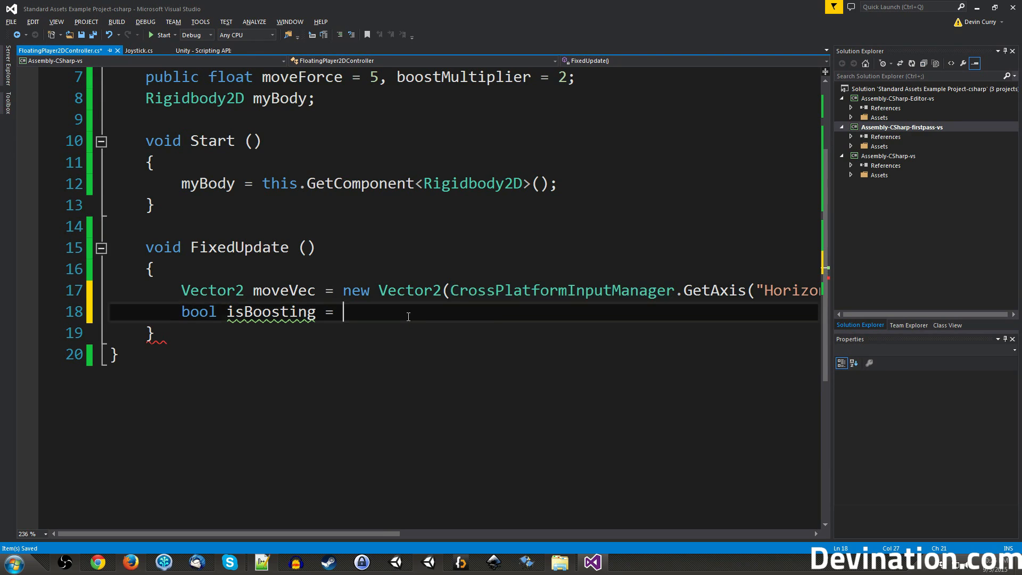
text(CrossPlatformInputManager.GetButton();)
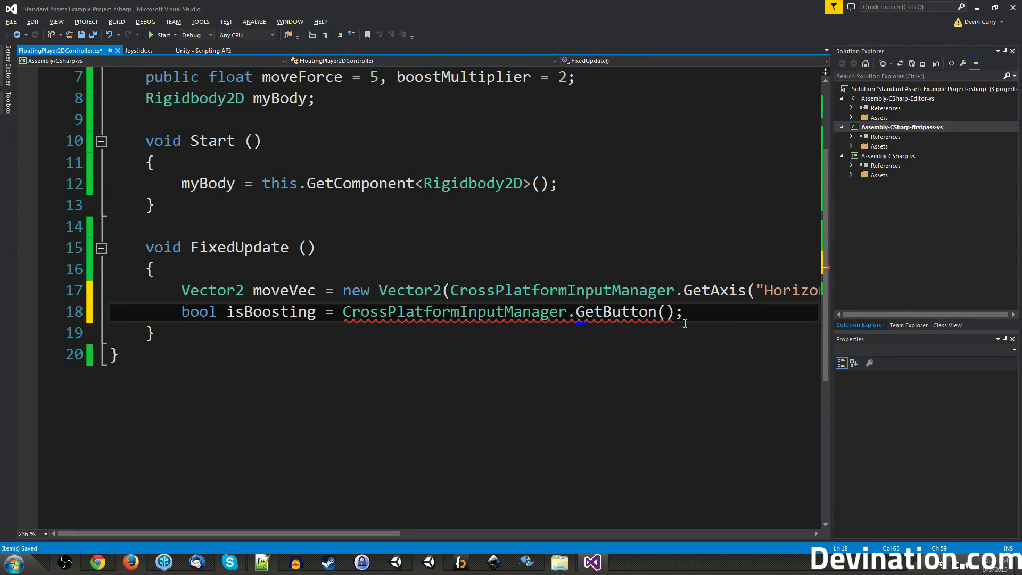
mouse_move(535, 312)
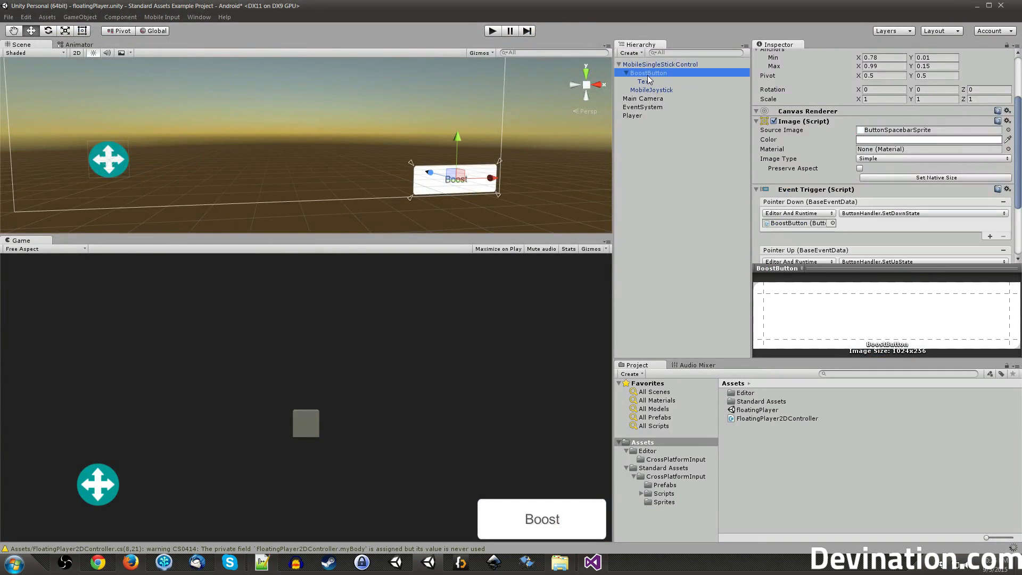
- Set BoostButton's Button Handler Name to Boost in Unity and return to the controller script
scroll(down, 3)
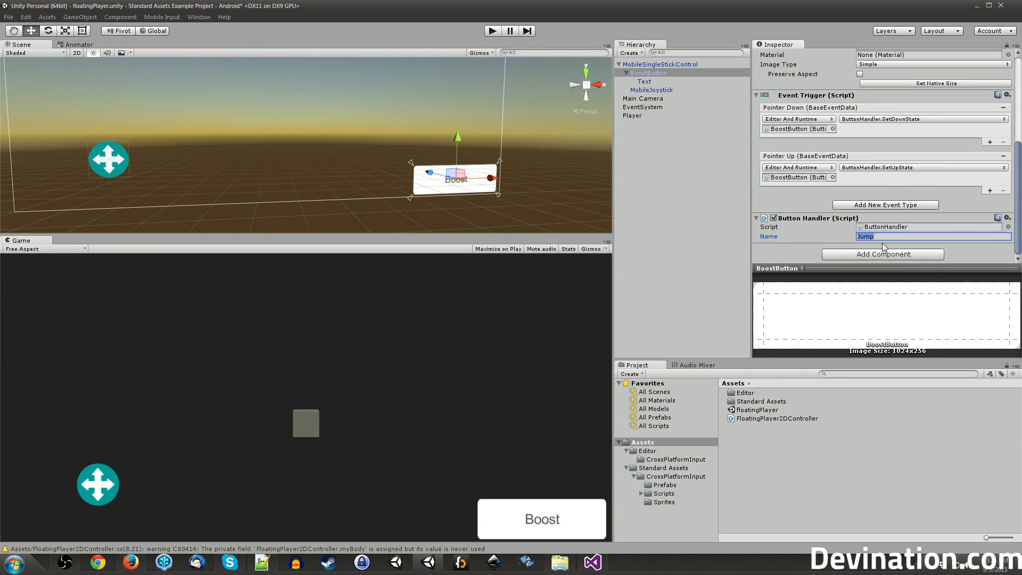
text(Boost)
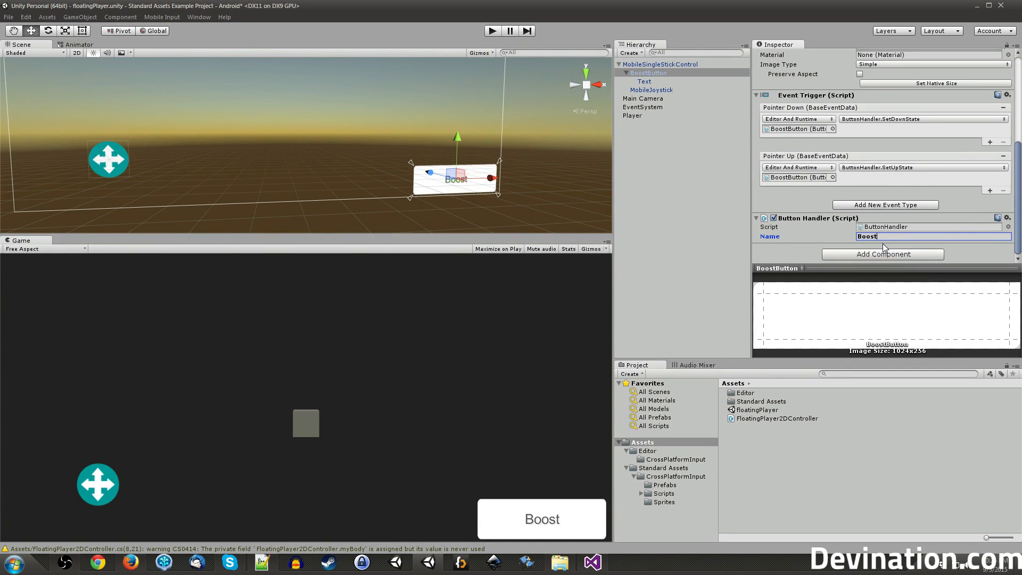
click(591, 562)
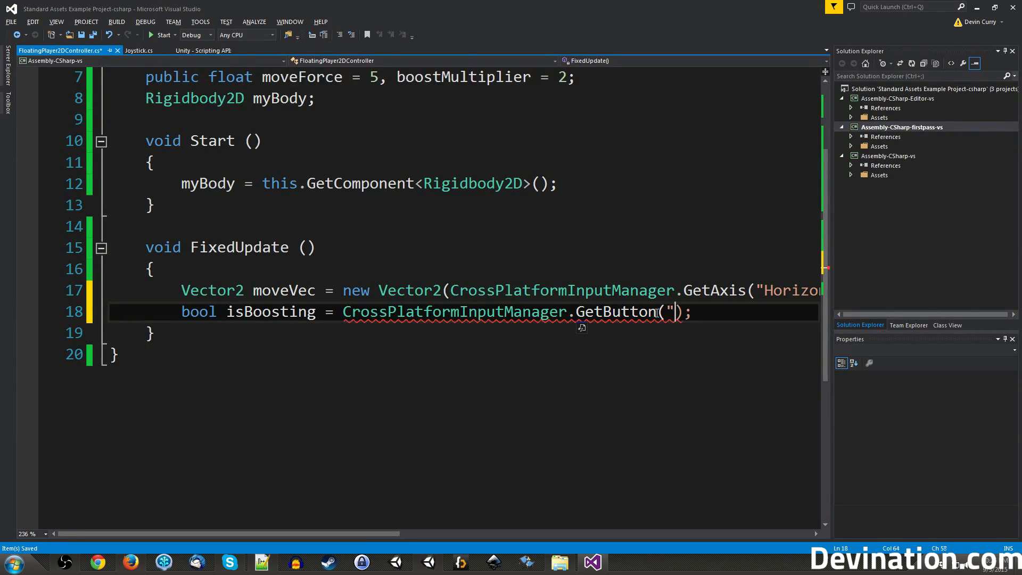
- Pass "Boost" to GetButton and add myBody.AddForce(moveVec); below a blank line in FixedUpdate
text(Boost")
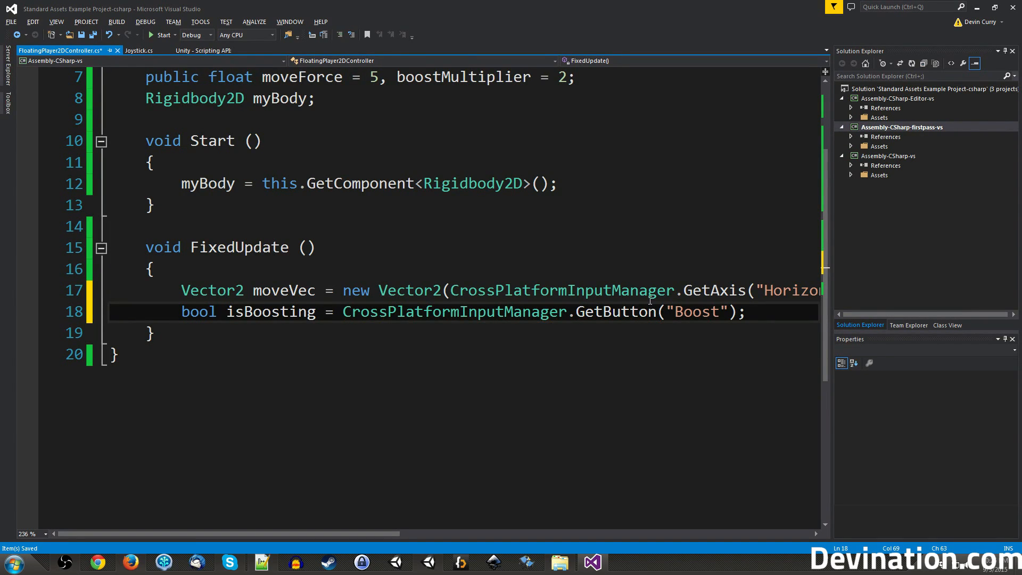
click(759, 312)
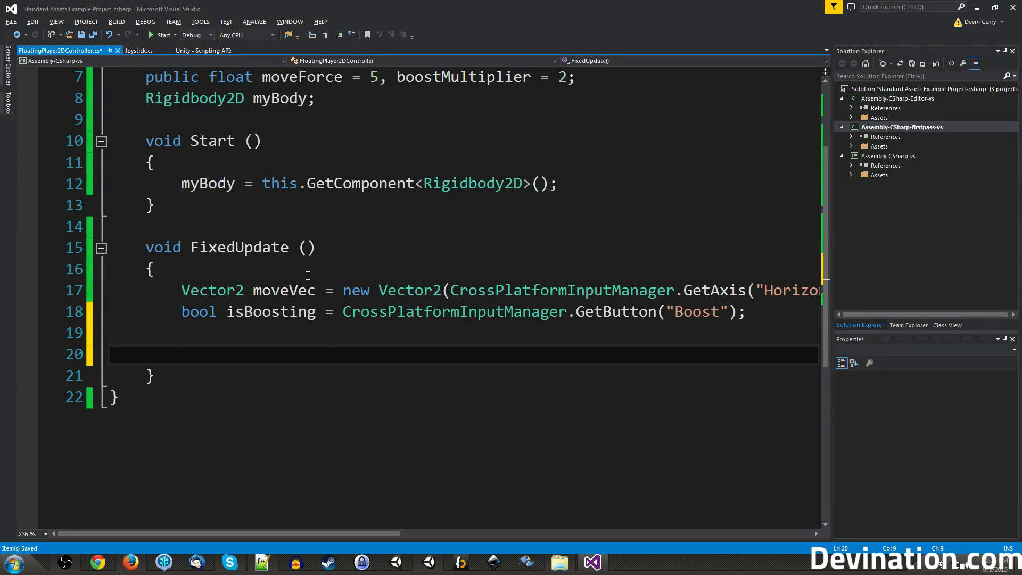
text(myBody)
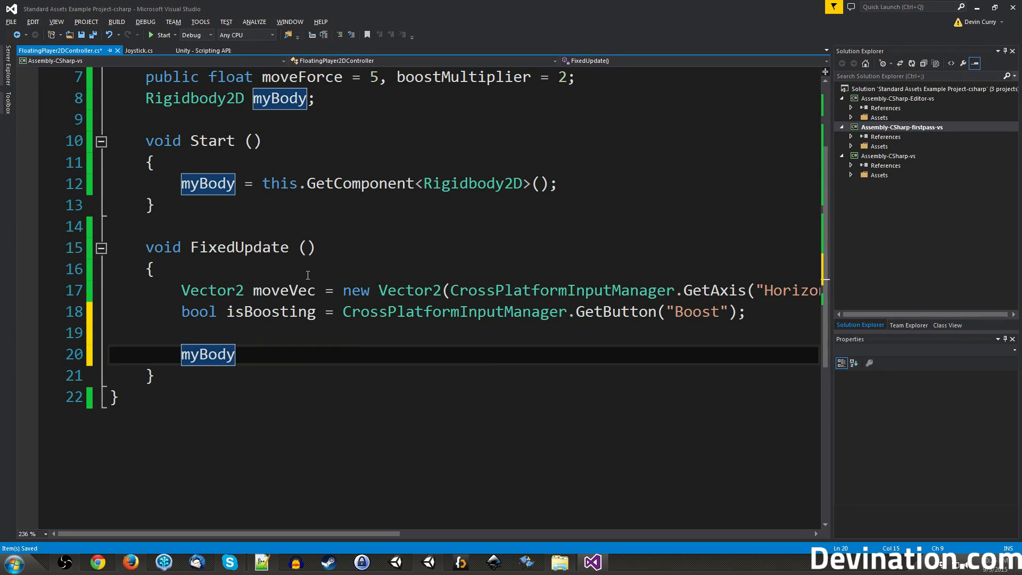
text(.AddForce();)
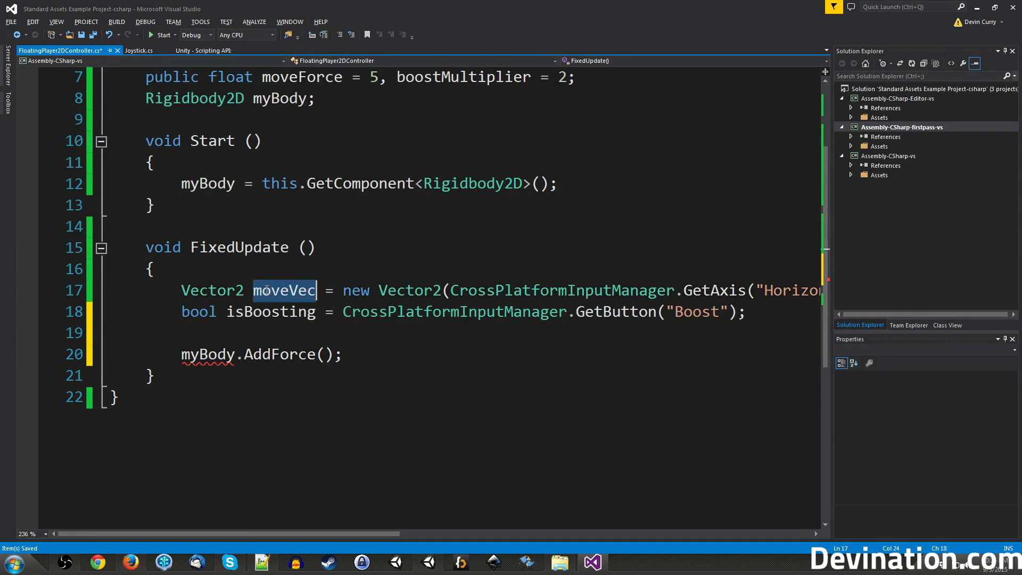
text(moveVec)
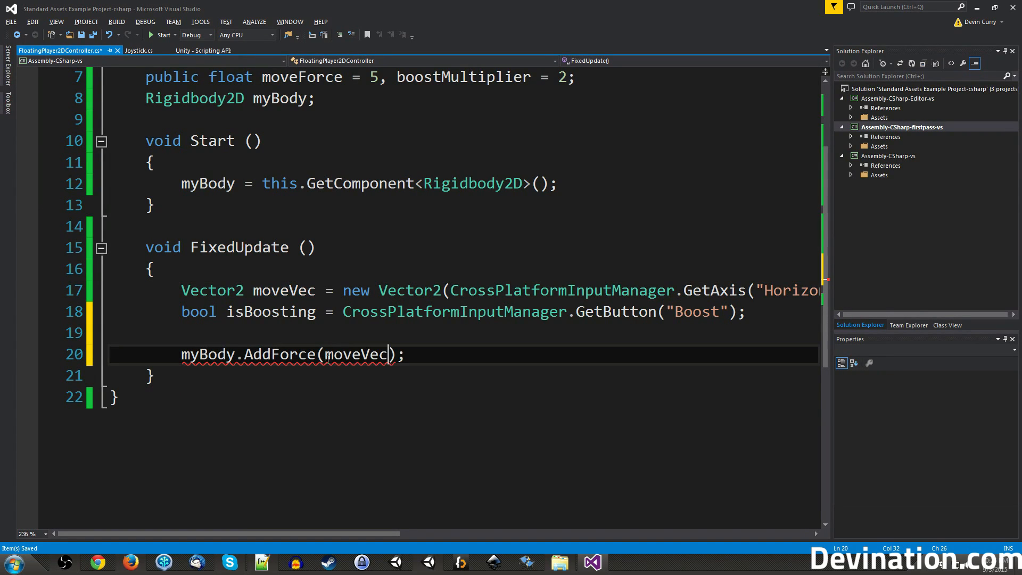
double_click(270, 312)
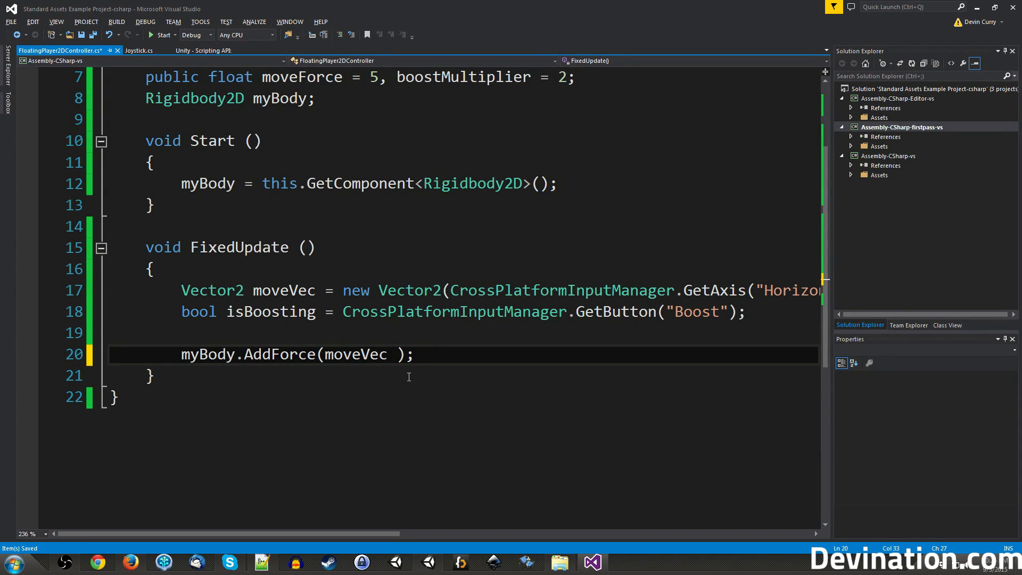
text(())
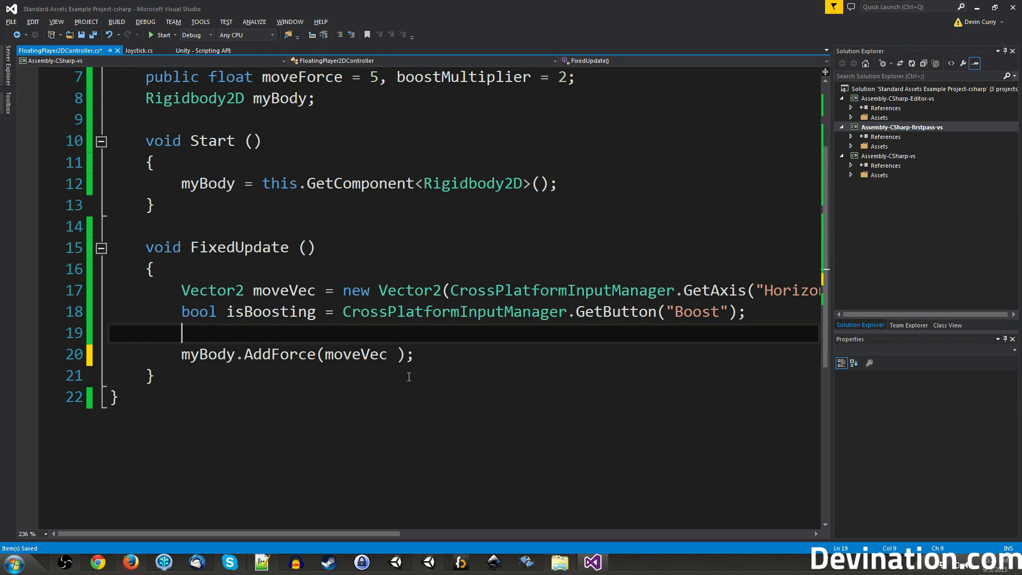
- Add Debug.Log(isBoosting ? boostMultiplier : 1) to FixedUpdate
text(Debug)
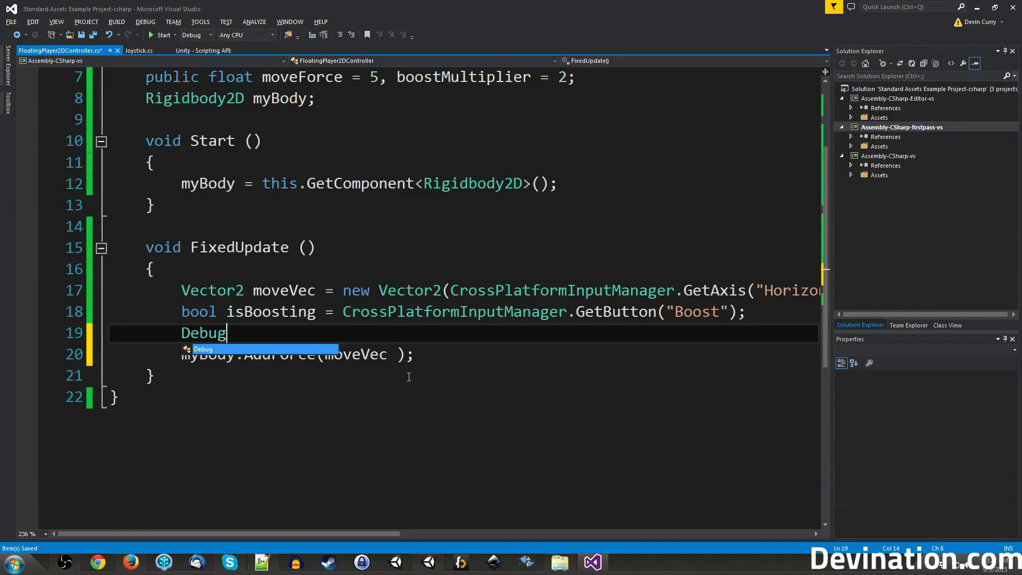
text(.Log();)
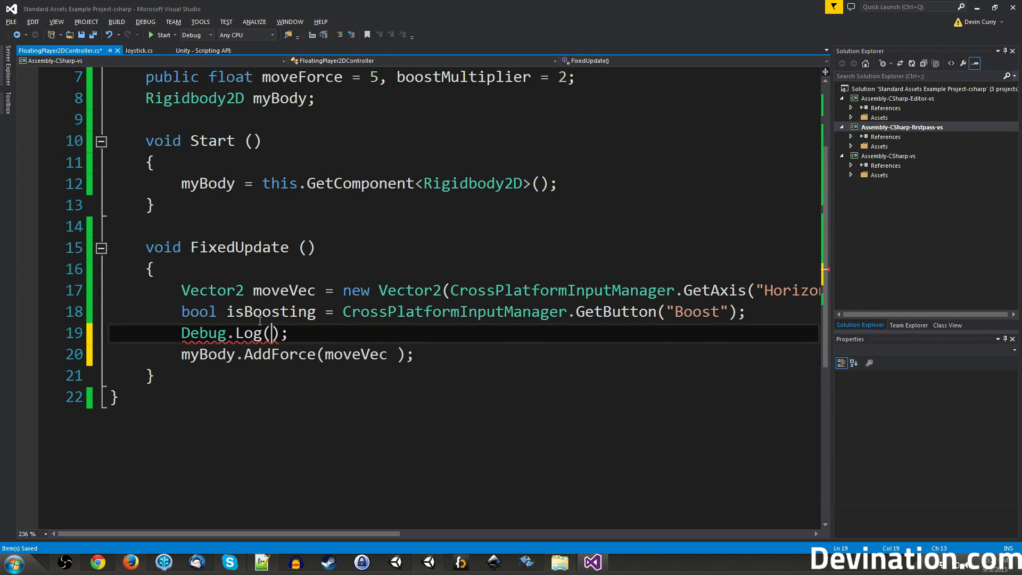
text(isBoosting)
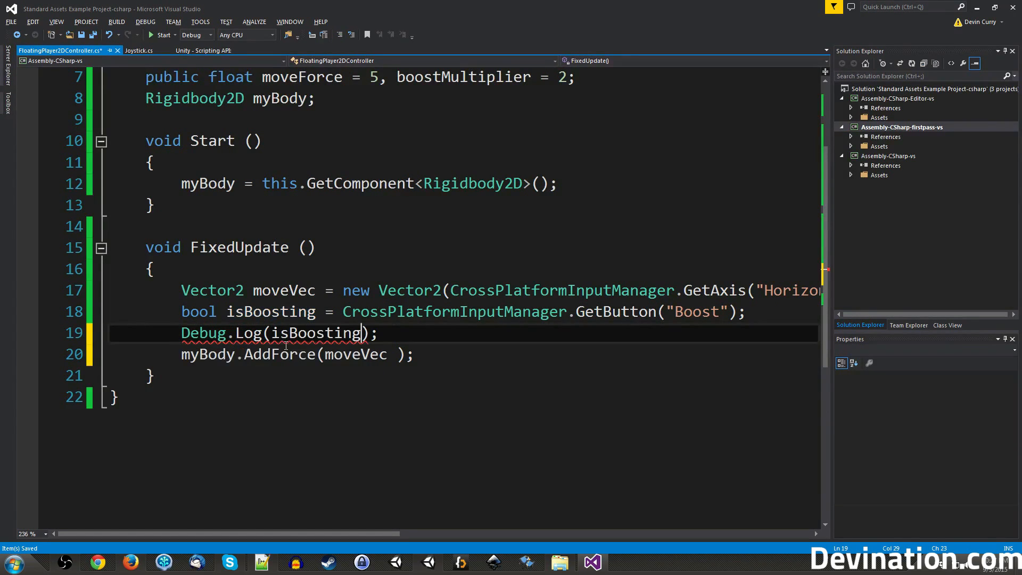
double_click(315, 333)
text( ? )
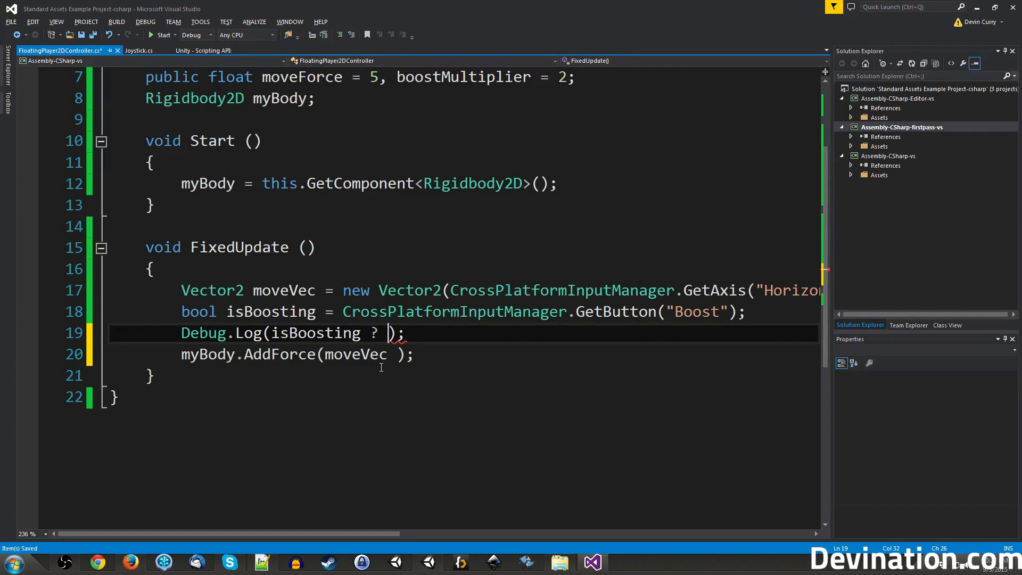
scroll(up, 3)
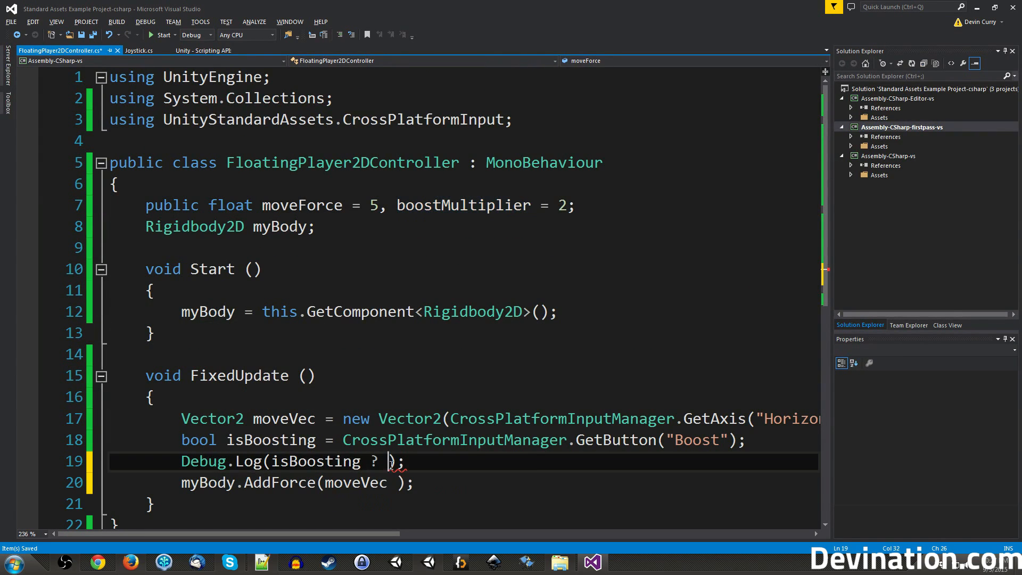
text(boostMultiplier :)
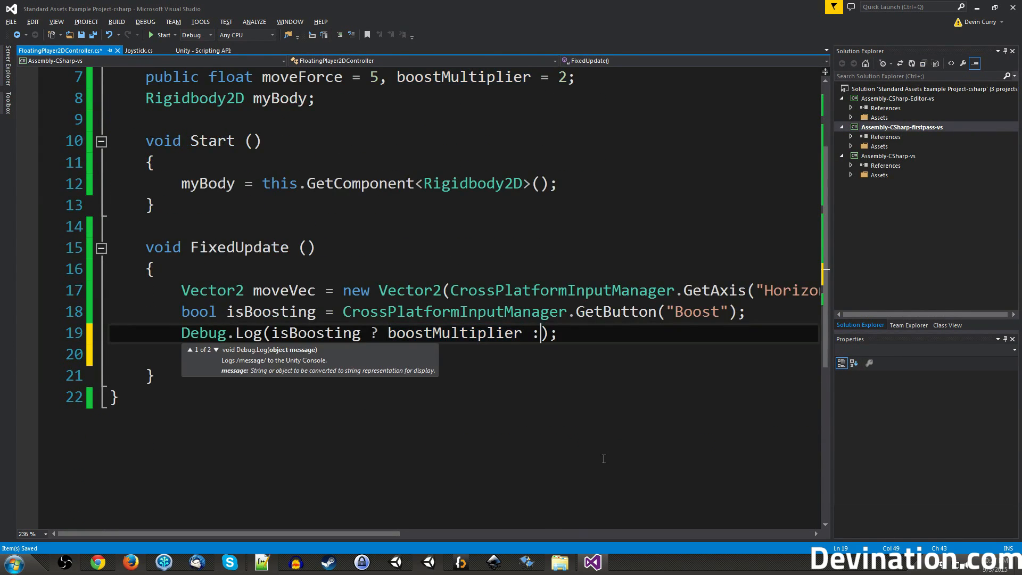
text(1)
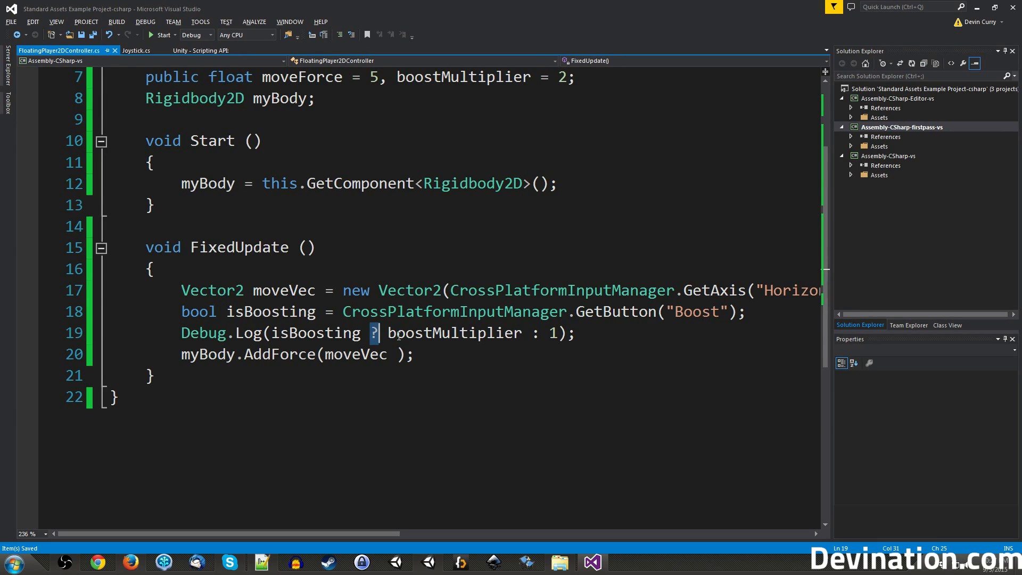
- Change AddForce to moveVec * (isBoosting ? boostMultiplier : 1), reusing the ternary expression
double_click(454, 332)
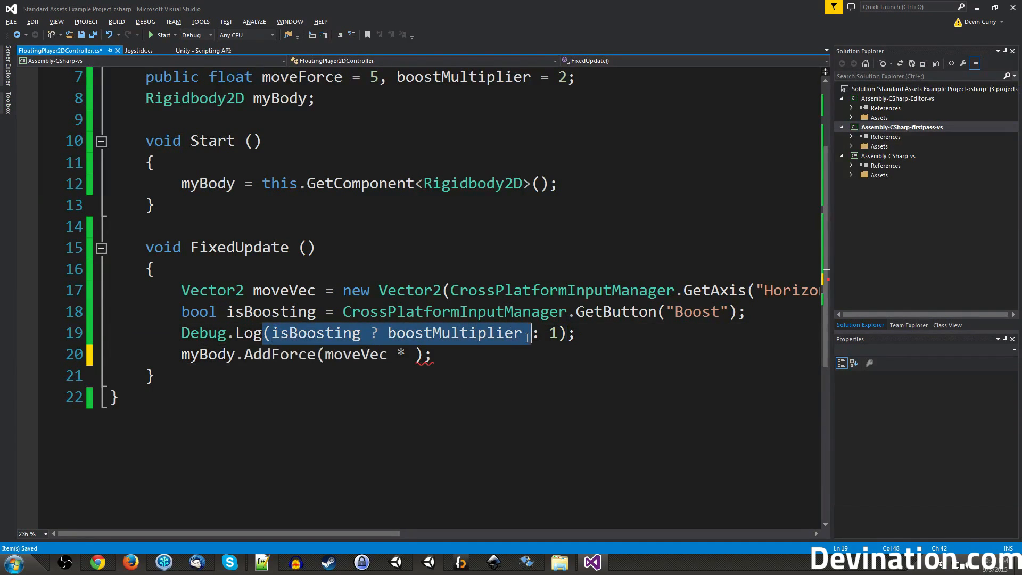
text((isBoosting ? boostMultiplier : 1))
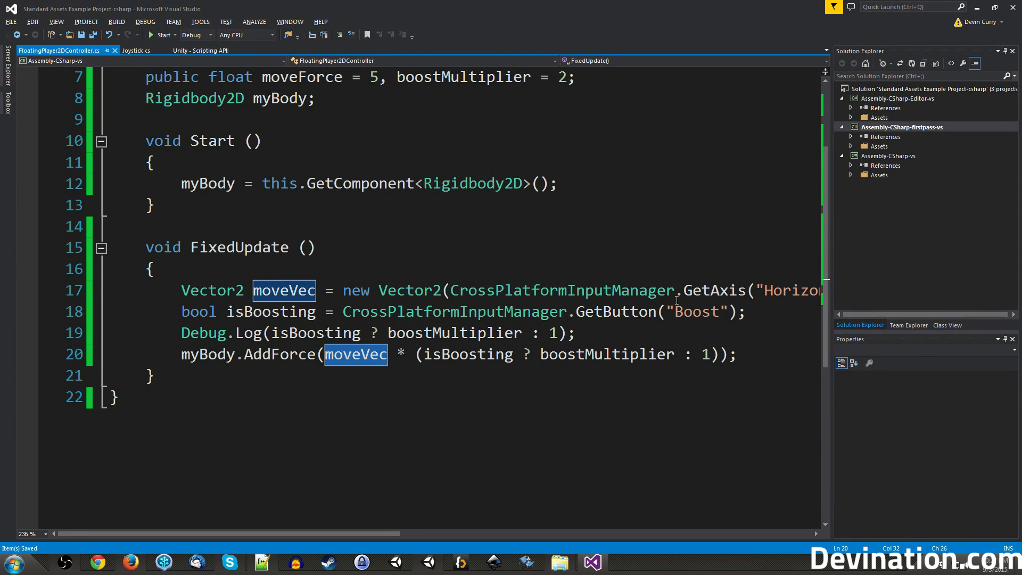
scroll(right, 3)
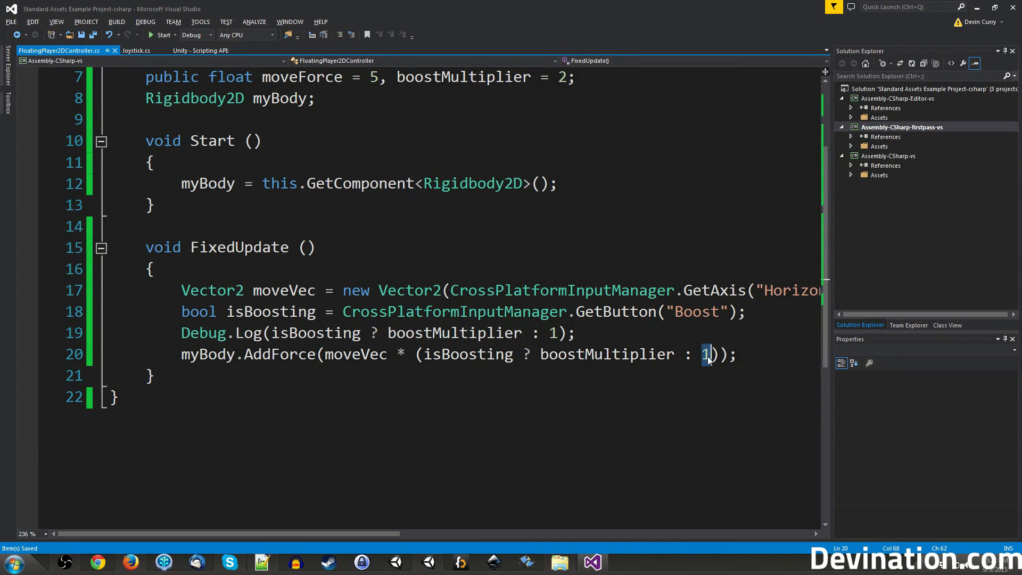
mouse_move(326, 225)
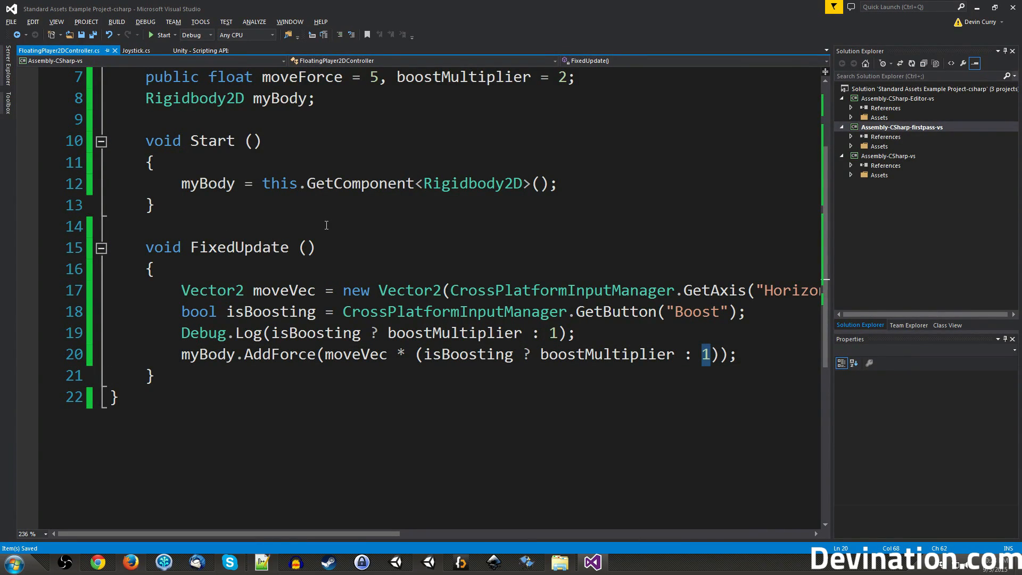
mouse_move(619, 362)
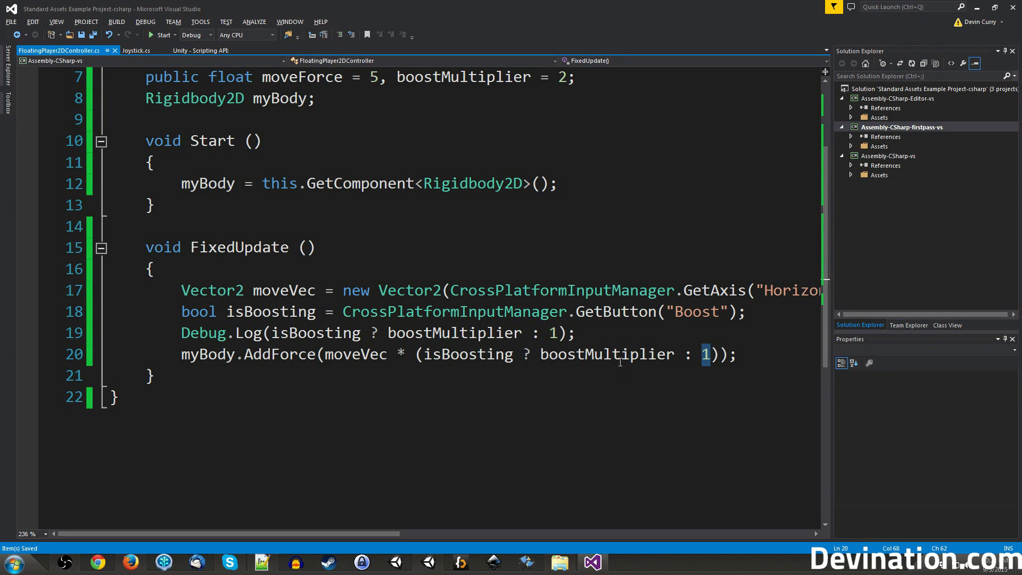
double_click(606, 354)
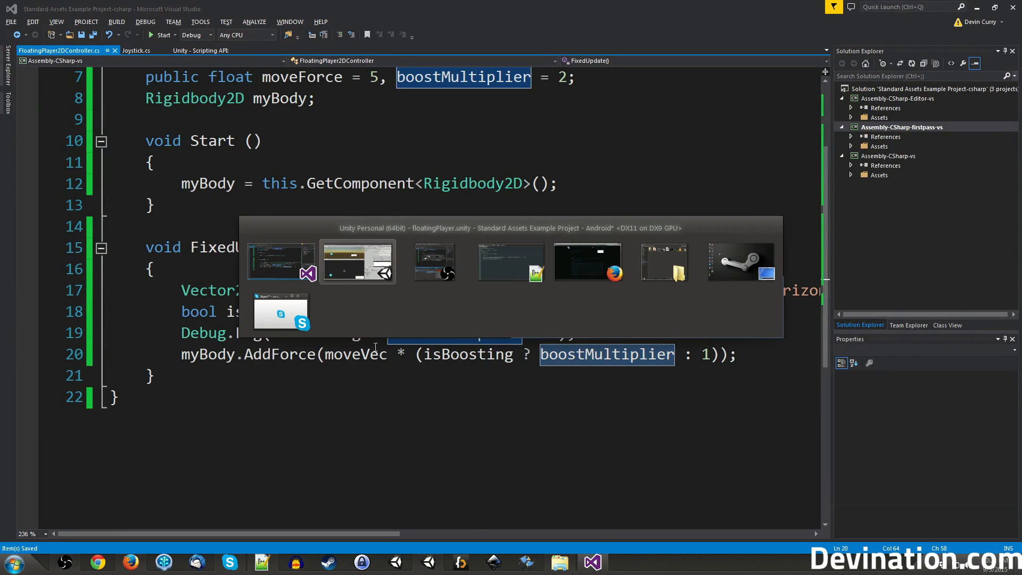
- Play-test the scene in Unity, watching the console log 1 normally and 2 while Boost is held
click(358, 262)
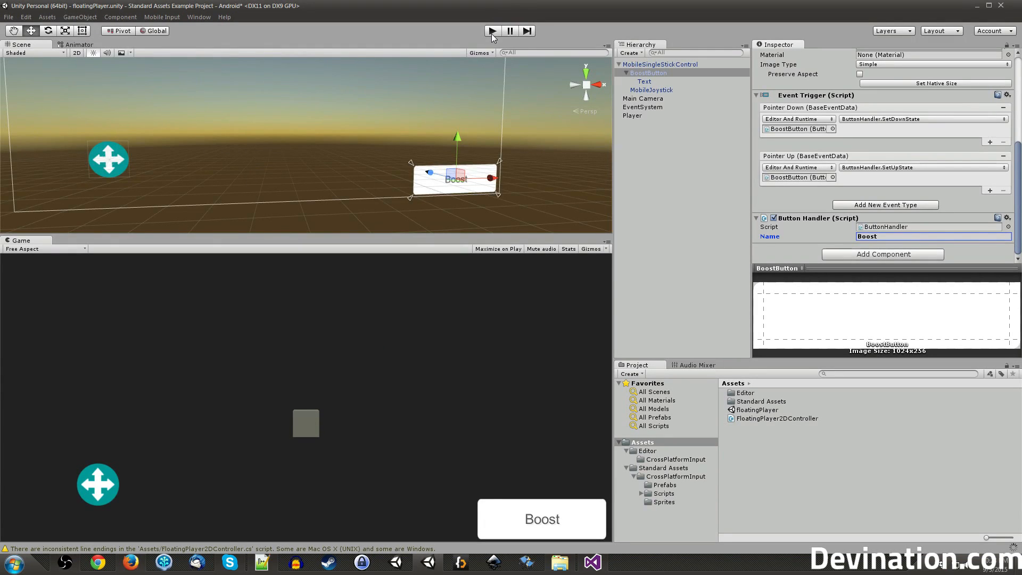
click(492, 31)
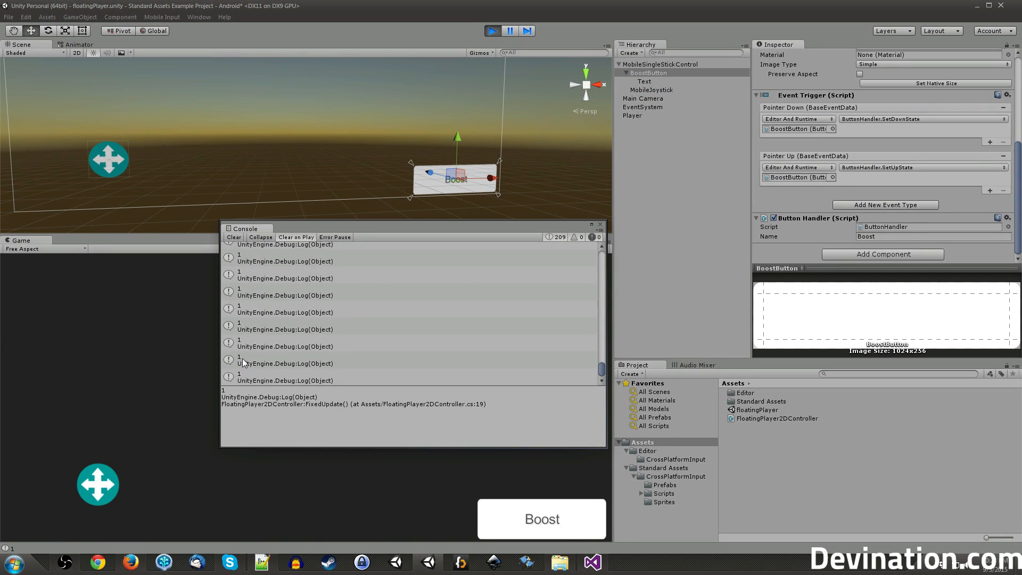
click(541, 519)
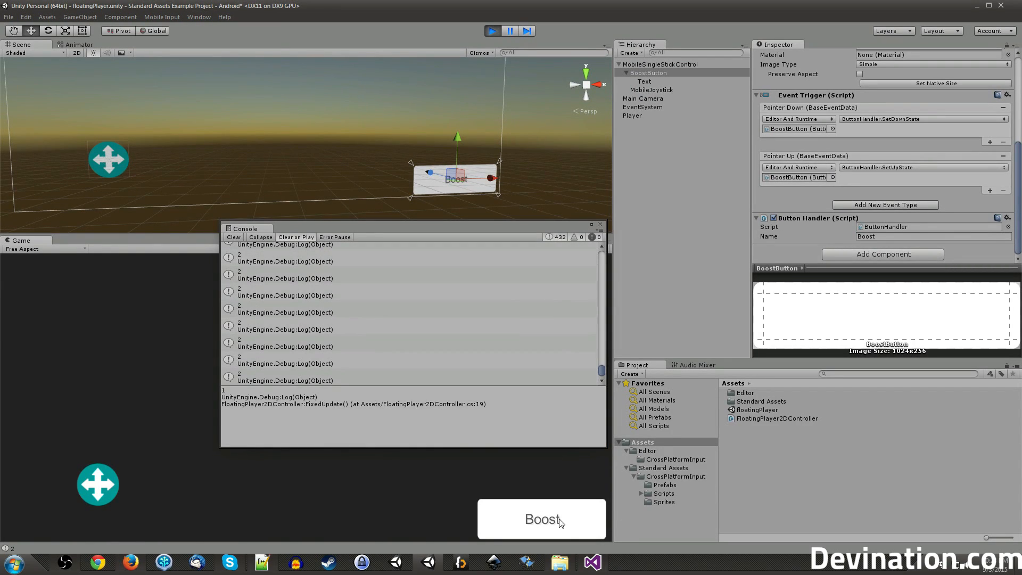
click(600, 224)
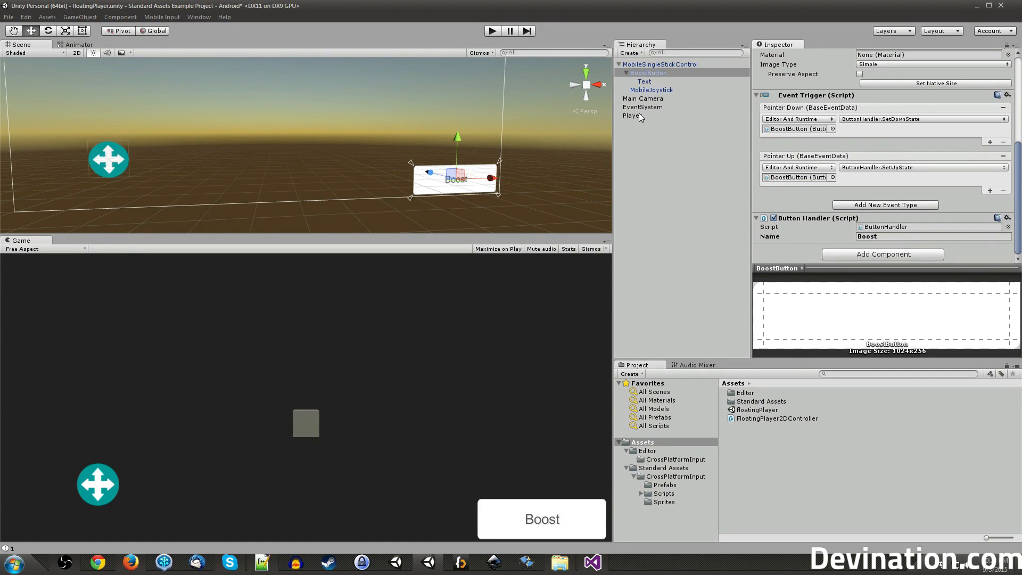
- Set the Player's Rigidbody 2D Linear Drag to 1 and play-test the cube's drift
click(631, 115)
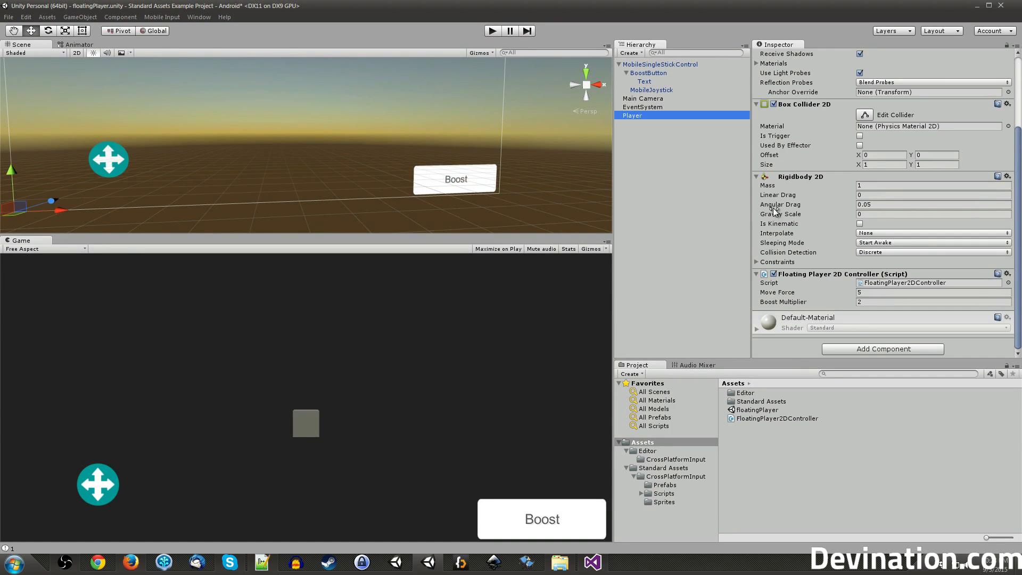
mouse_move(782, 196)
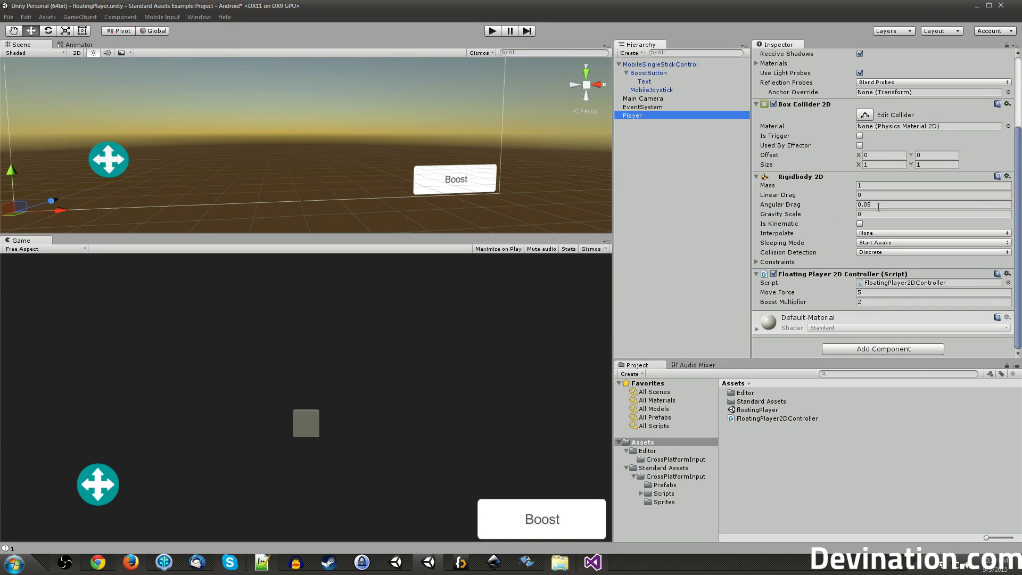
click(933, 194)
text(1)
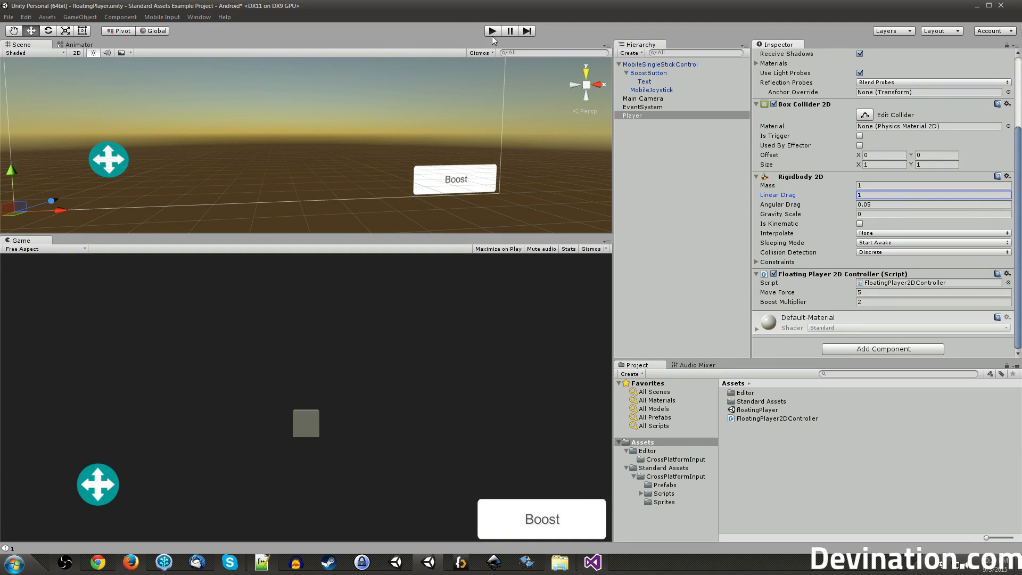
click(492, 31)
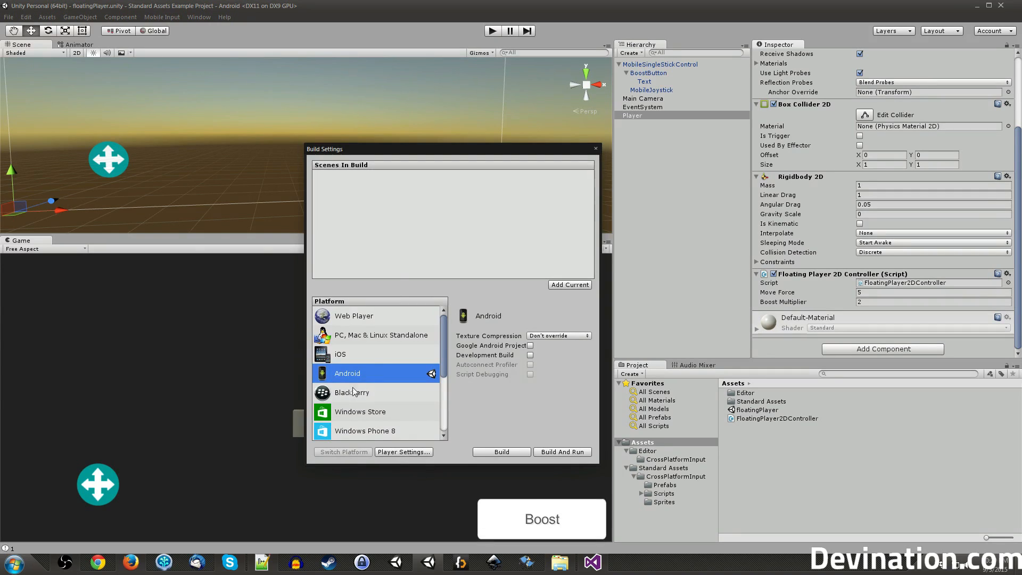
- Give MobileSingleStickControl a Canvas Scaler set to Scale With Screen Size at 800×600
click(594, 149)
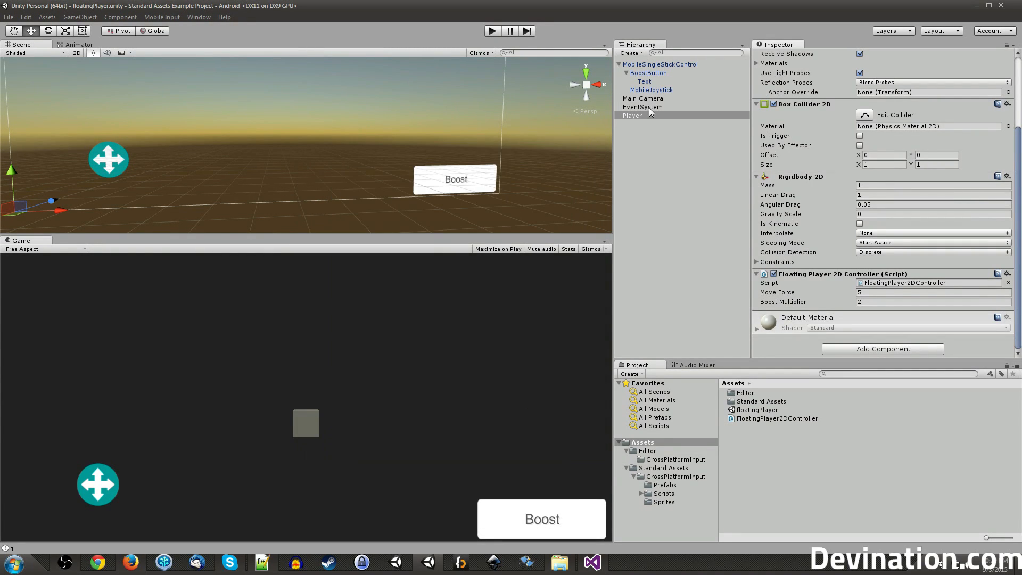
click(658, 64)
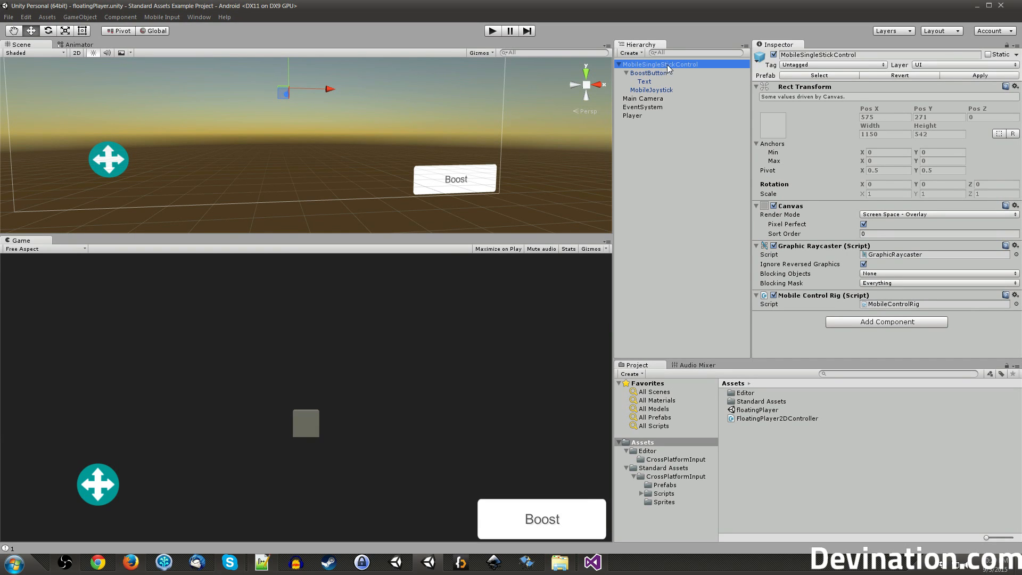
mouse_move(815, 237)
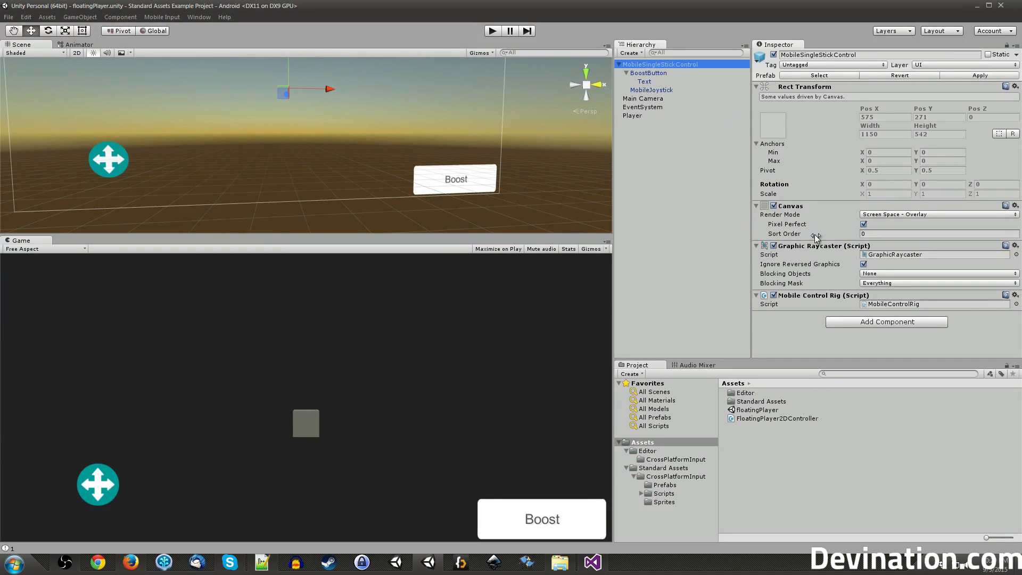
click(885, 321)
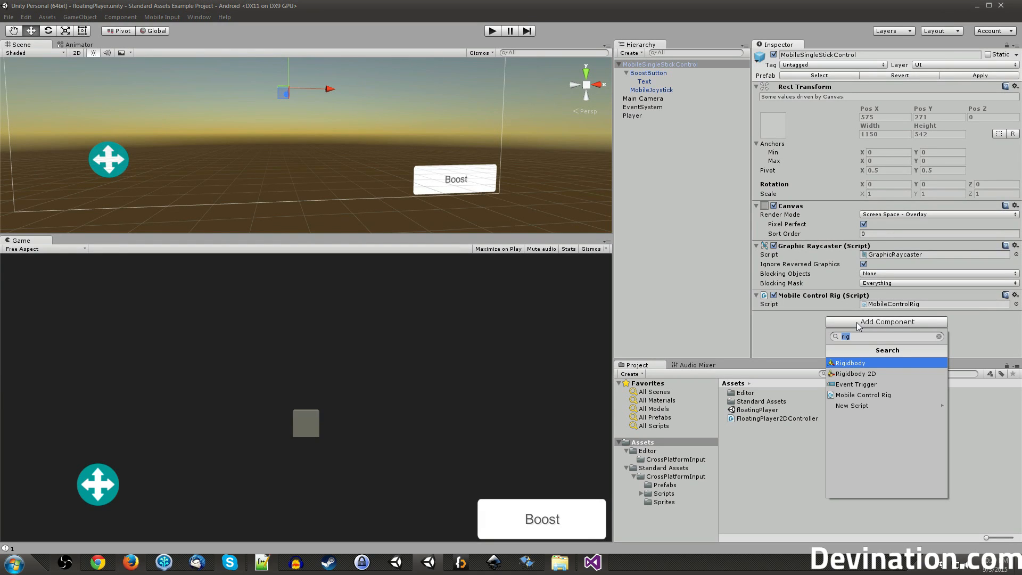
text(ca)
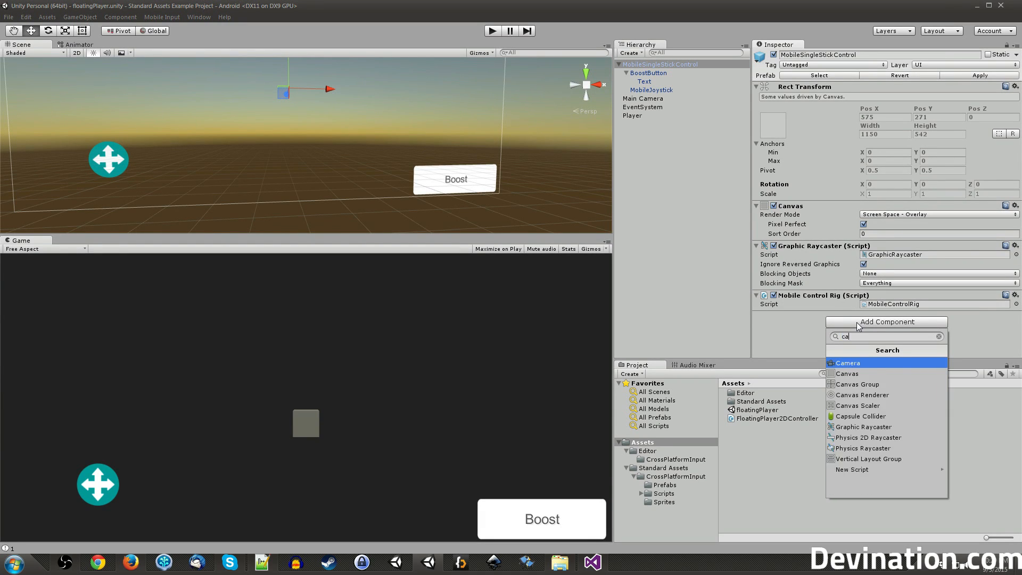
click(856, 405)
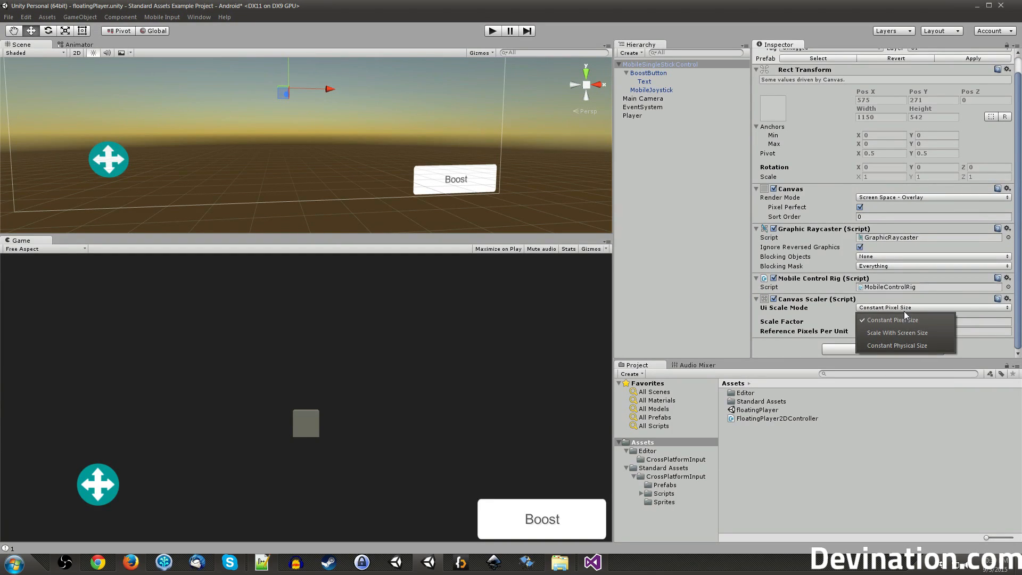
click(897, 332)
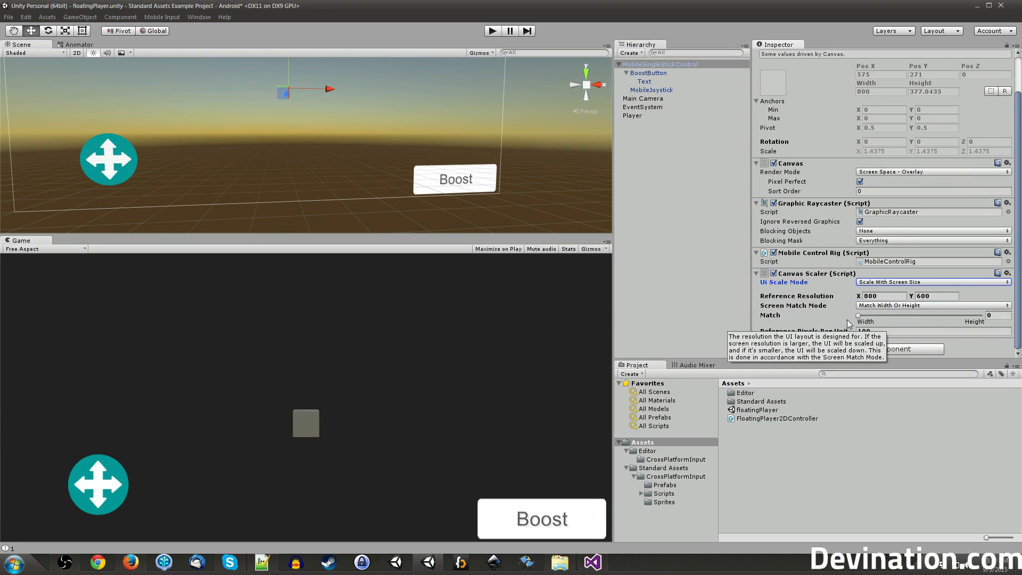
mouse_move(107, 465)
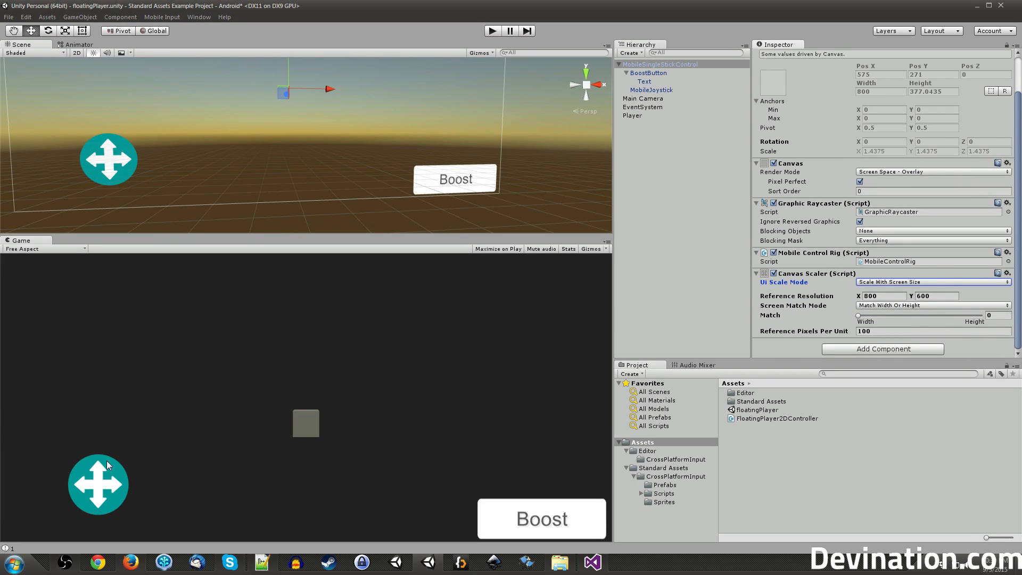
mouse_move(117, 454)
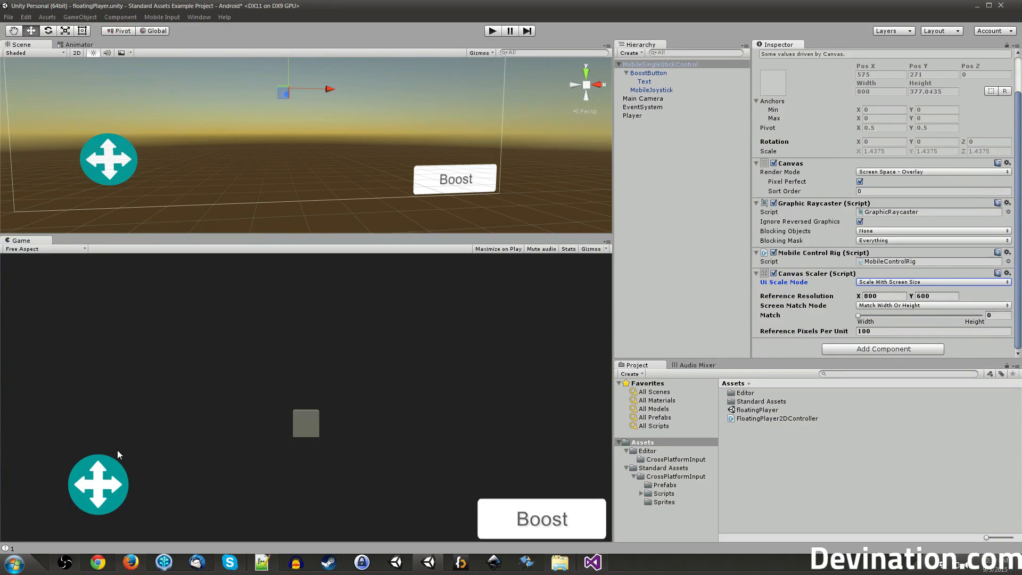
mouse_move(122, 451)
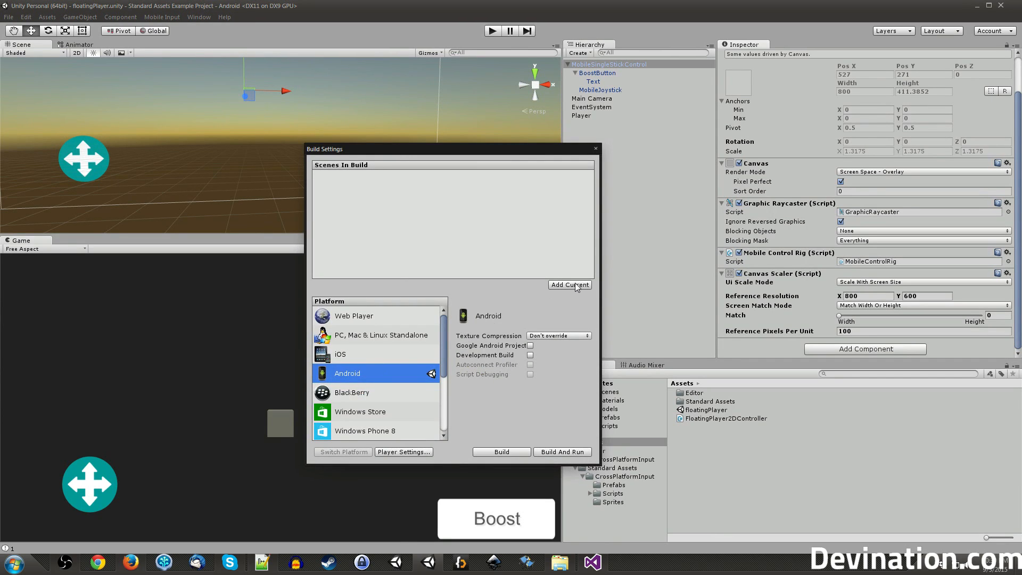
- Add floatingPlayer.unity to the Android Scenes In Build list
click(568, 284)
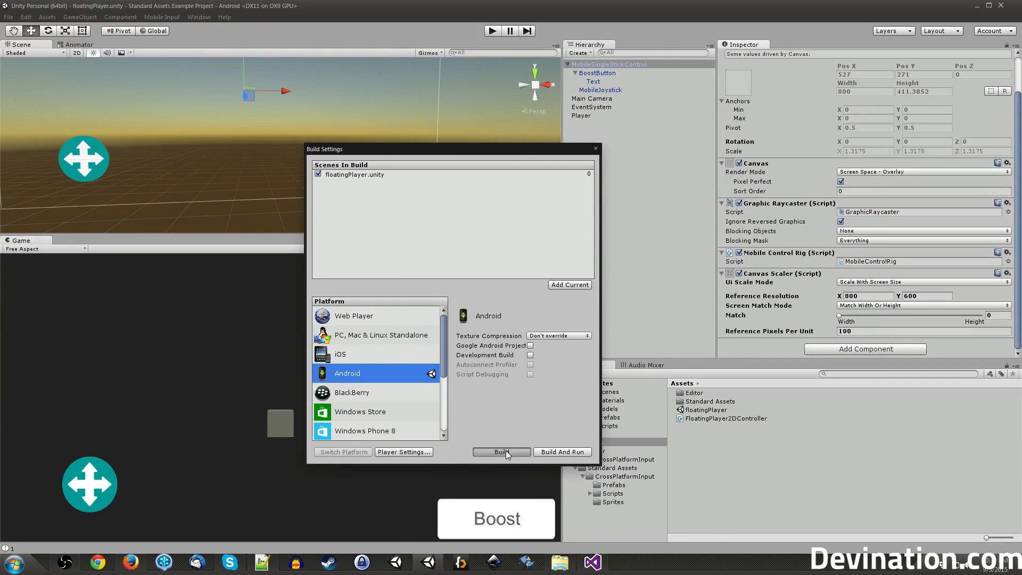